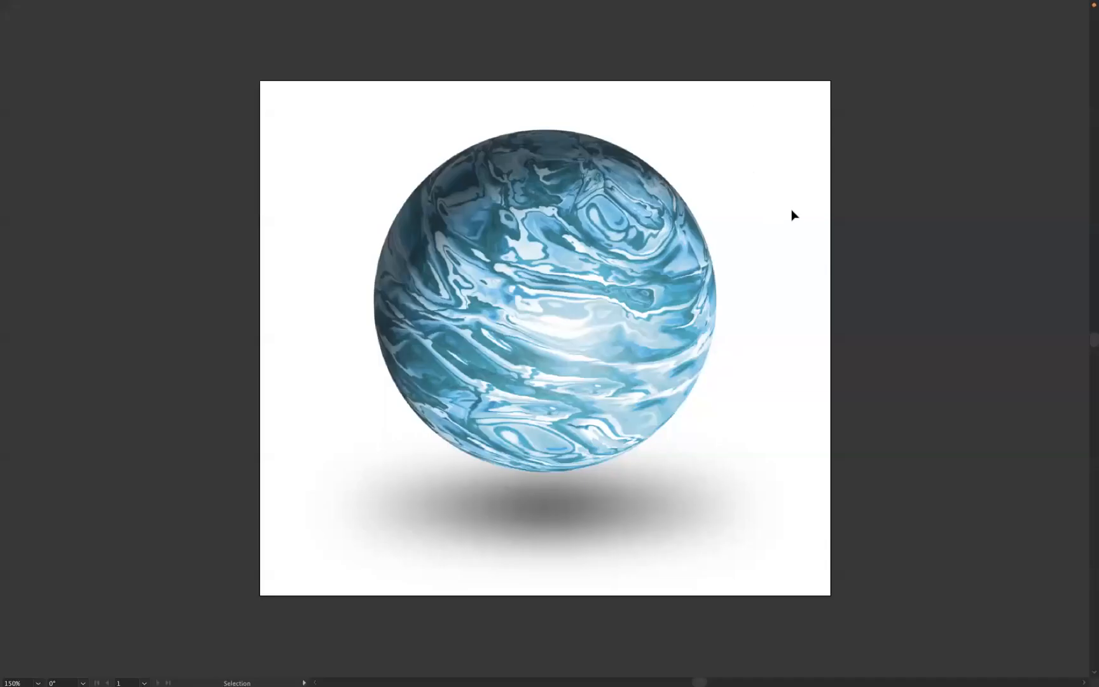
pyautogui.moveTo(794, 216)
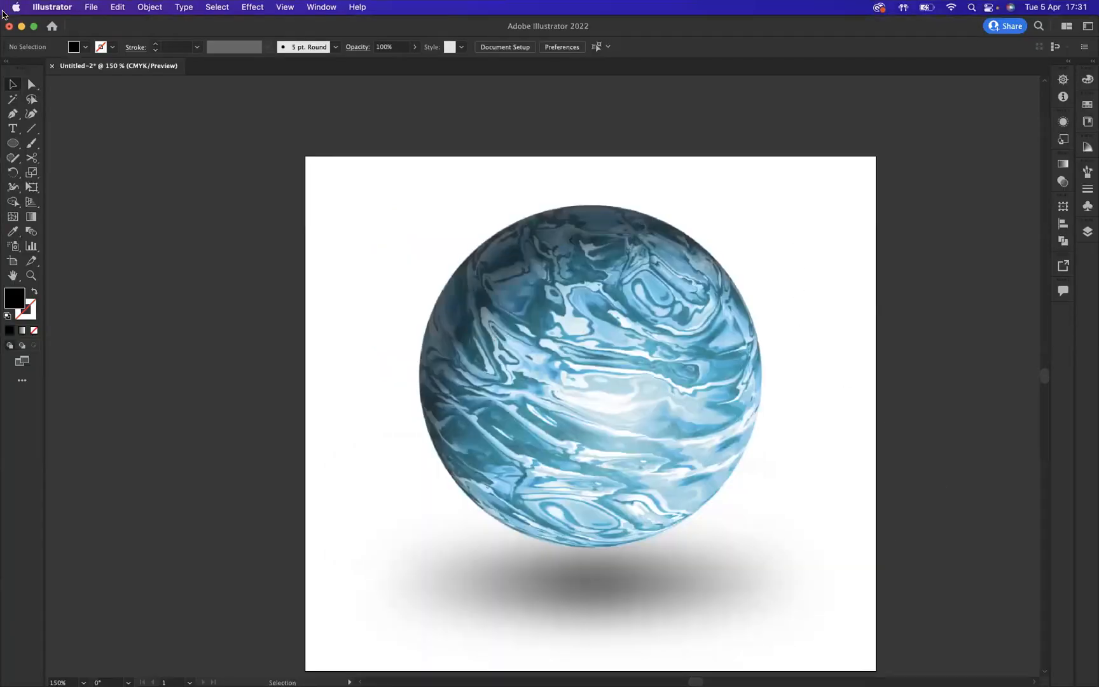
# Step: Add a second blank artboard beside the sphere artwork, dismissing the hidden/locked objects alert
pyautogui.scroll(-3)
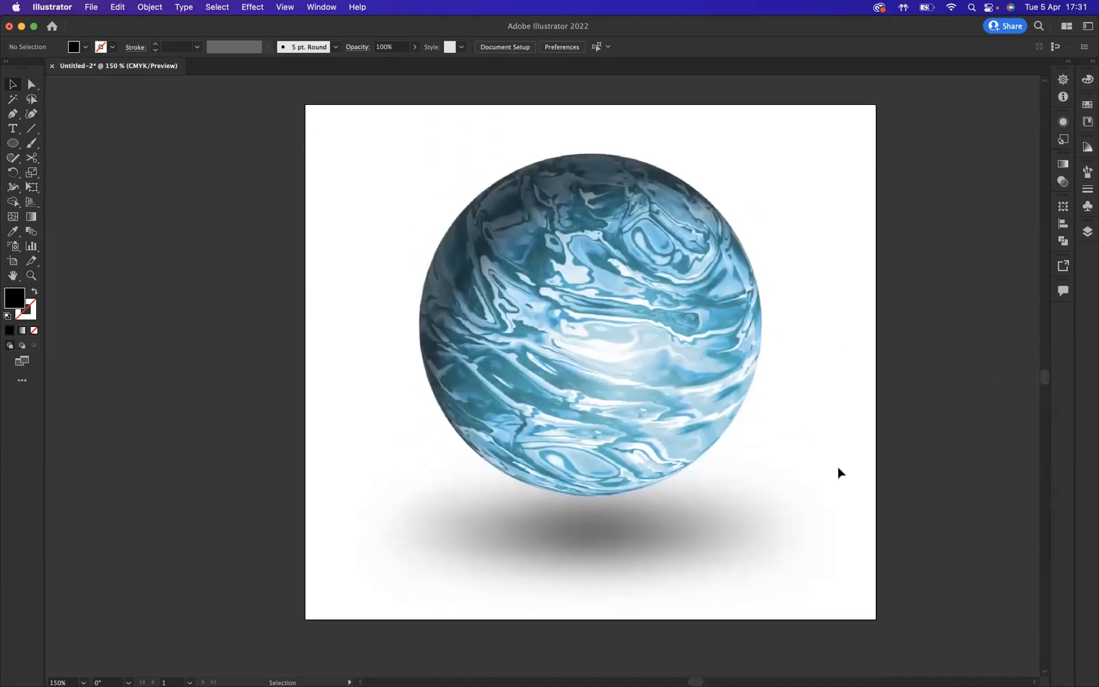
pyautogui.moveTo(12, 261)
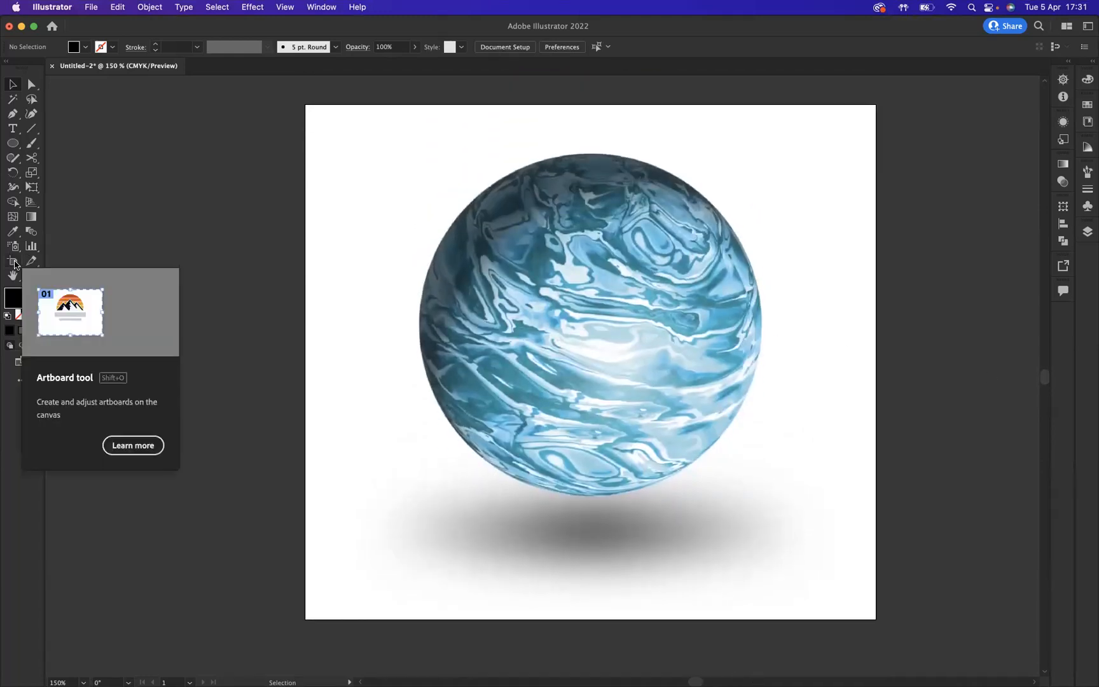
pyautogui.click(12, 261)
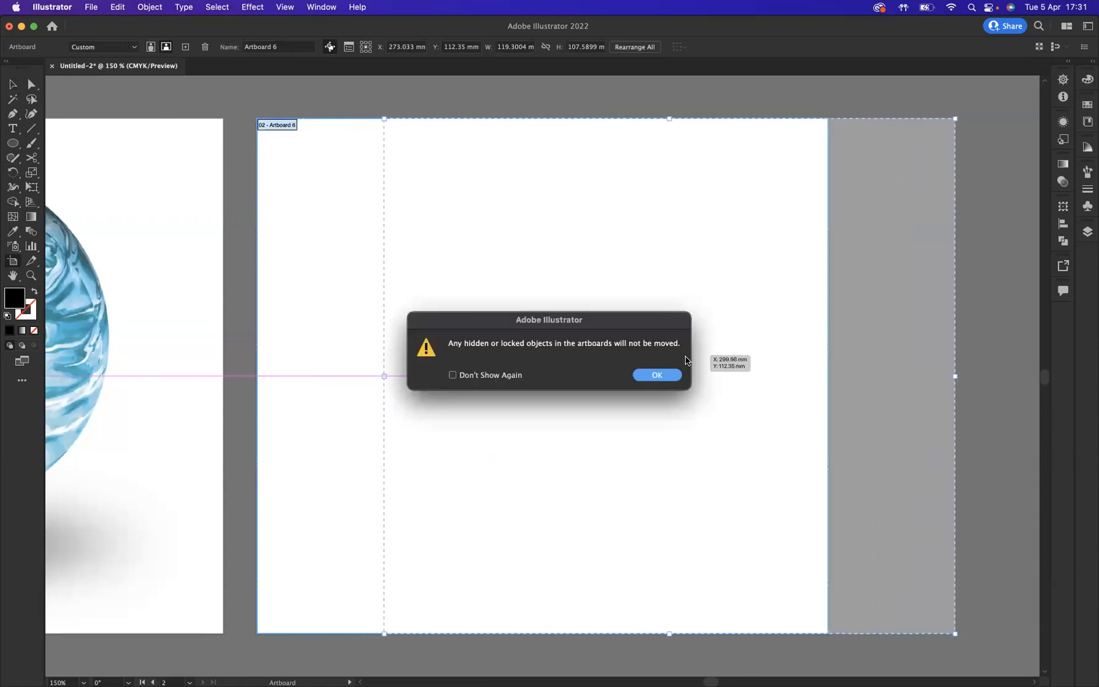
pyautogui.click(656, 374)
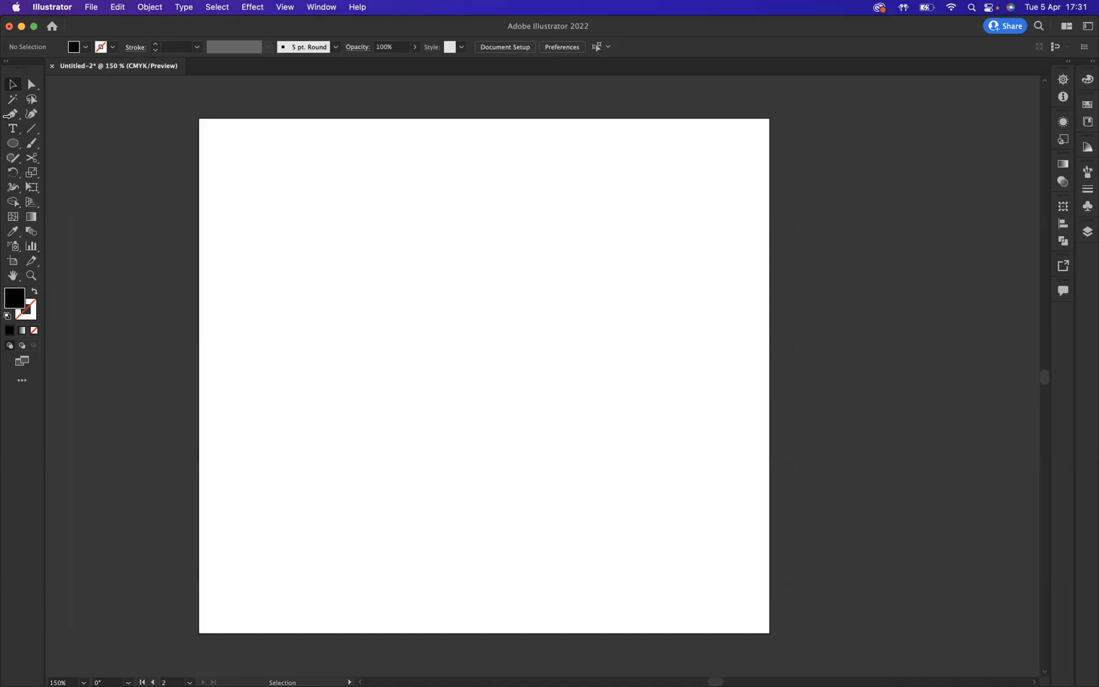
# Step: Draw a large solid black circle on the new artboard with the Ellipse Tool
pyautogui.click(12, 143)
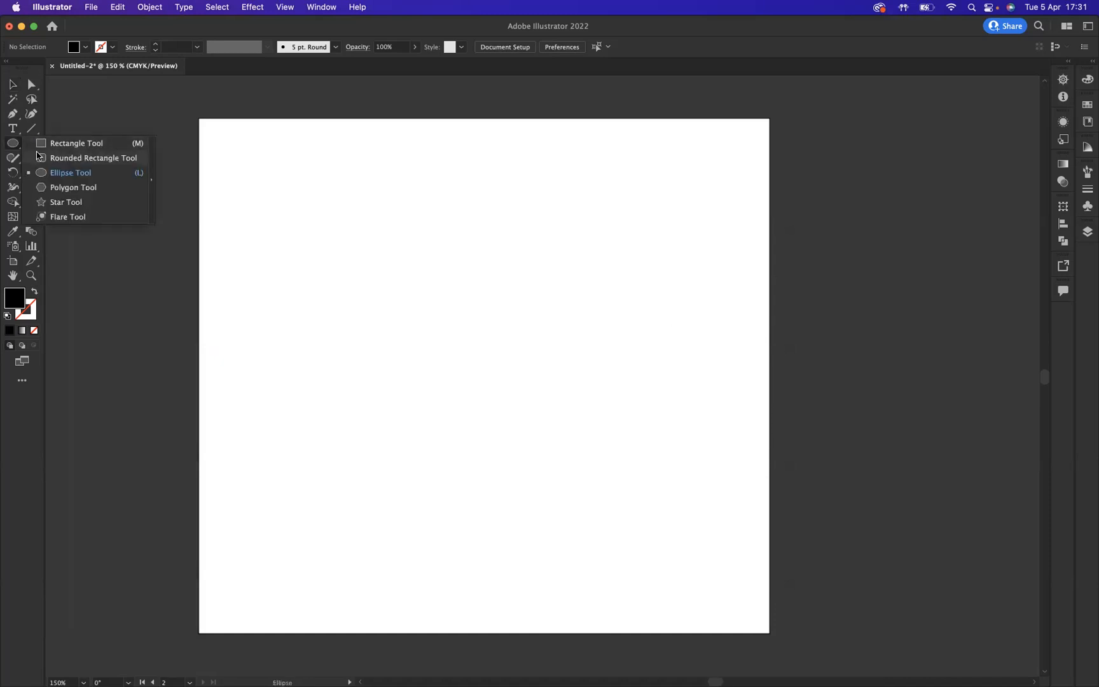
pyautogui.click(70, 173)
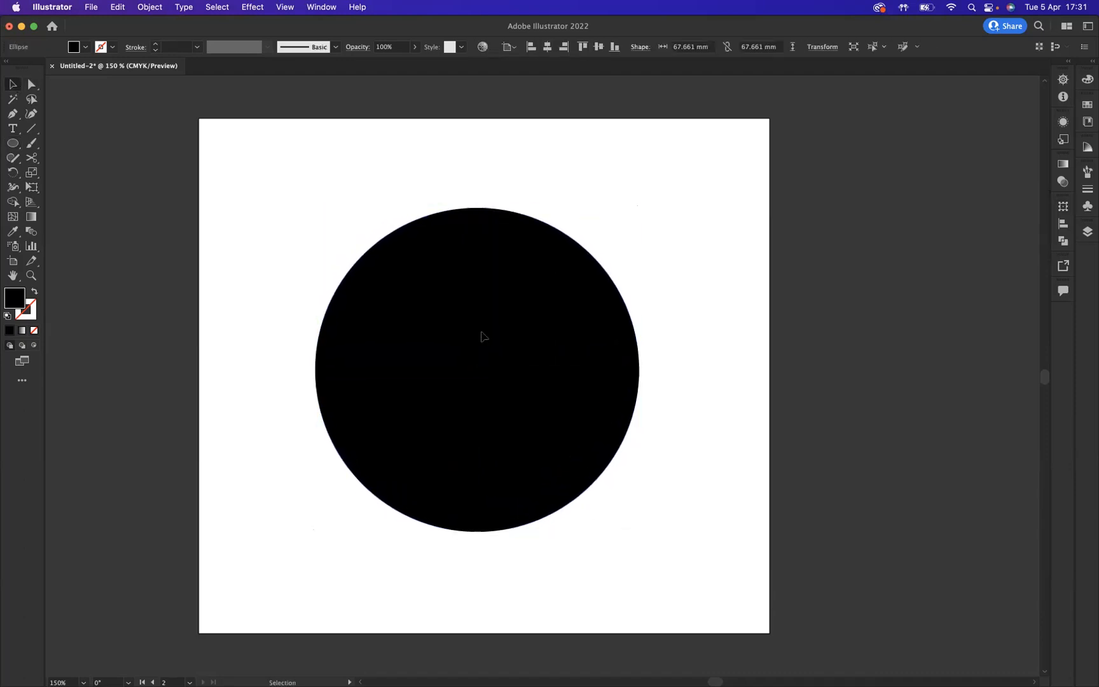
pyautogui.click(482, 337)
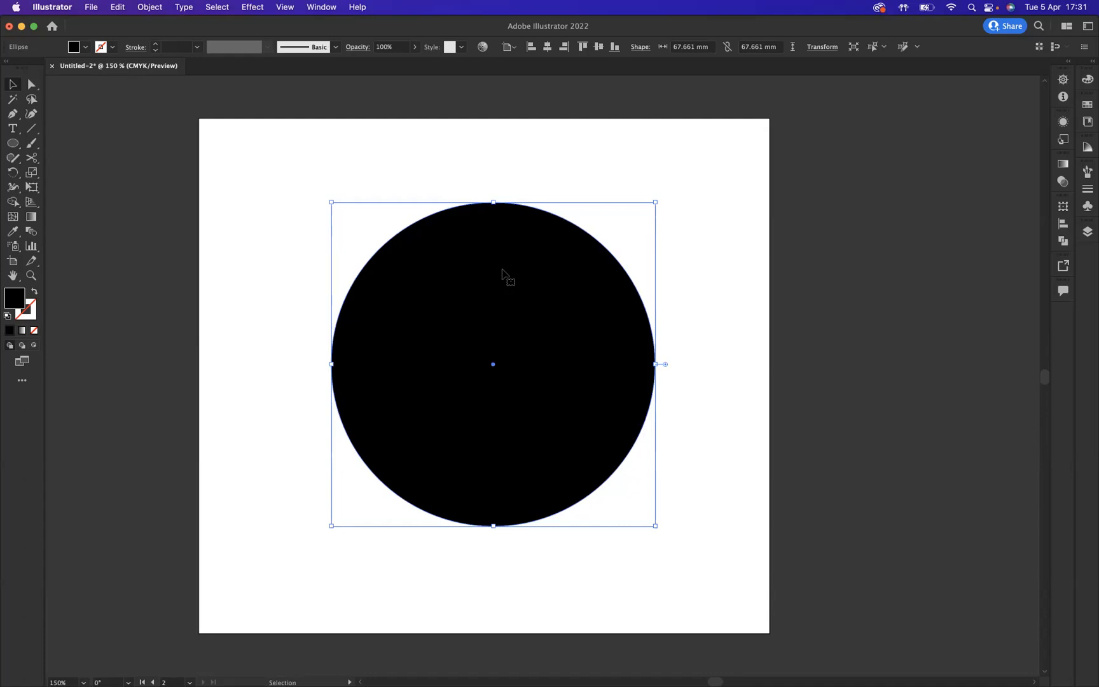
pyautogui.moveTo(520, 372)
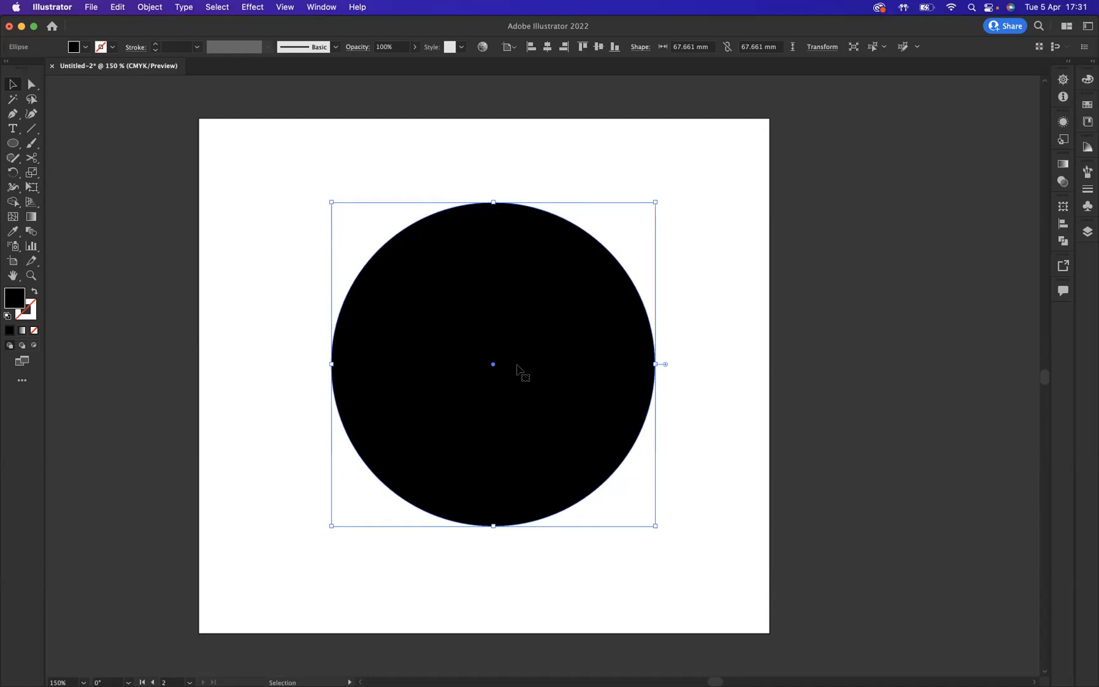
pyautogui.moveTo(33, 158)
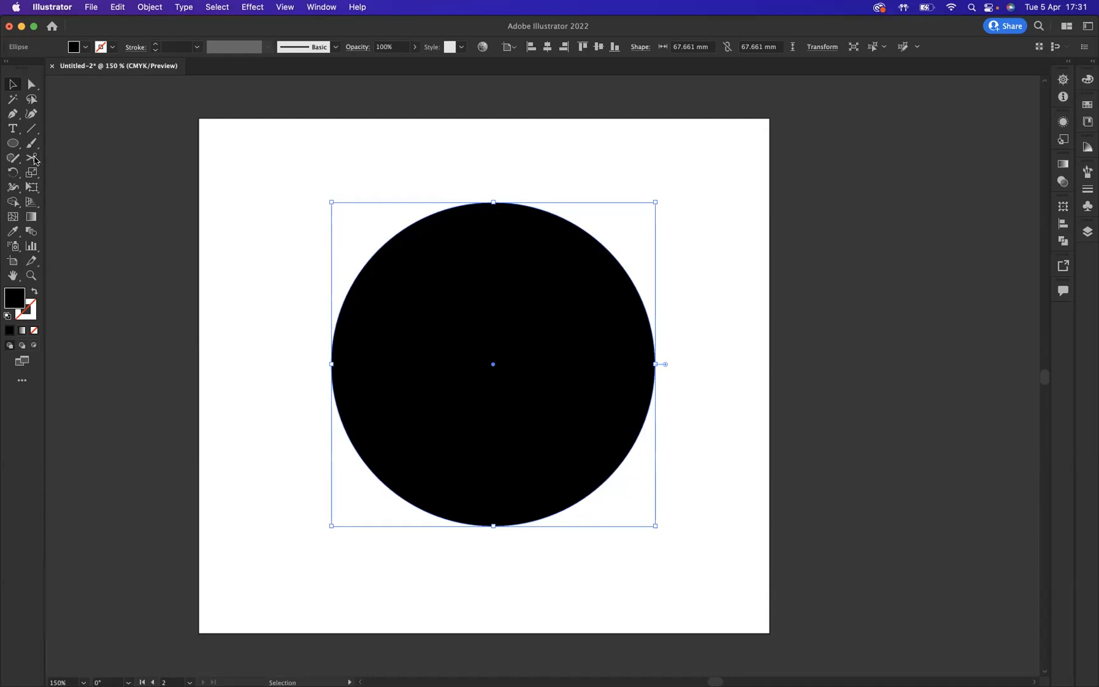
# Step: Cut the circle at its top and bottom anchors with Scissors and delete the left half
pyautogui.click(12, 158)
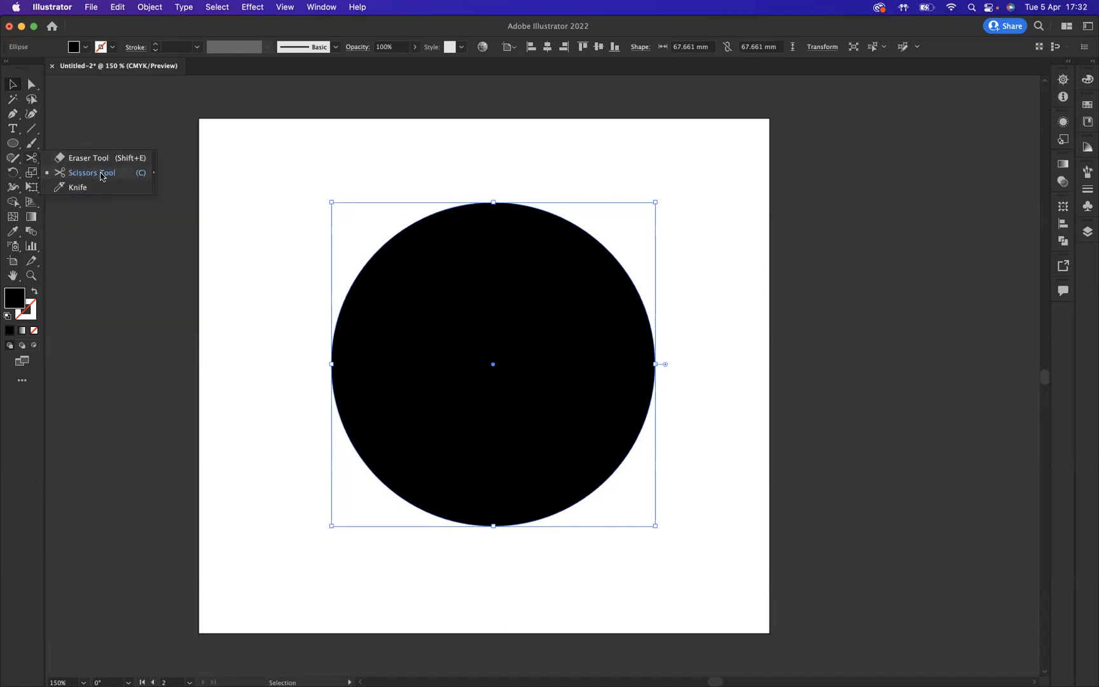
pyautogui.moveTo(103, 177)
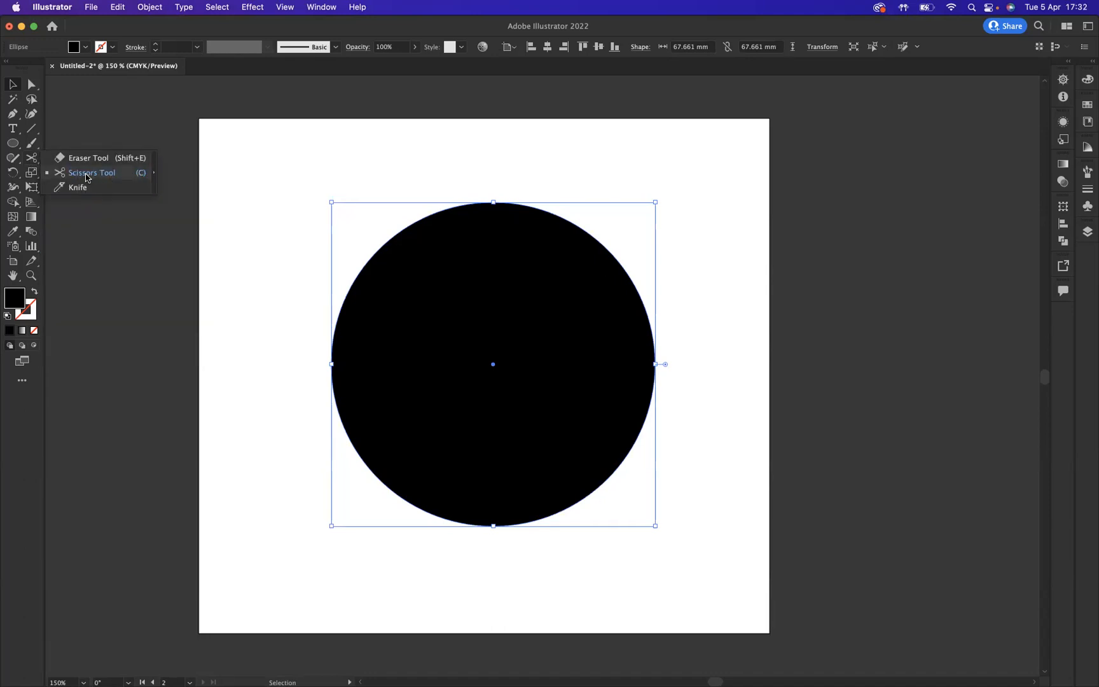
pyautogui.click(91, 172)
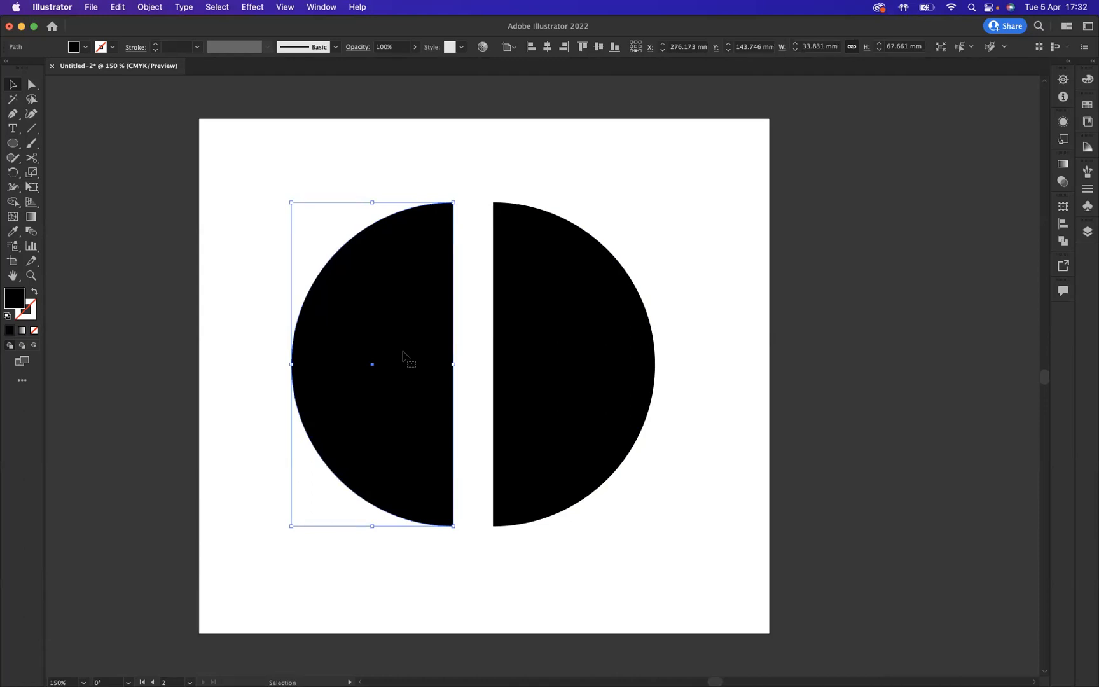
pyautogui.press('Delete')
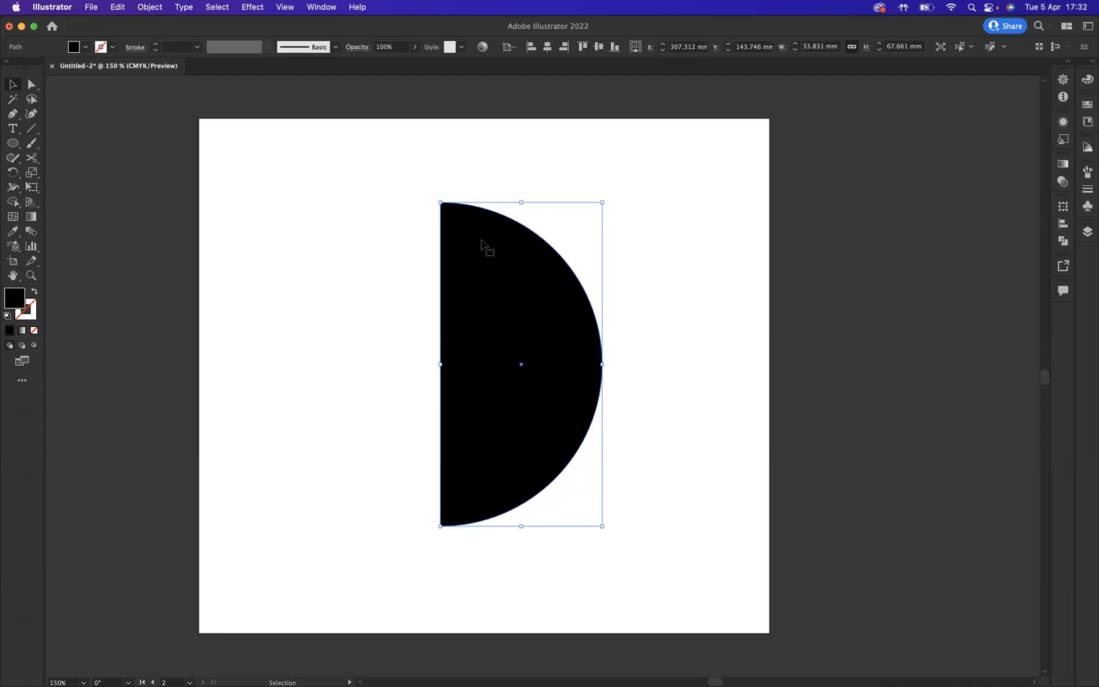
pyautogui.moveTo(514, 284)
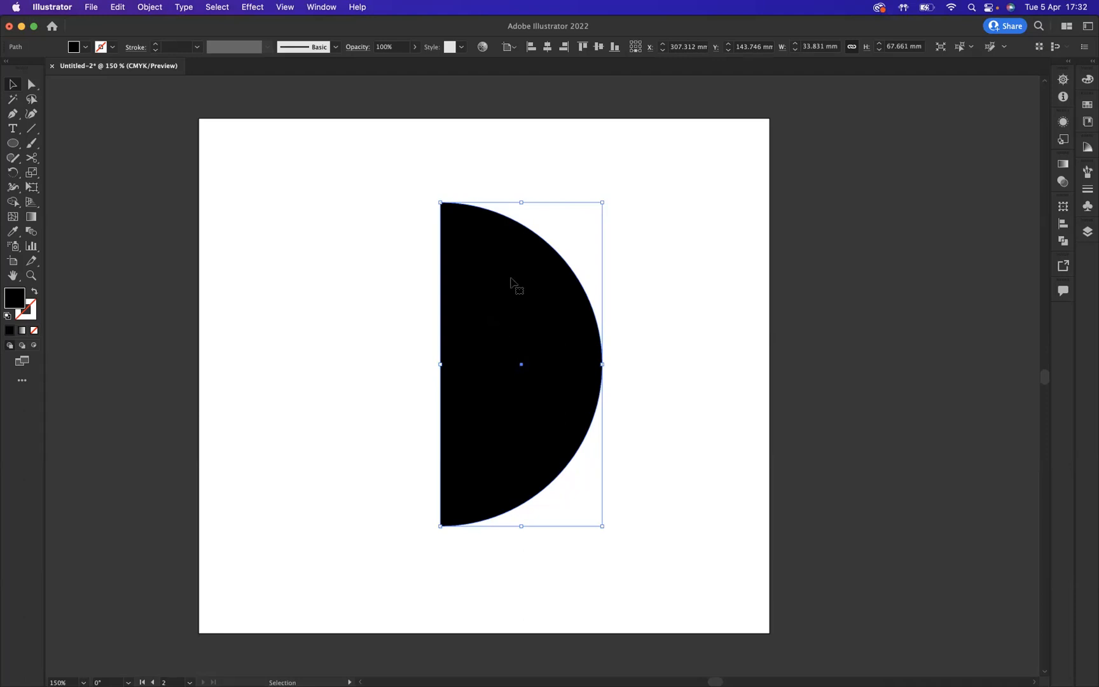
# Step: Apply Effect > 3D and Materials > Revolve to the half circle
pyautogui.click(252, 7)
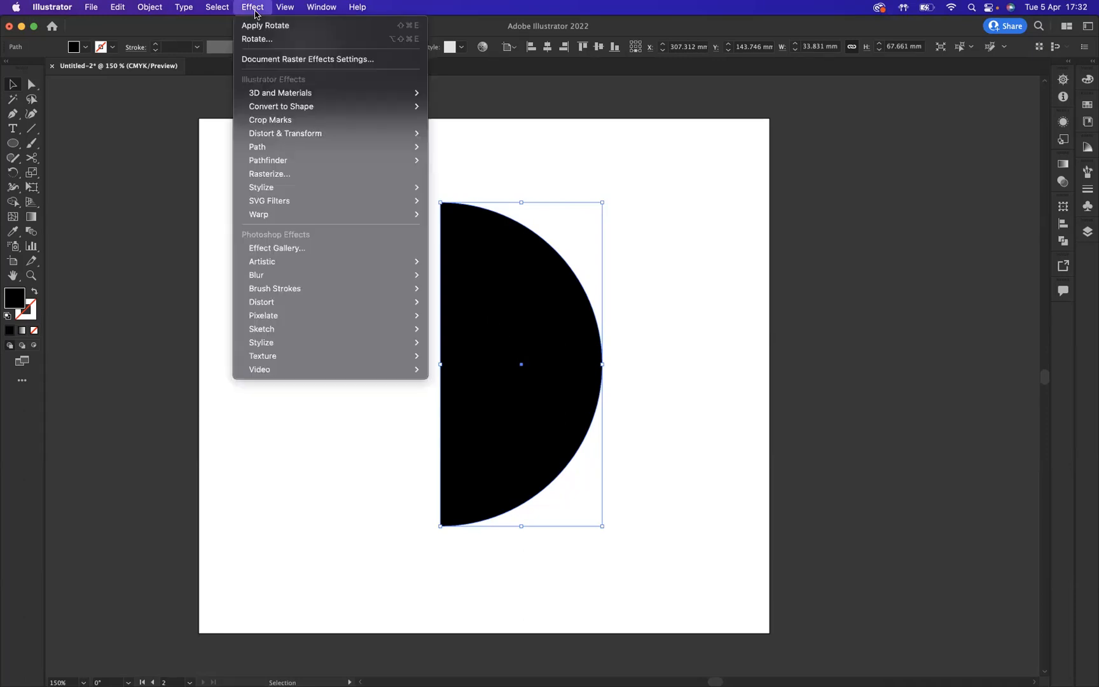
pyautogui.moveTo(279, 93)
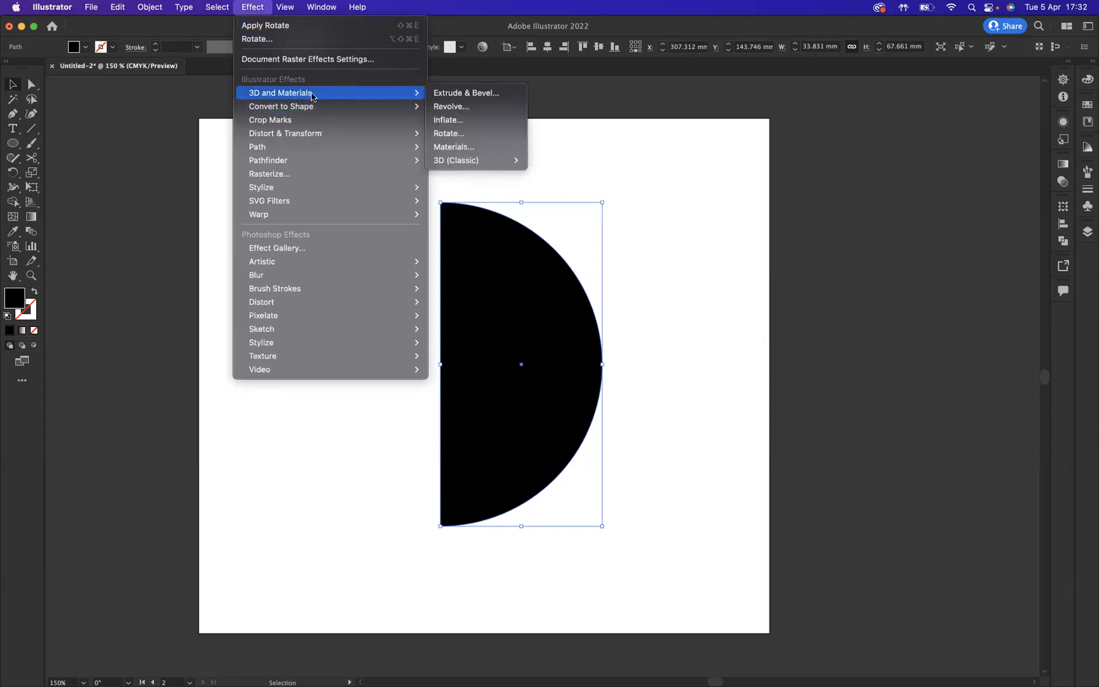
pyautogui.moveTo(452, 107)
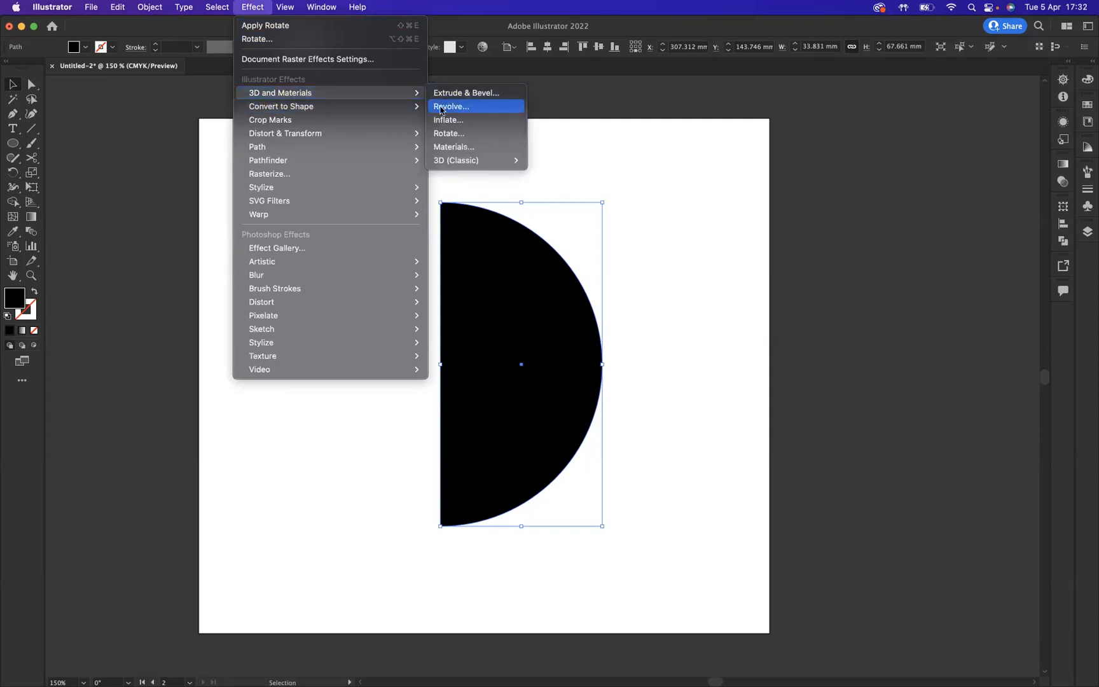
pyautogui.moveTo(468, 109)
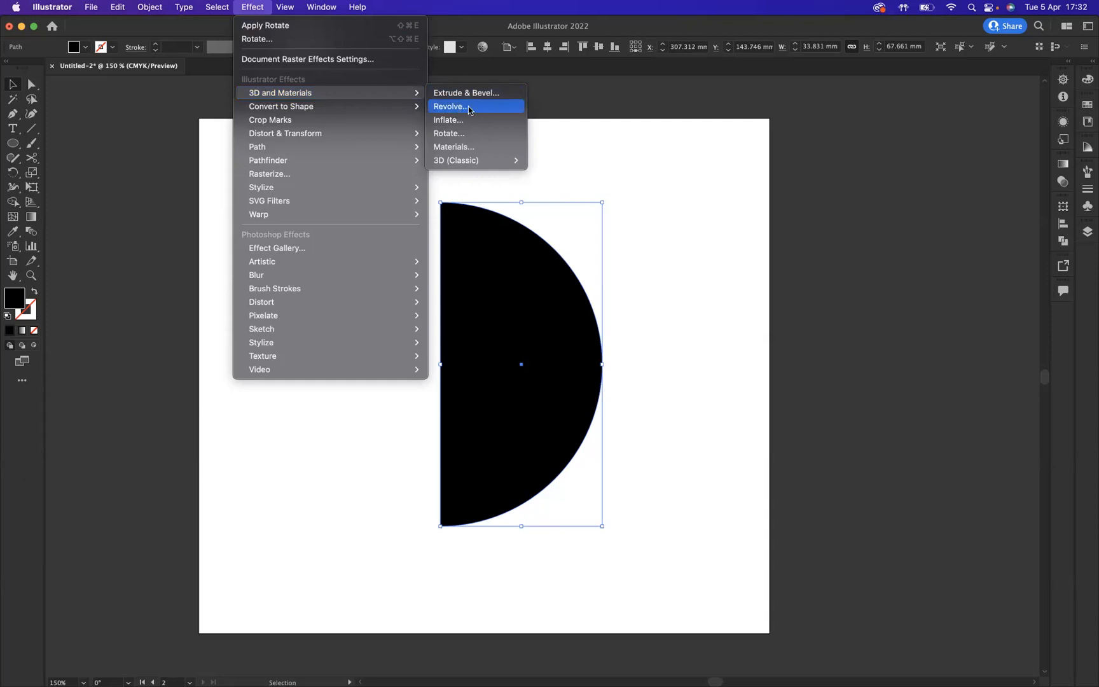
pyautogui.click(449, 106)
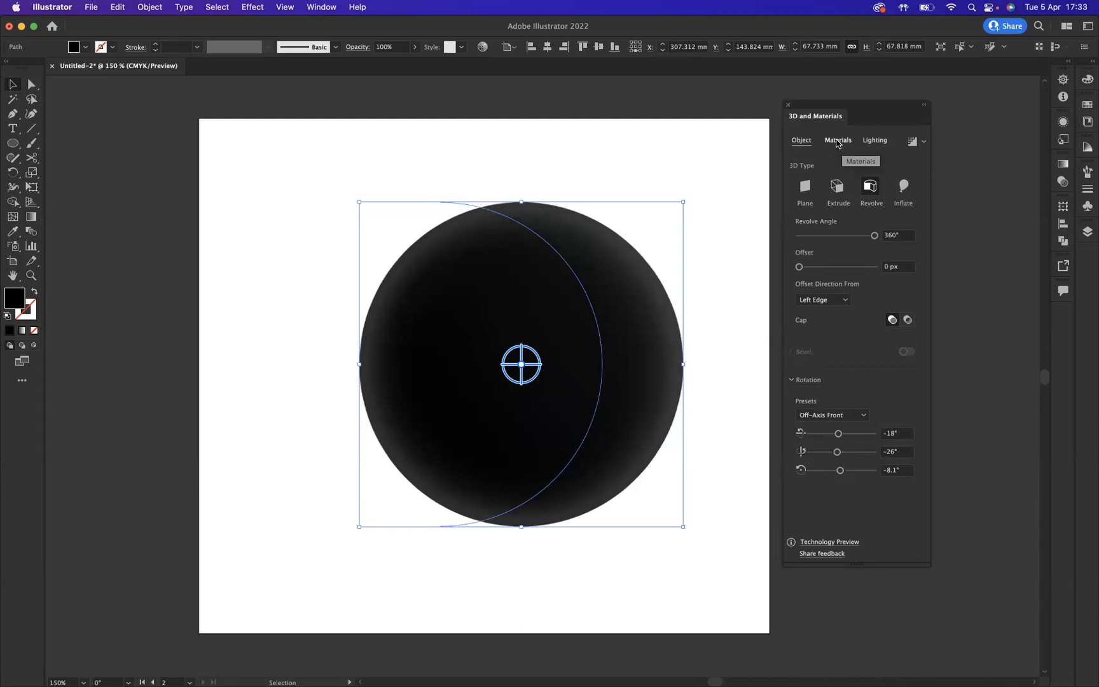
# Step: Apply the Natural Cowhide Leather material to the sphere
pyautogui.click(837, 140)
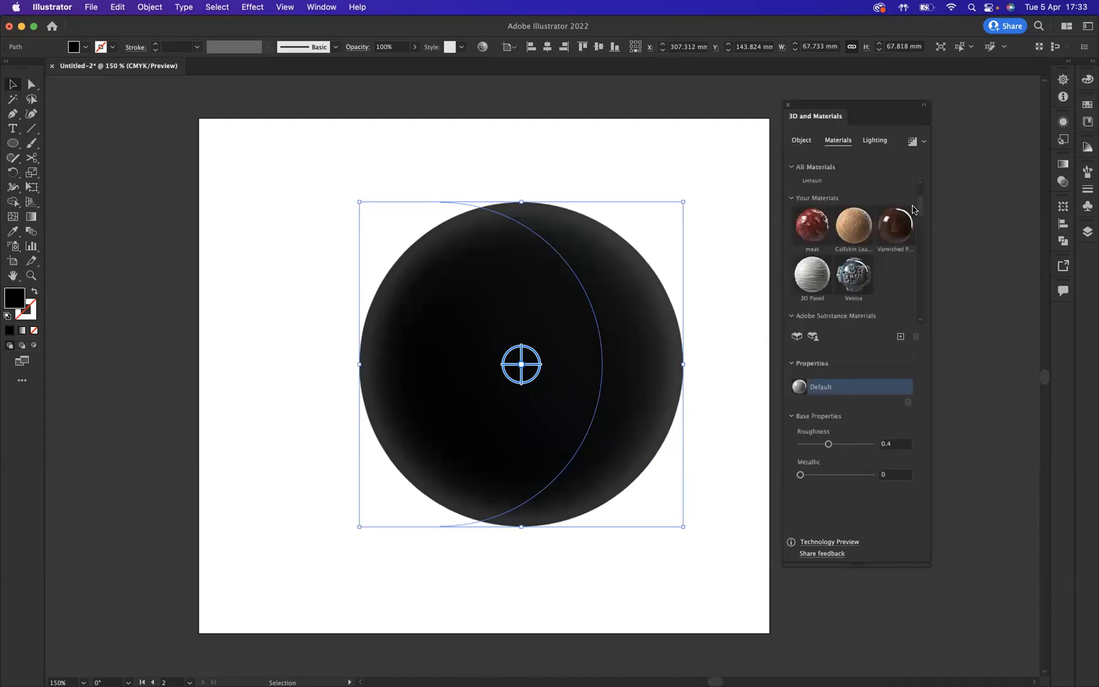
pyautogui.scroll(-3)
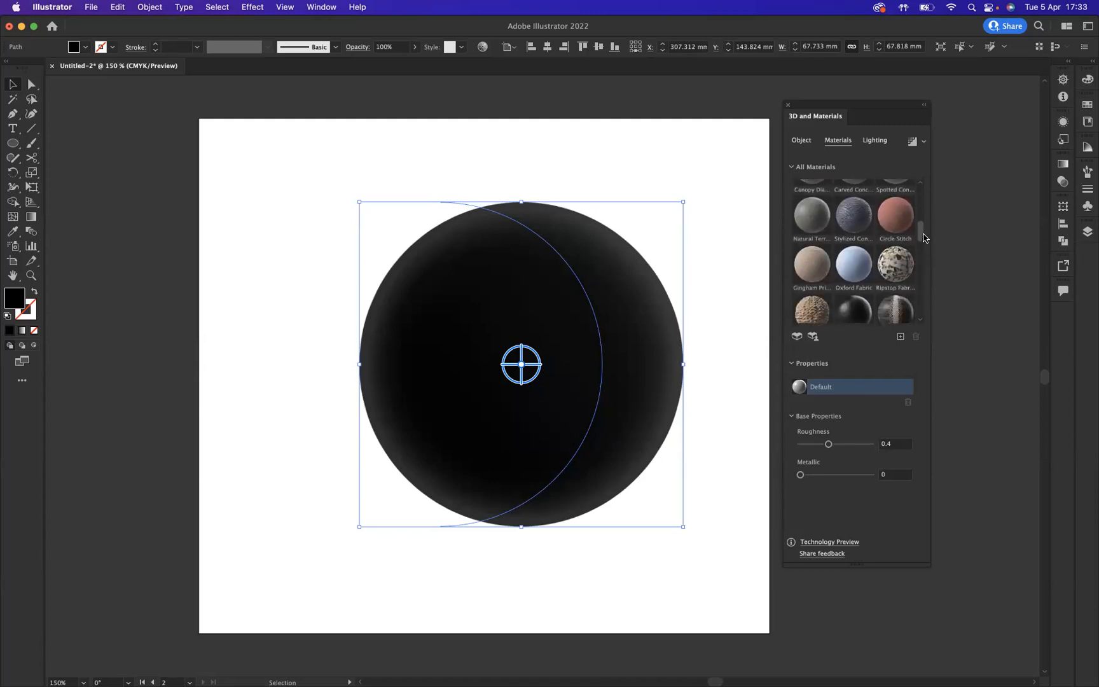
pyautogui.scroll(-3)
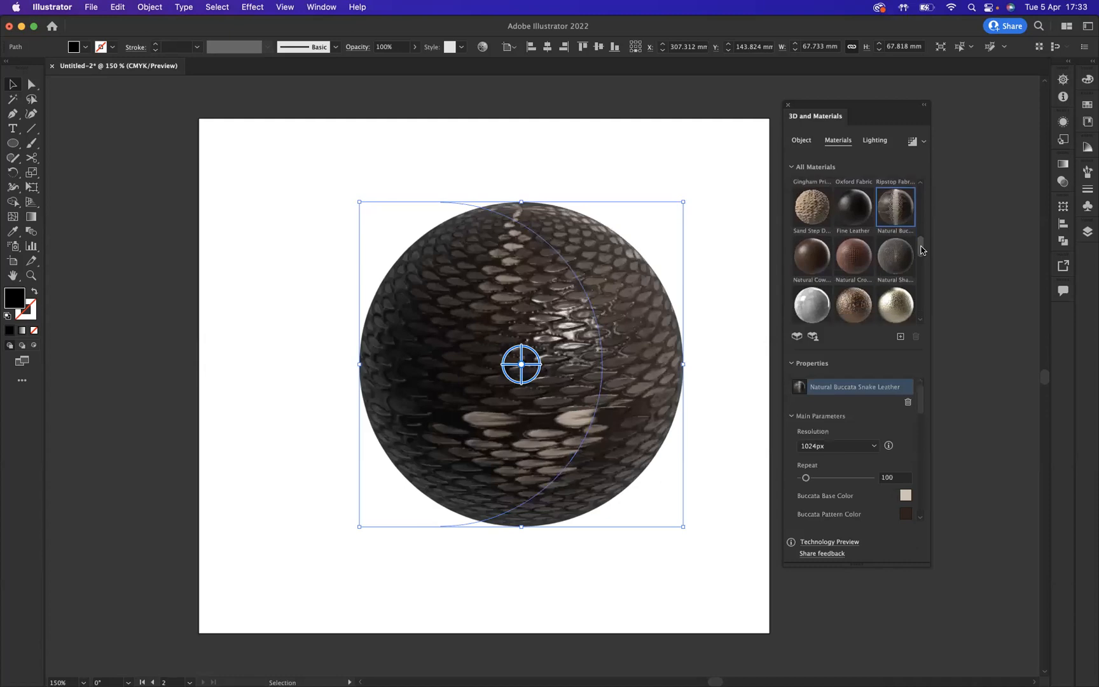
pyautogui.click(811, 258)
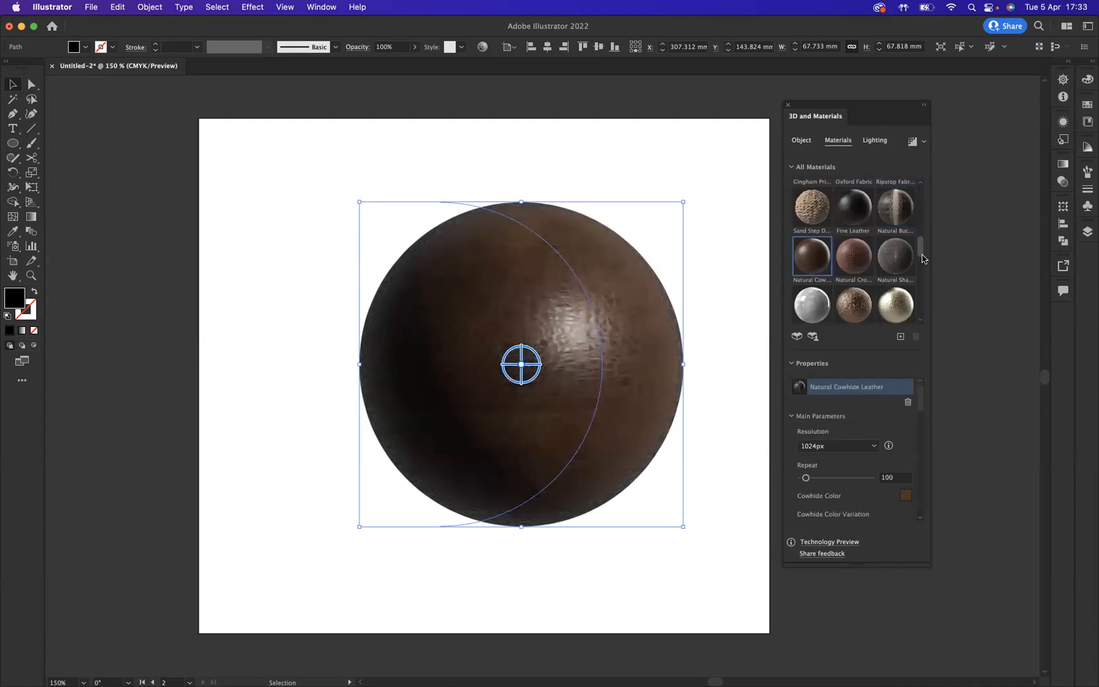
# Step: Open the Substance 3D community assets library of extra materials
pyautogui.scroll(-3)
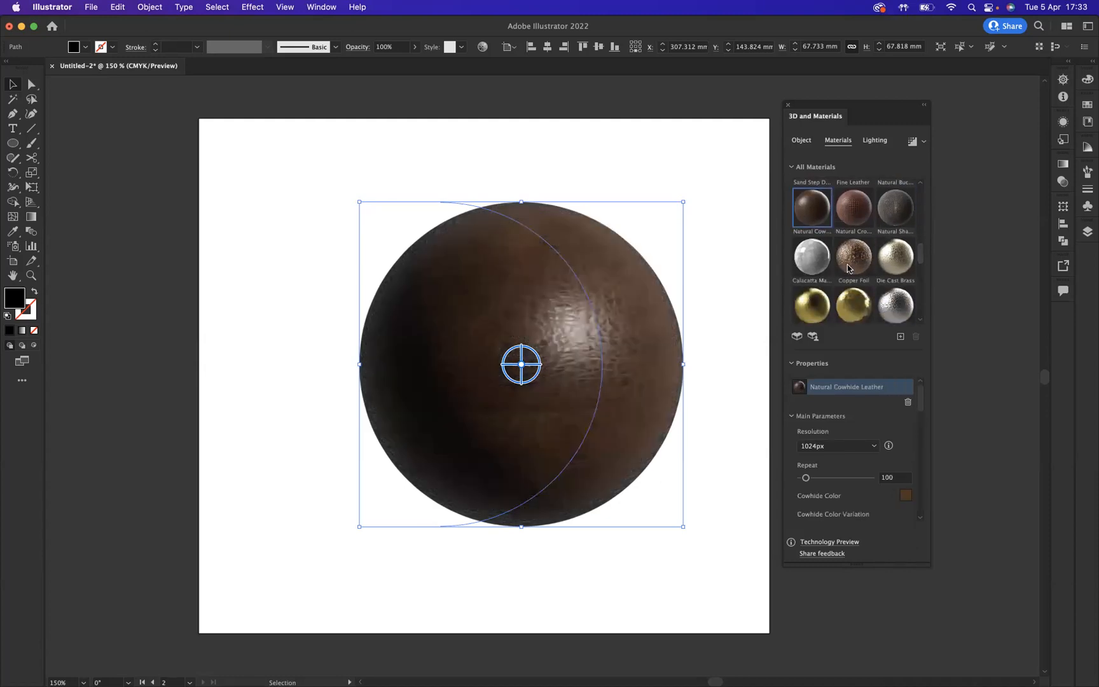
pyautogui.scroll(-3)
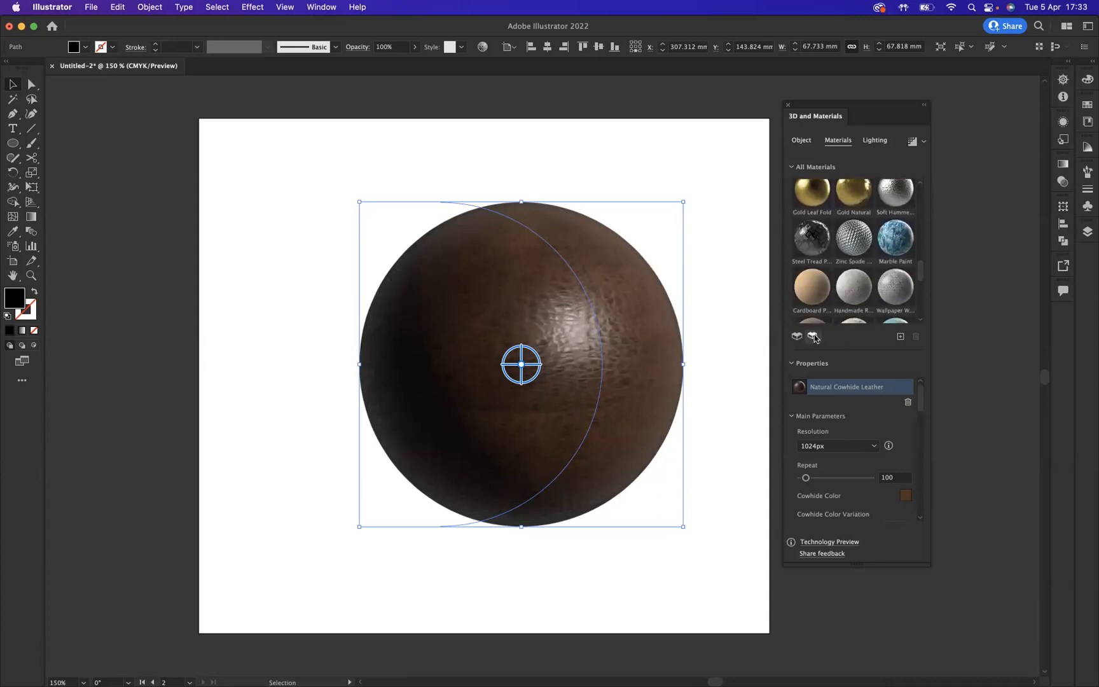
pyautogui.moveTo(813, 337)
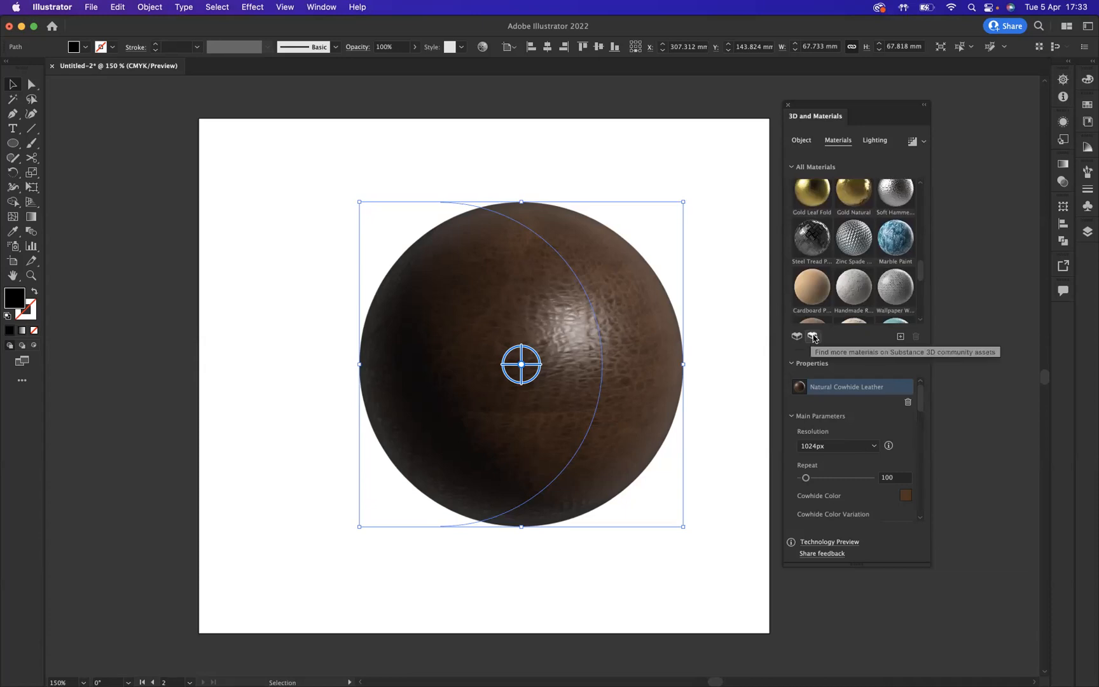
pyautogui.click(812, 336)
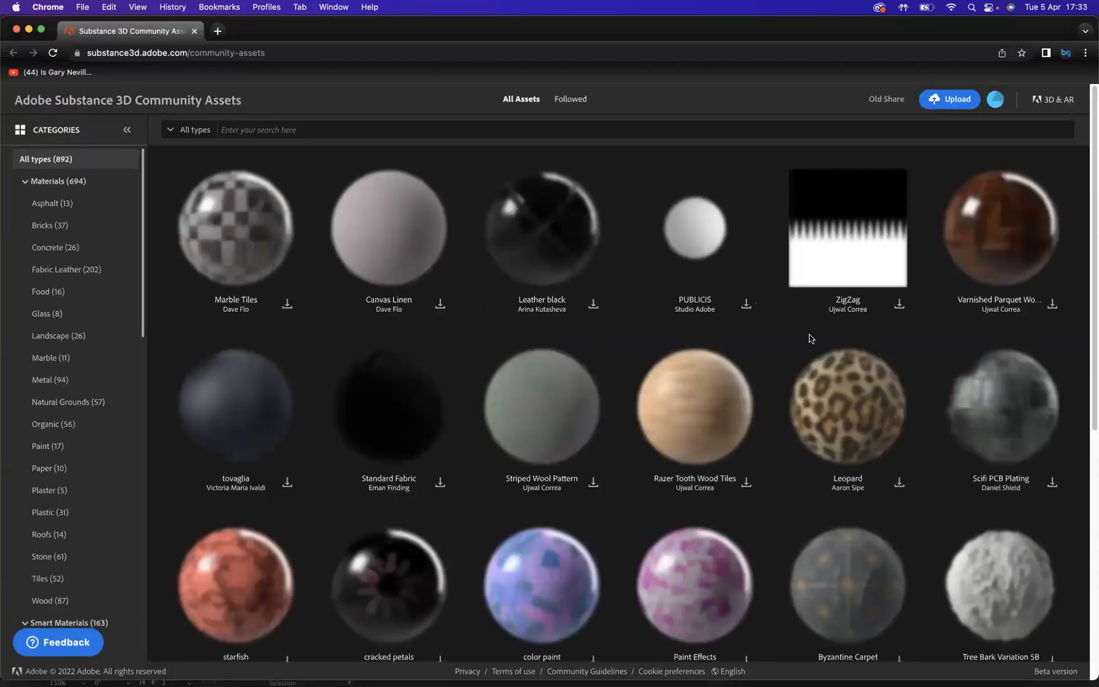
# Step: Browse the community asset grid and filter it to Food materials
pyautogui.scroll(-3)
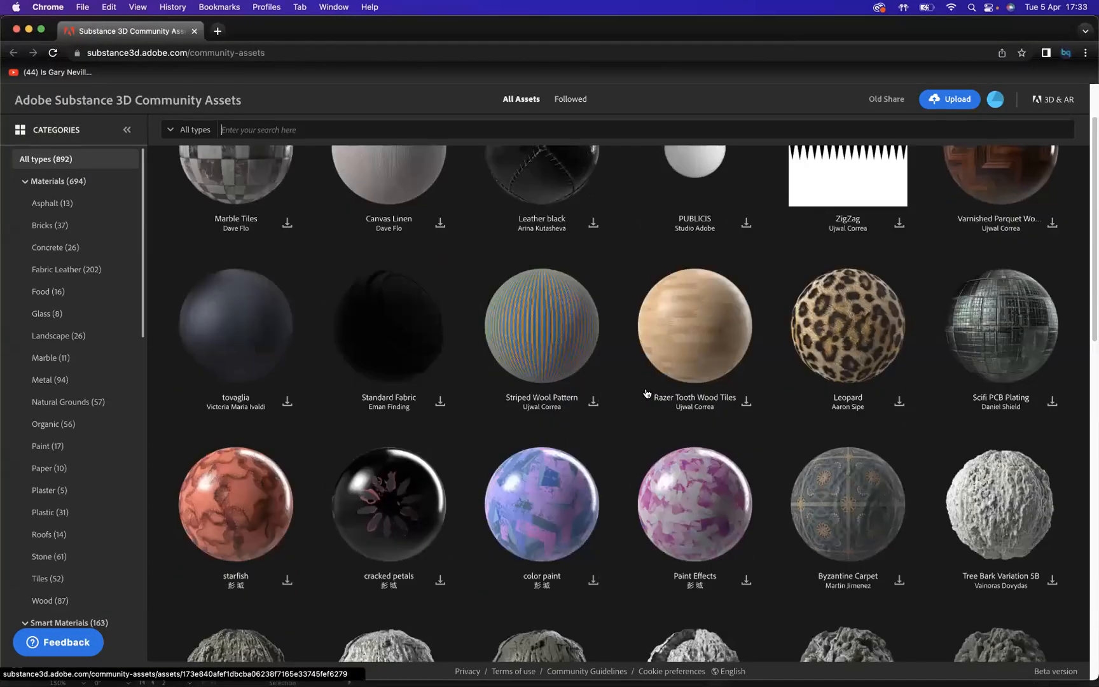
pyautogui.scroll(-3)
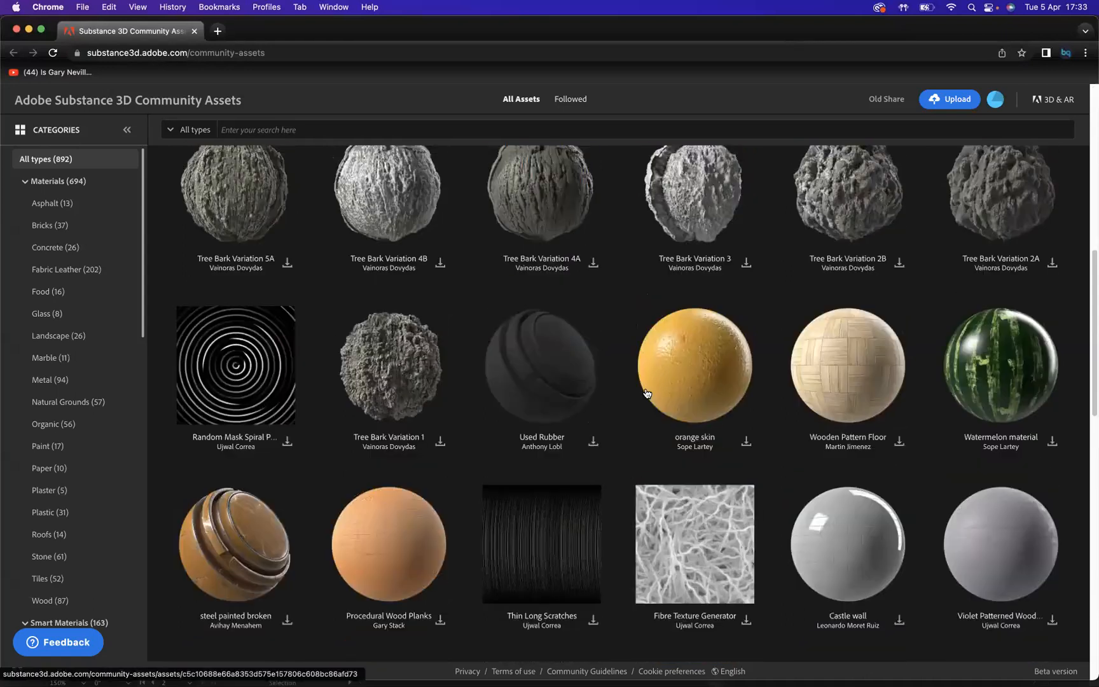
pyautogui.scroll(3)
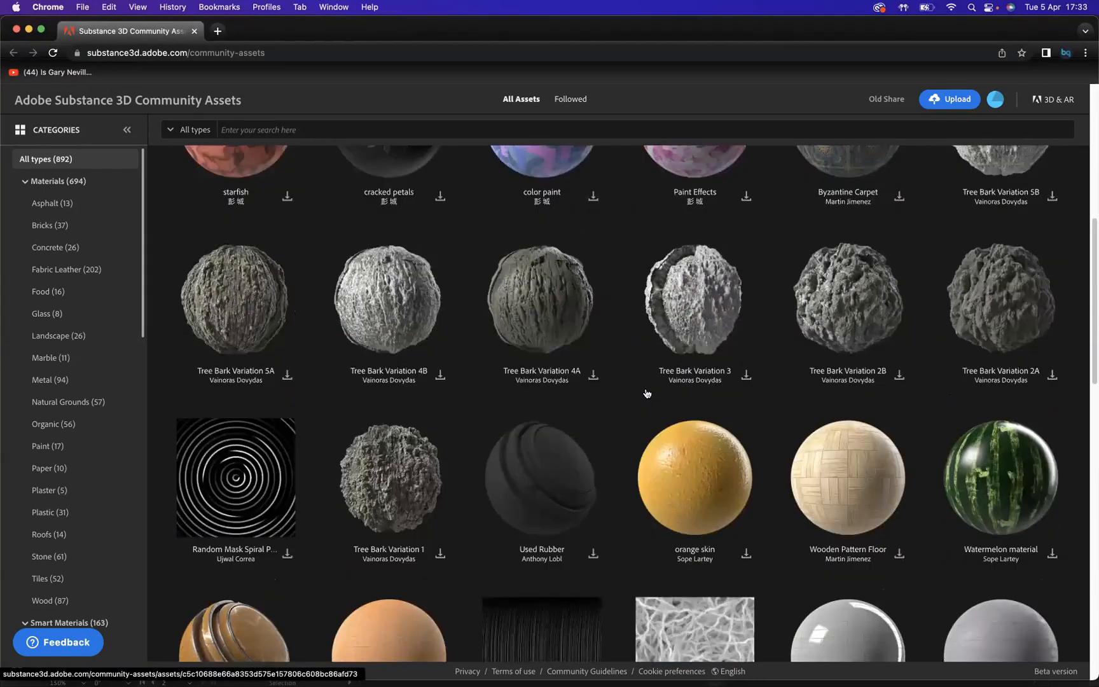
pyautogui.click(47, 291)
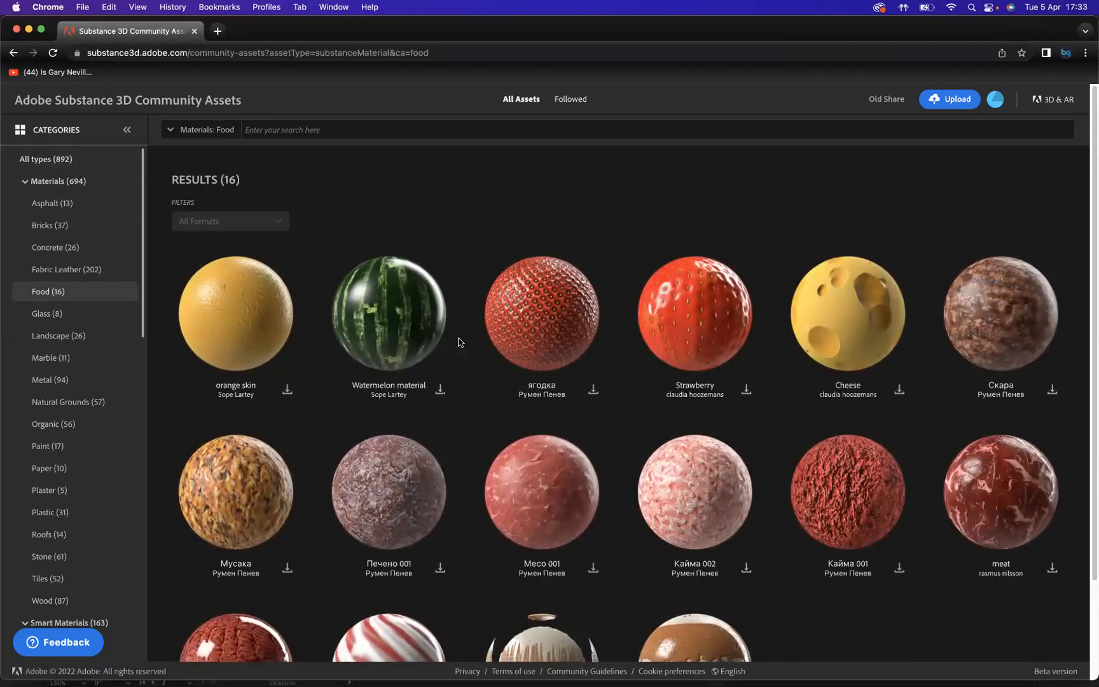
pyautogui.moveTo(540, 316)
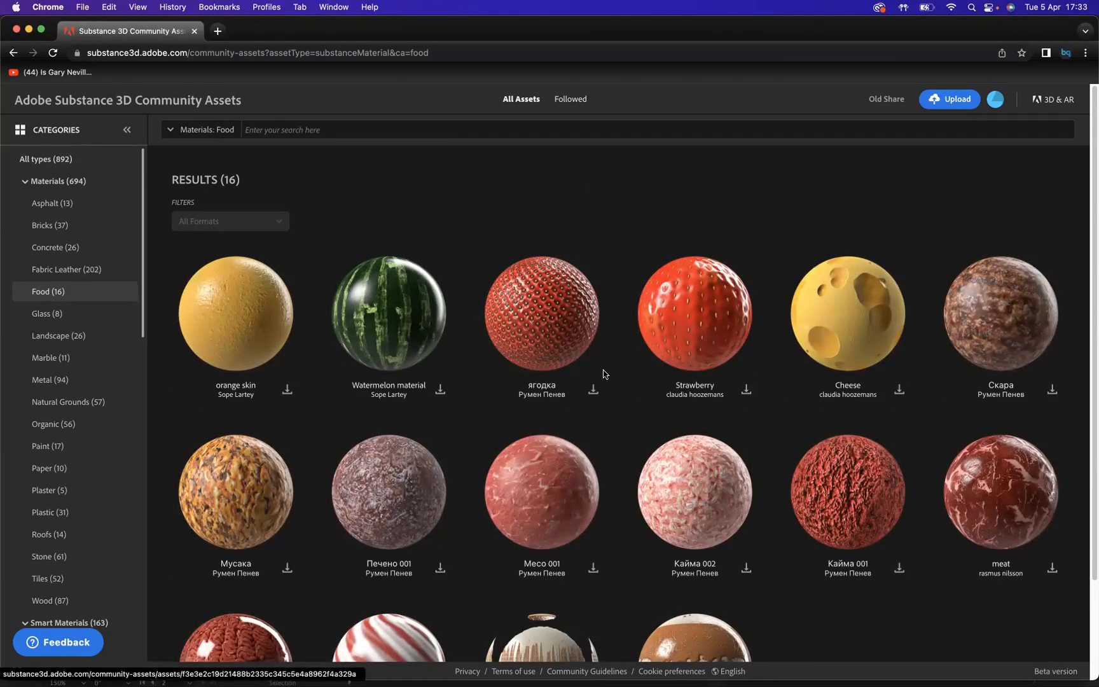
pyautogui.scroll(-3)
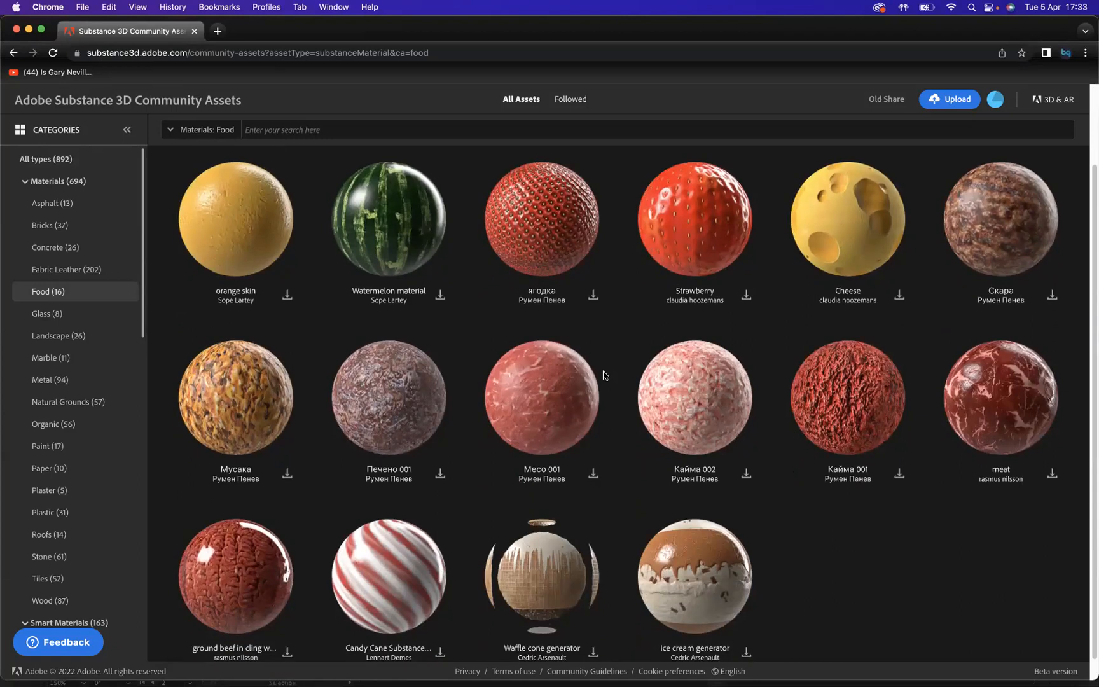
pyautogui.scroll(-3)
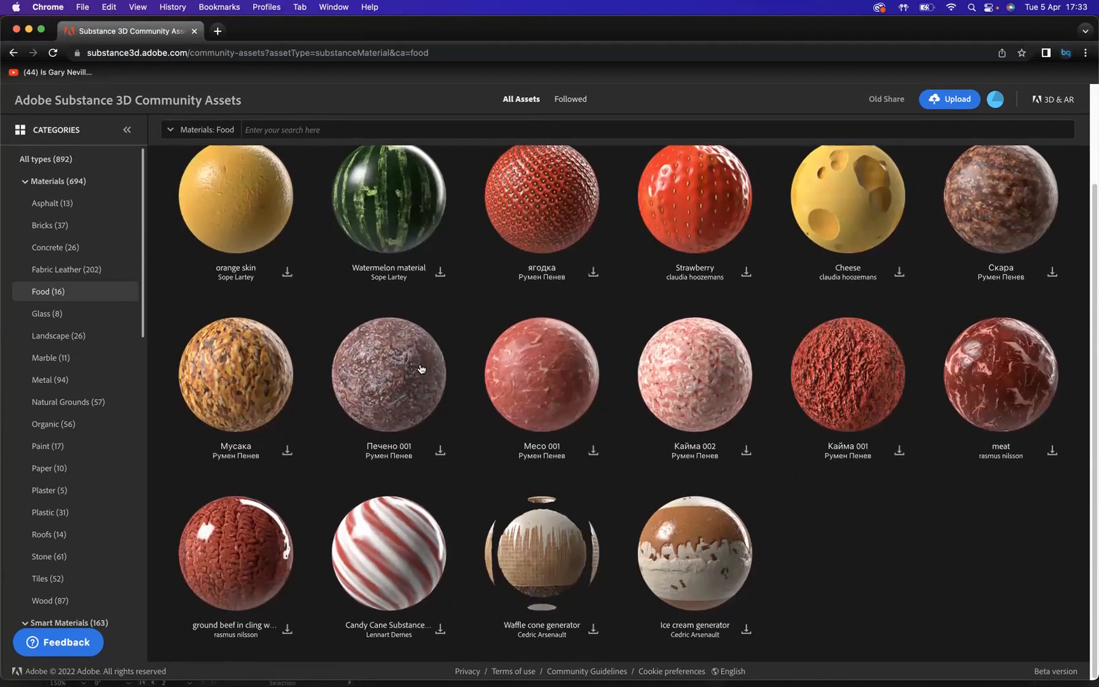
# Step: Browse the Landscape materials, then return to the Illustrator document
pyautogui.click(59, 335)
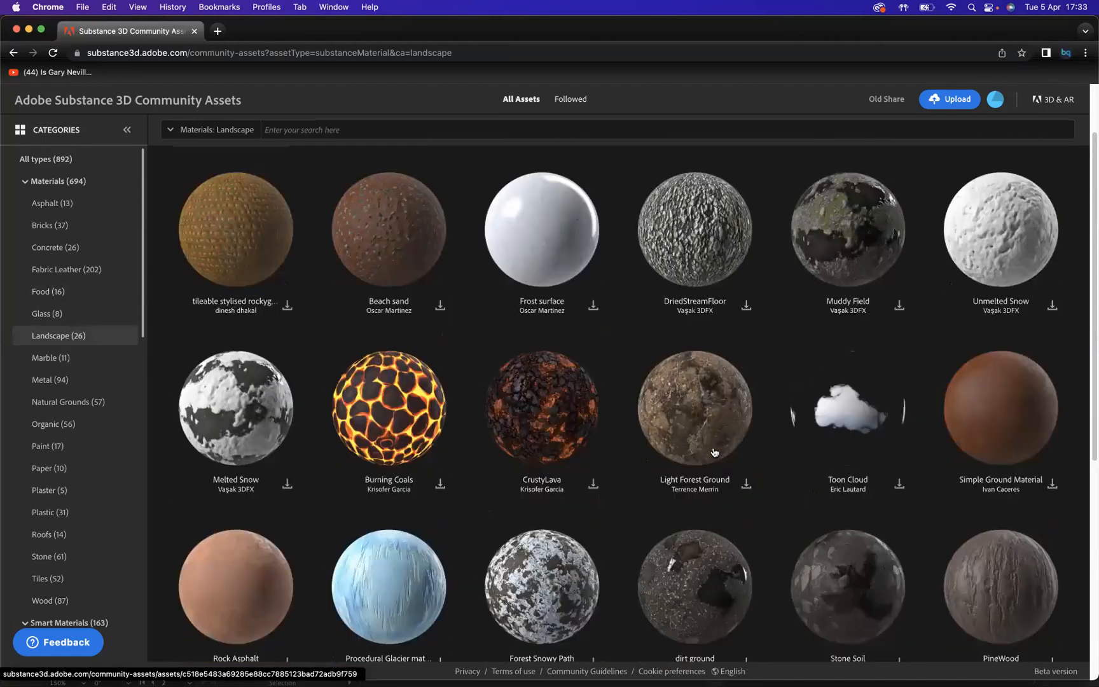
pyautogui.scroll(-3)
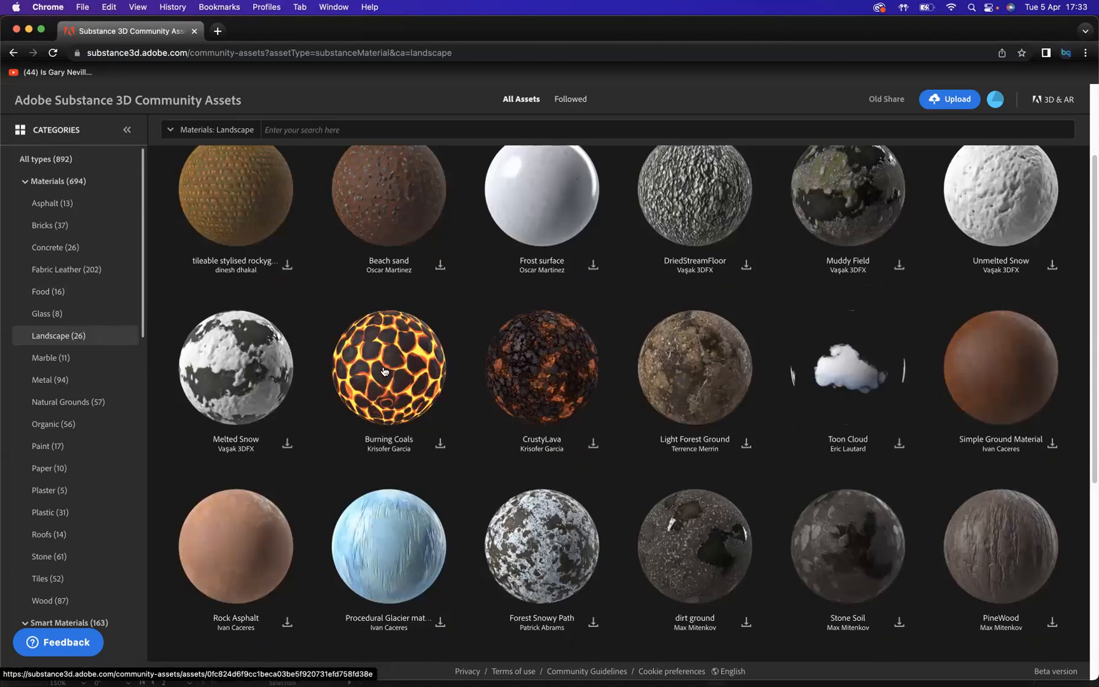
pyautogui.scroll(-3)
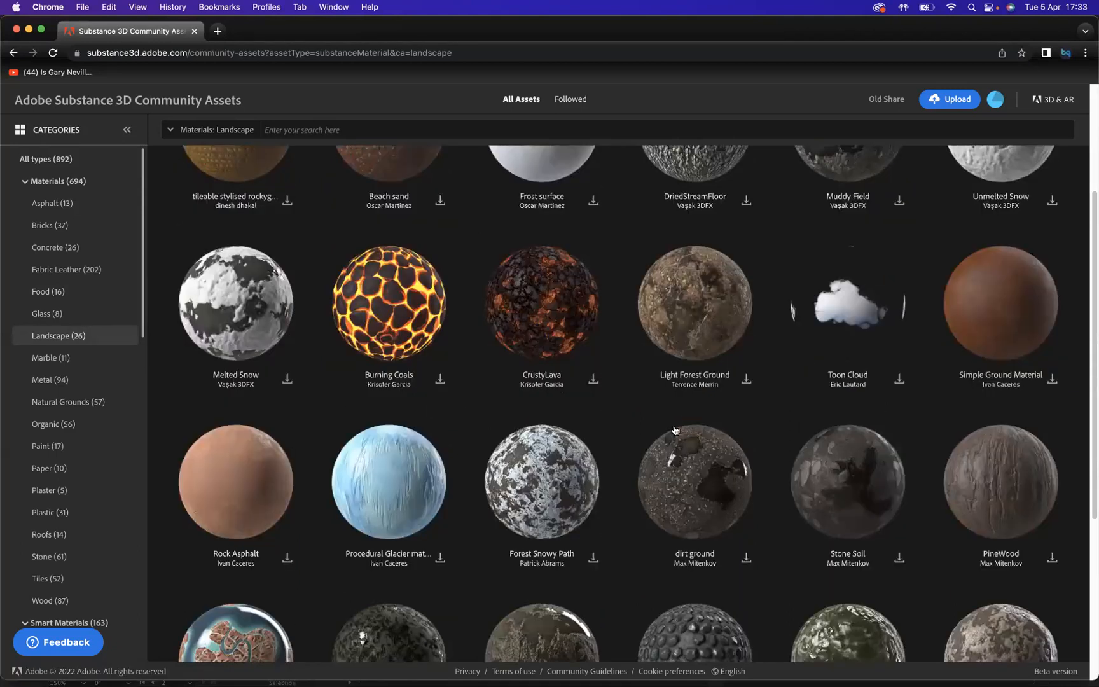
pyautogui.scroll(-3)
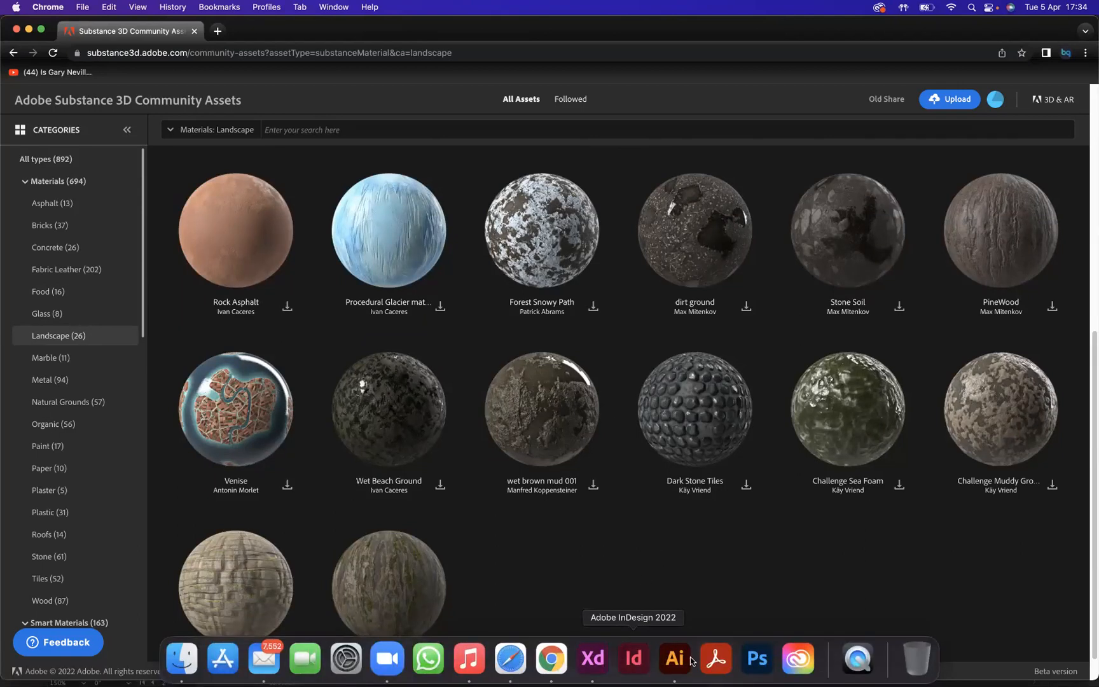
pyautogui.click(672, 660)
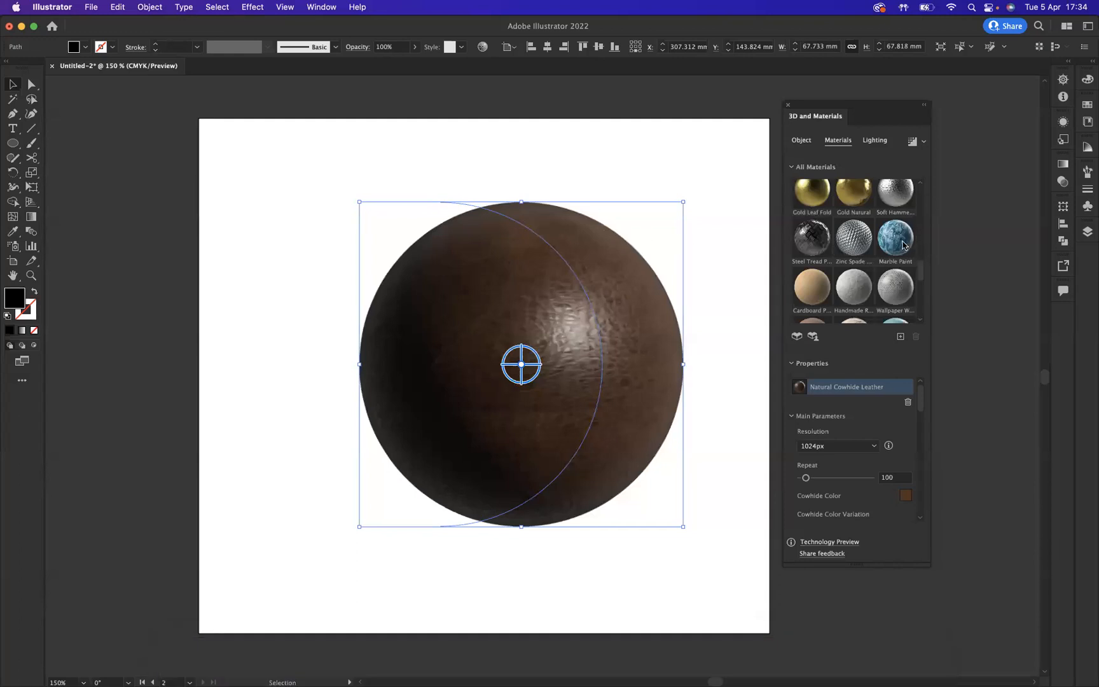
# Step: Apply the Marble Paint material to the sphere
pyautogui.click(895, 237)
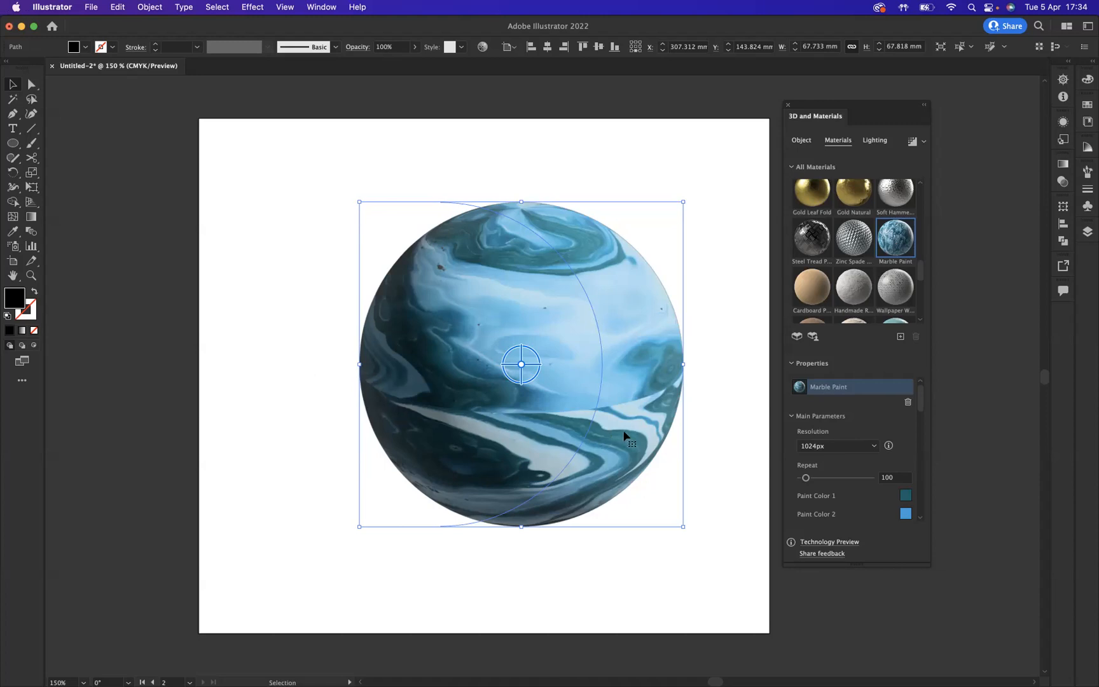
pyautogui.moveTo(911, 406)
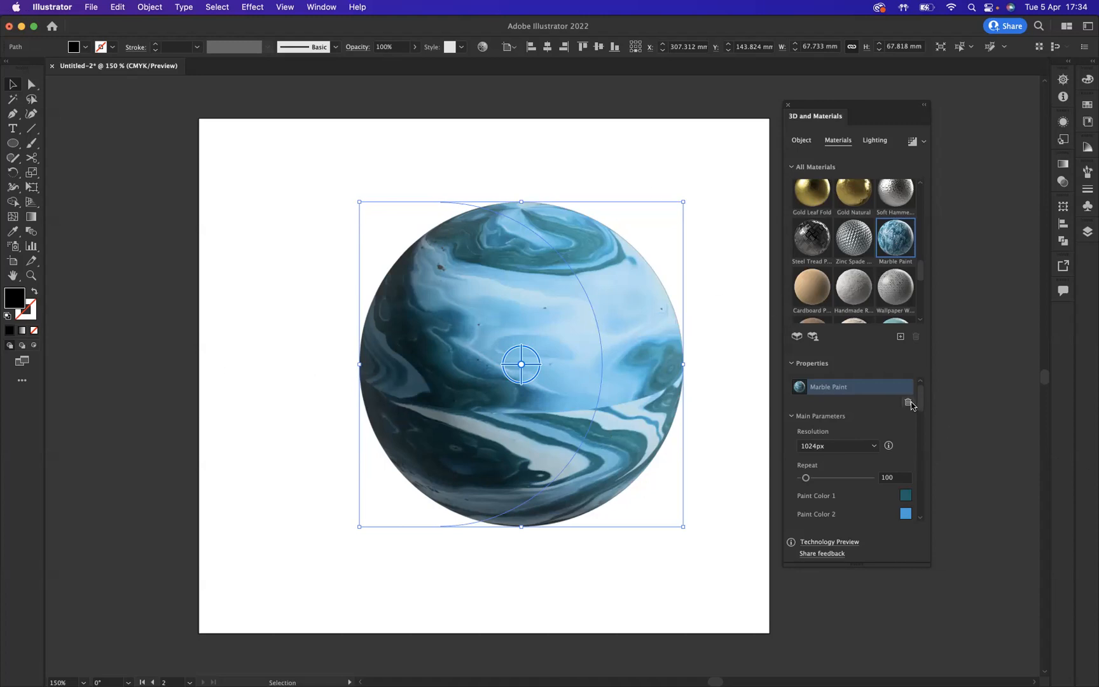
pyautogui.scroll(-3)
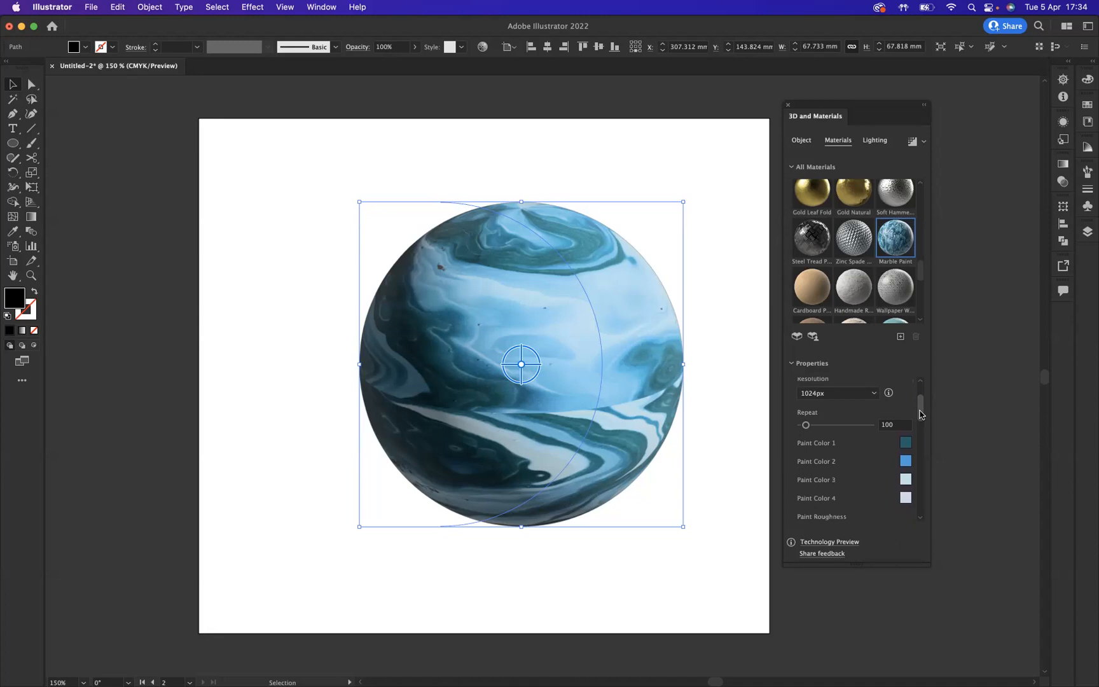
pyautogui.scroll(-3)
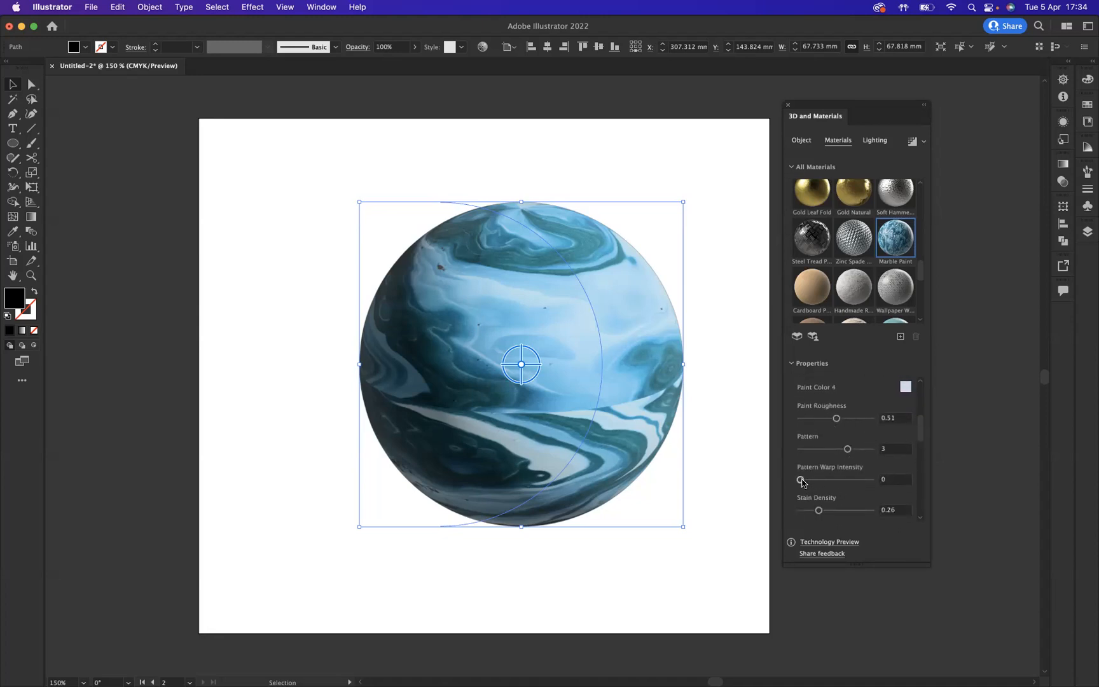
# Step: Set Pattern Warp Intensity to 0.37, Pattern to 4 and Paint Roughness to 0.7
pyautogui.moveTo(801, 480); pyautogui.dragTo(826, 480)
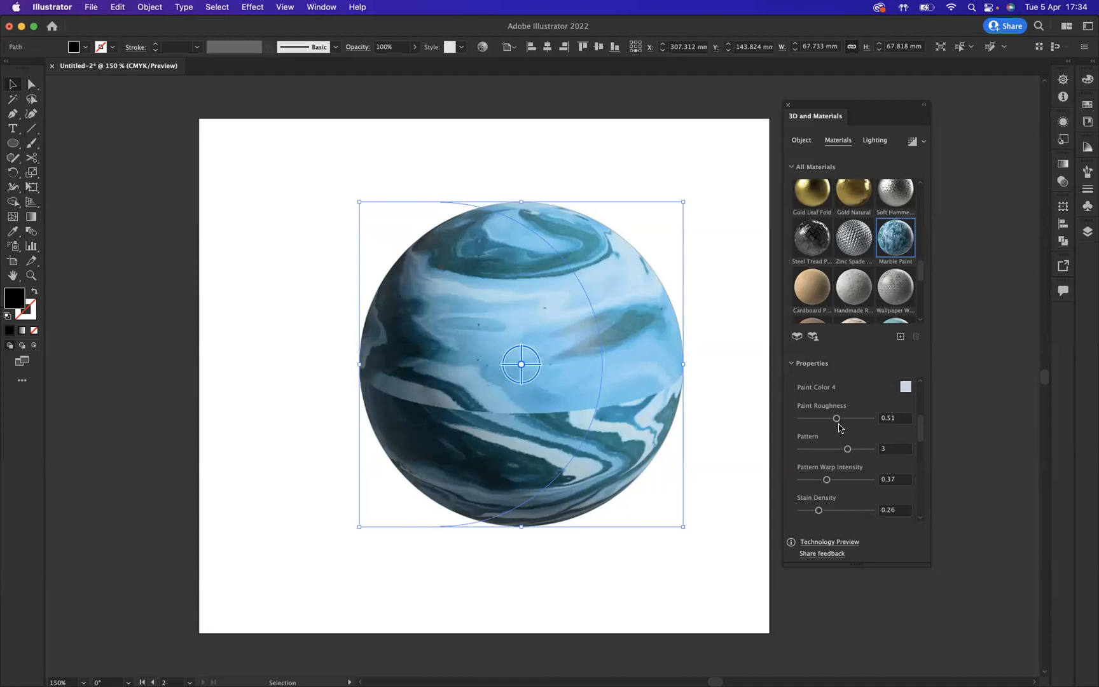
pyautogui.moveTo(847, 448); pyautogui.dragTo(872, 448)
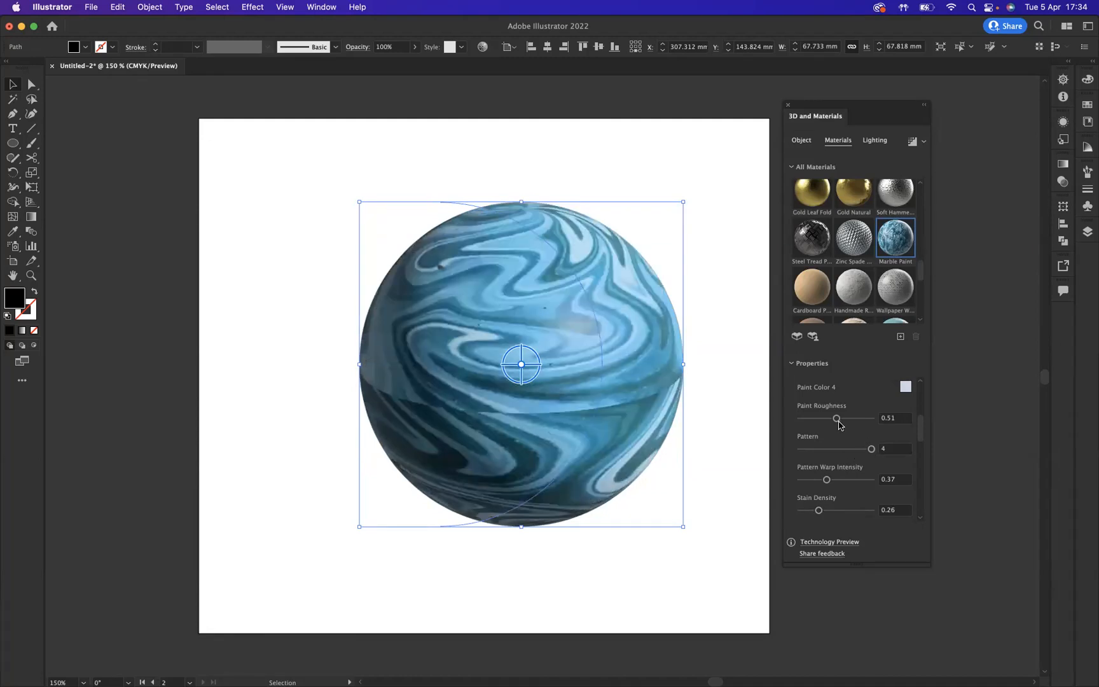
pyautogui.moveTo(836, 418); pyautogui.dragTo(849, 419)
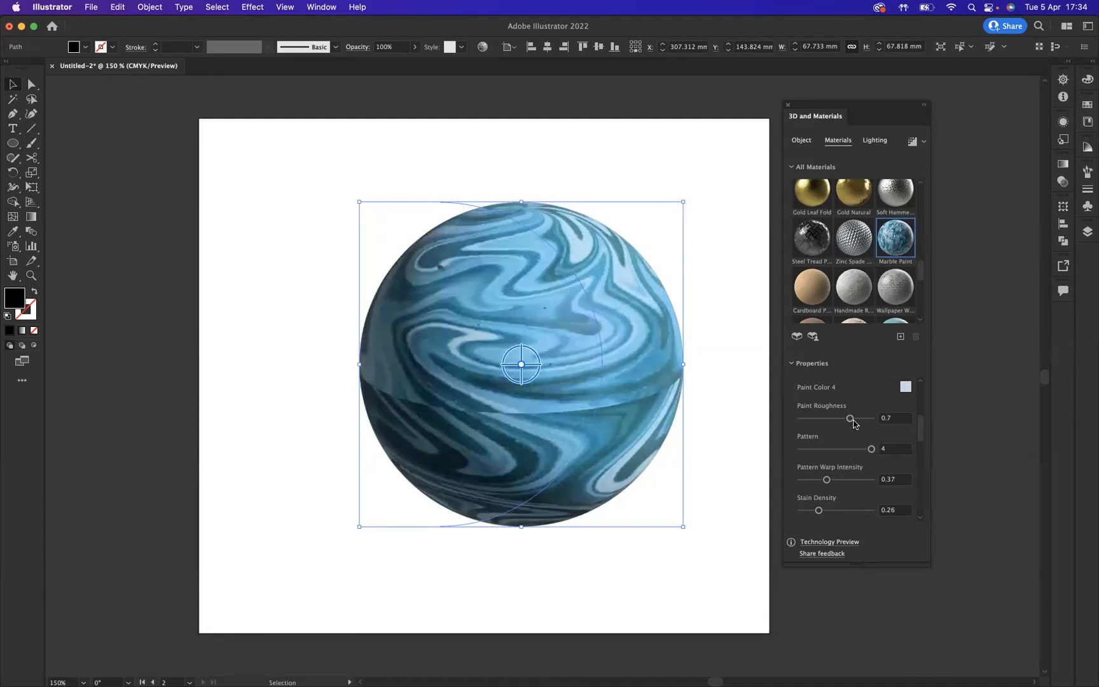
pyautogui.moveTo(830, 419); pyautogui.dragTo(850, 419)
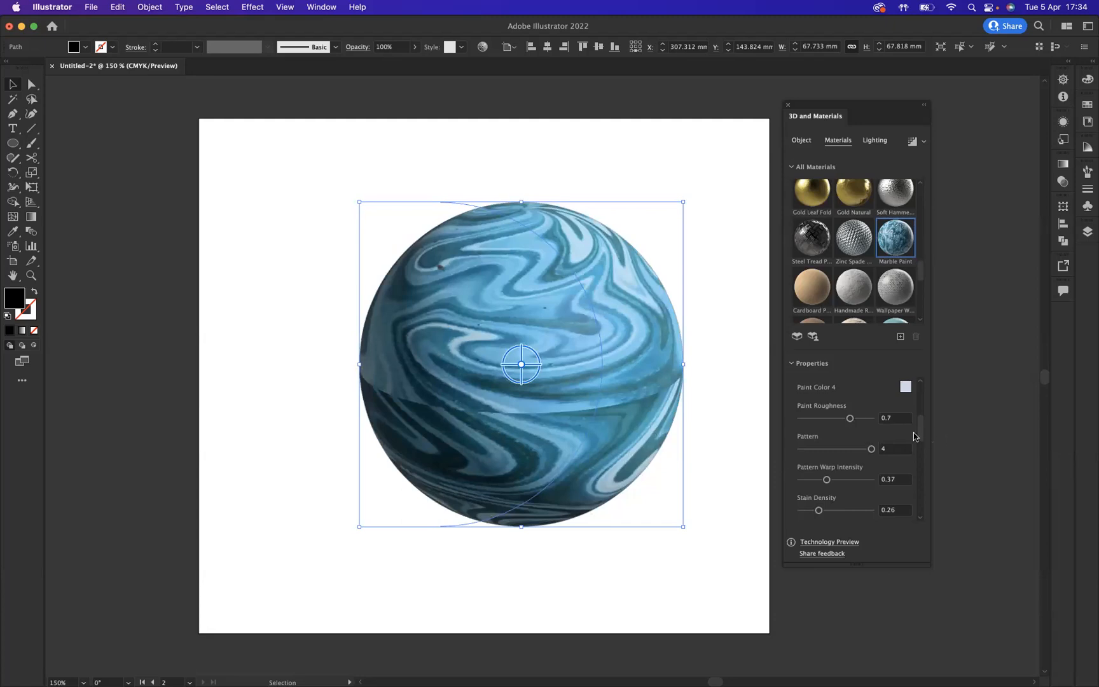
pyautogui.scroll(-3)
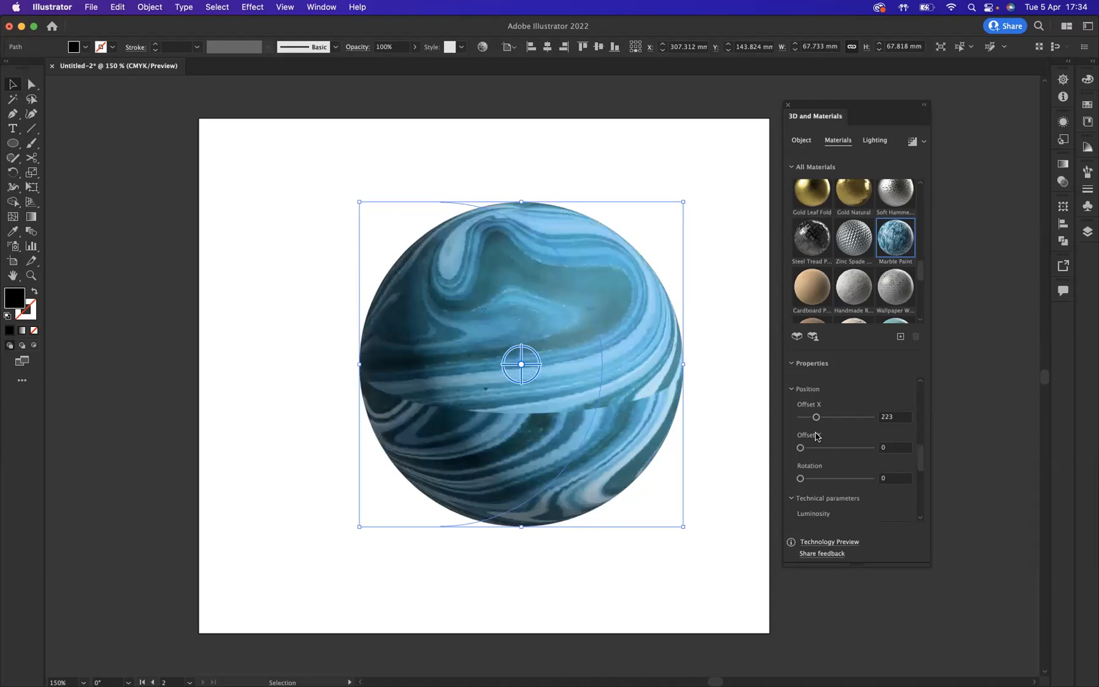
# Step: Shift the marble pattern vertically to 637 and rotate it to 166, then scroll down the properties
pyautogui.moveTo(801, 447); pyautogui.dragTo(845, 447)
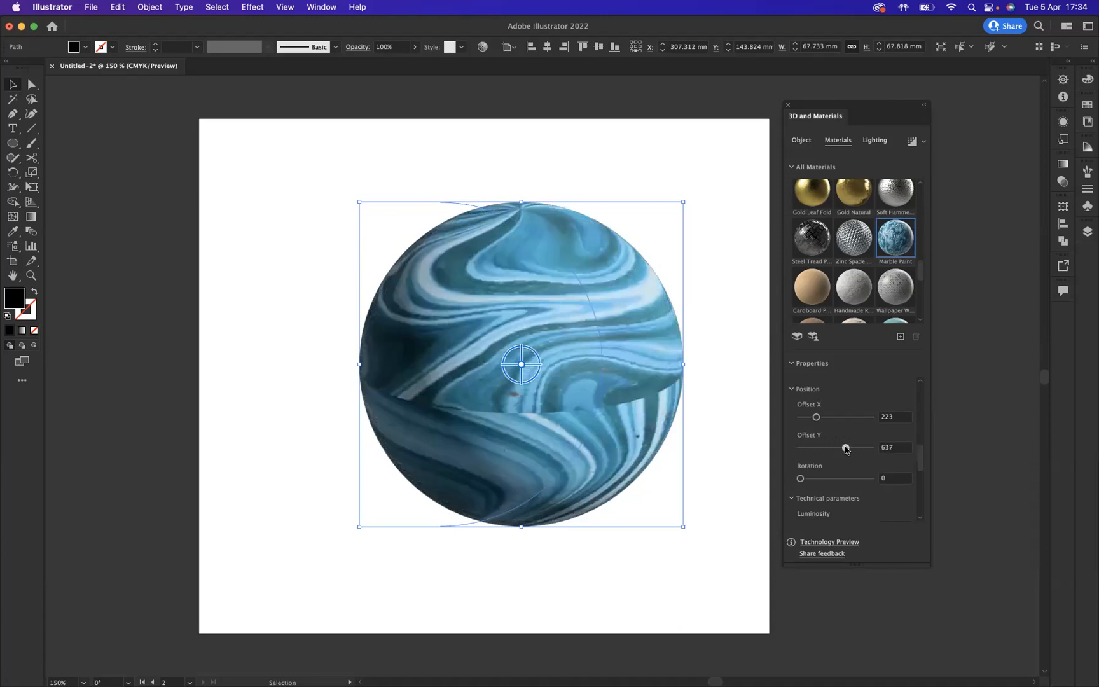
pyautogui.moveTo(801, 479); pyautogui.dragTo(825, 479)
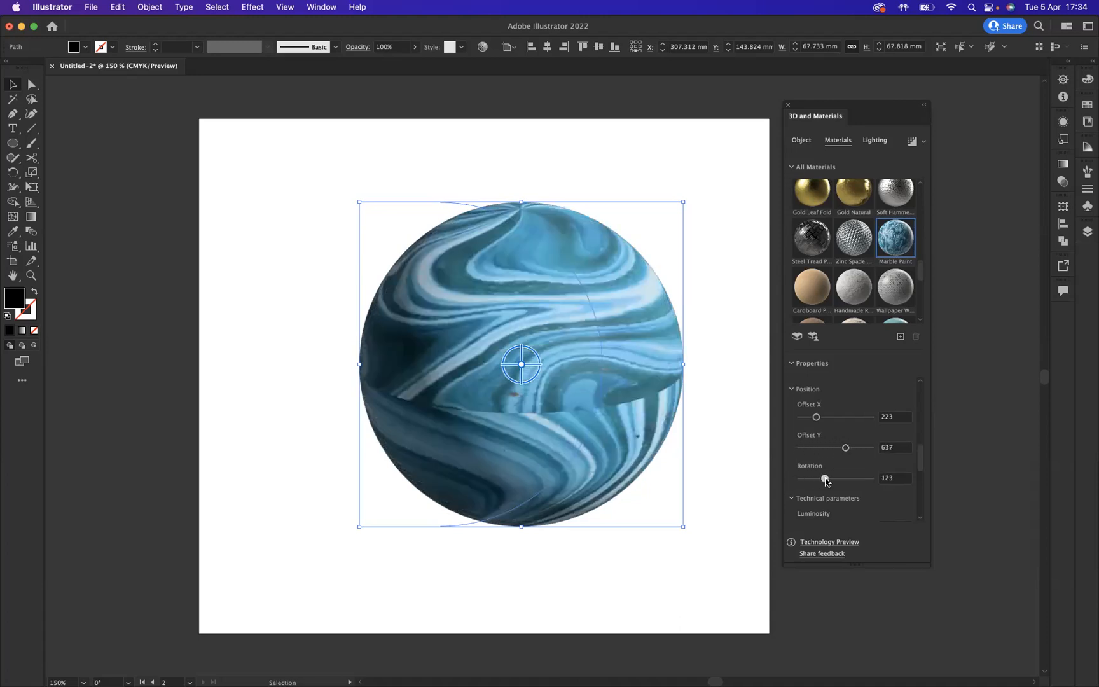
pyautogui.moveTo(824, 478); pyautogui.dragTo(833, 478)
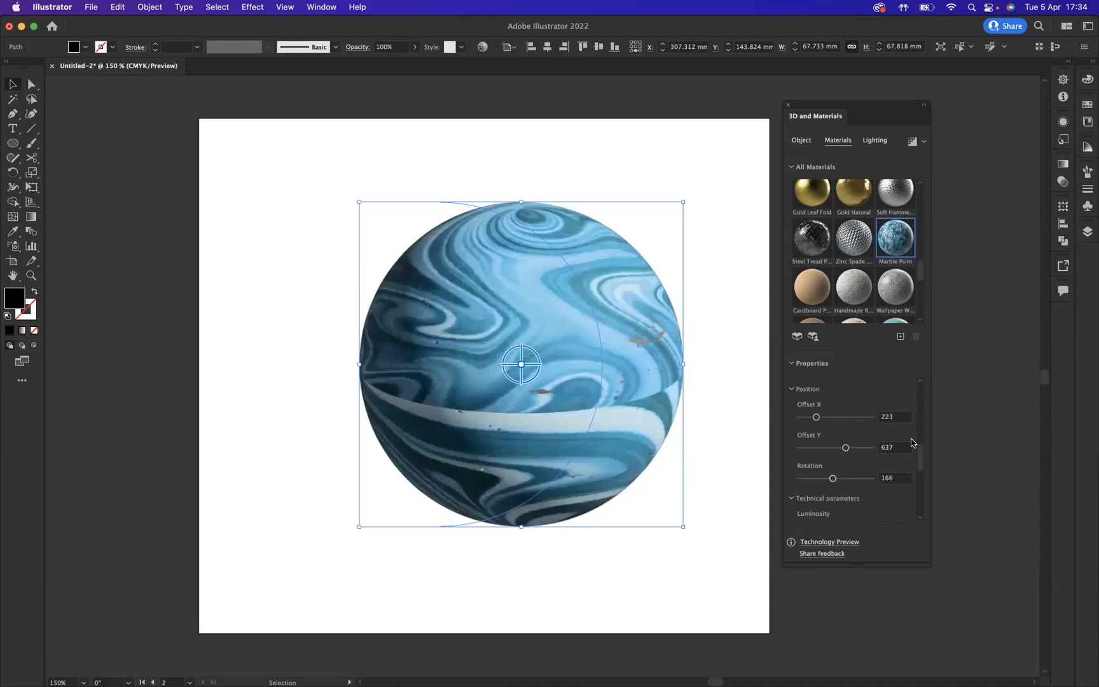
pyautogui.scroll(-3)
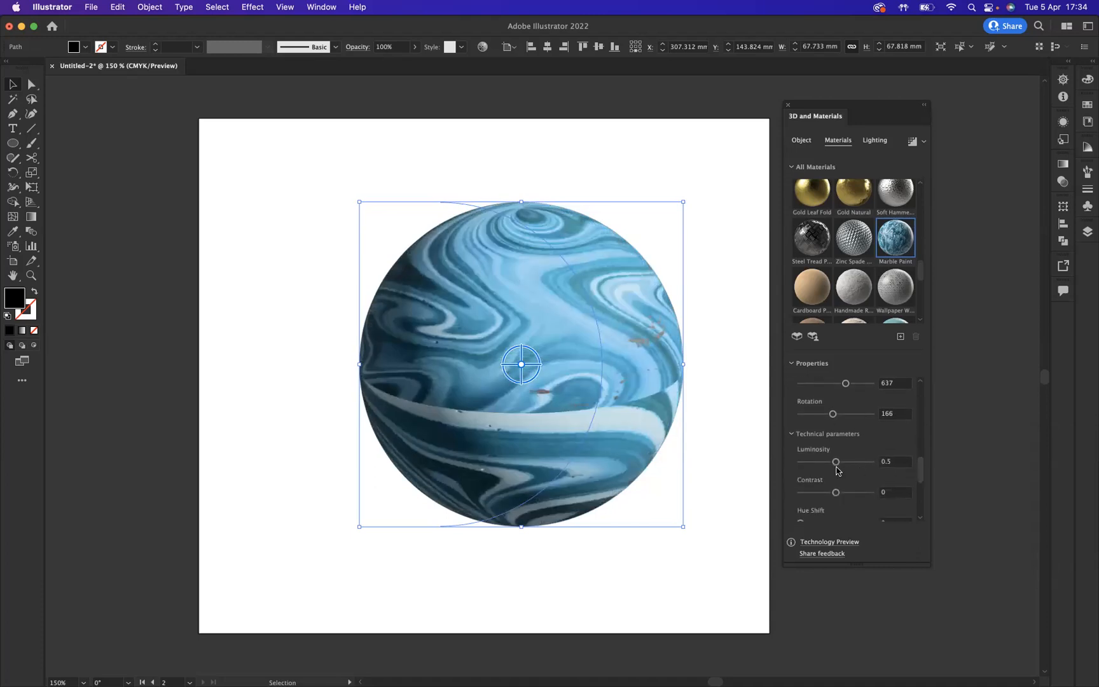
pyautogui.scroll(-3)
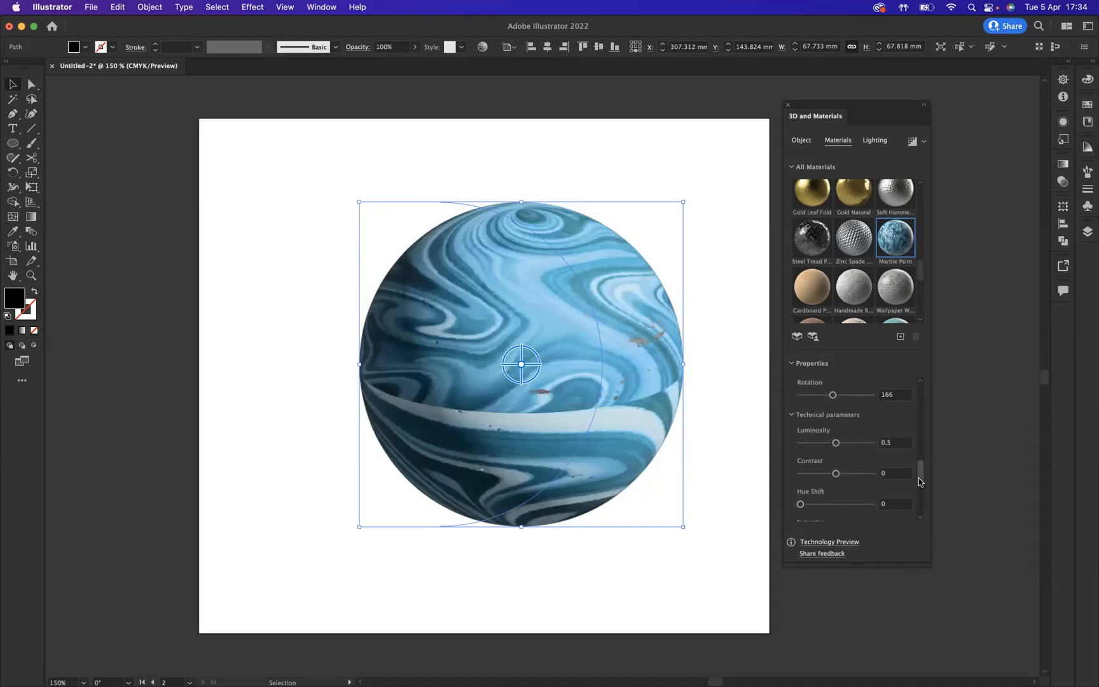
pyautogui.scroll(-3)
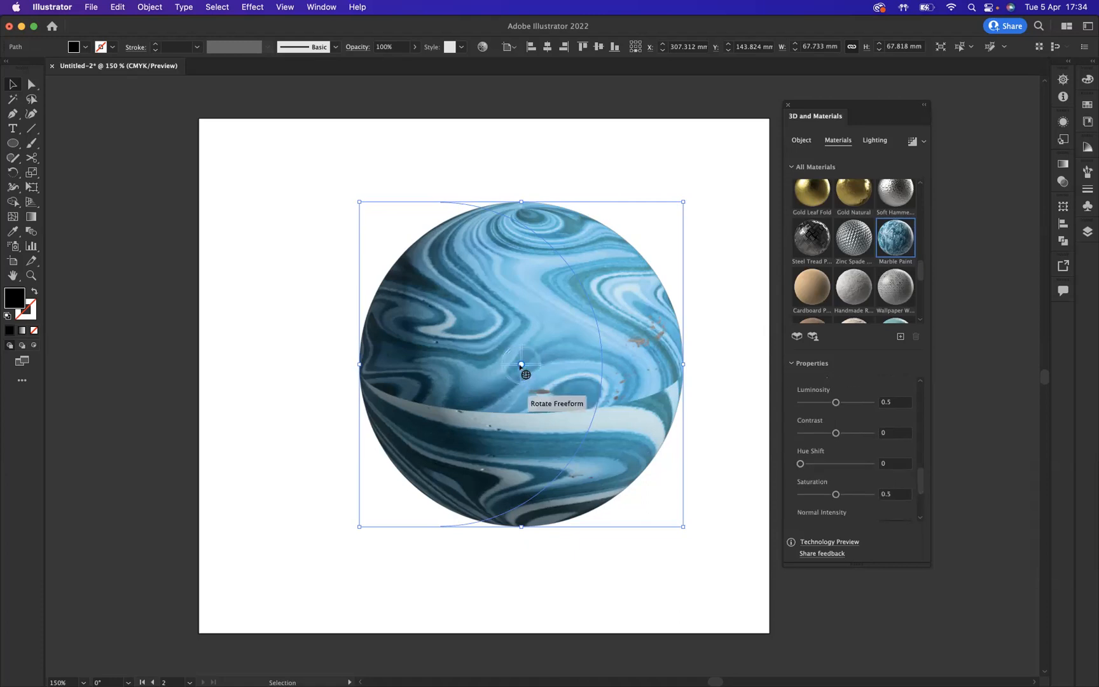
# Step: Freeform-rotate the marbled sphere until a swirling vortex faces the front
pyautogui.moveTo(521, 364); pyautogui.dragTo(526, 389)
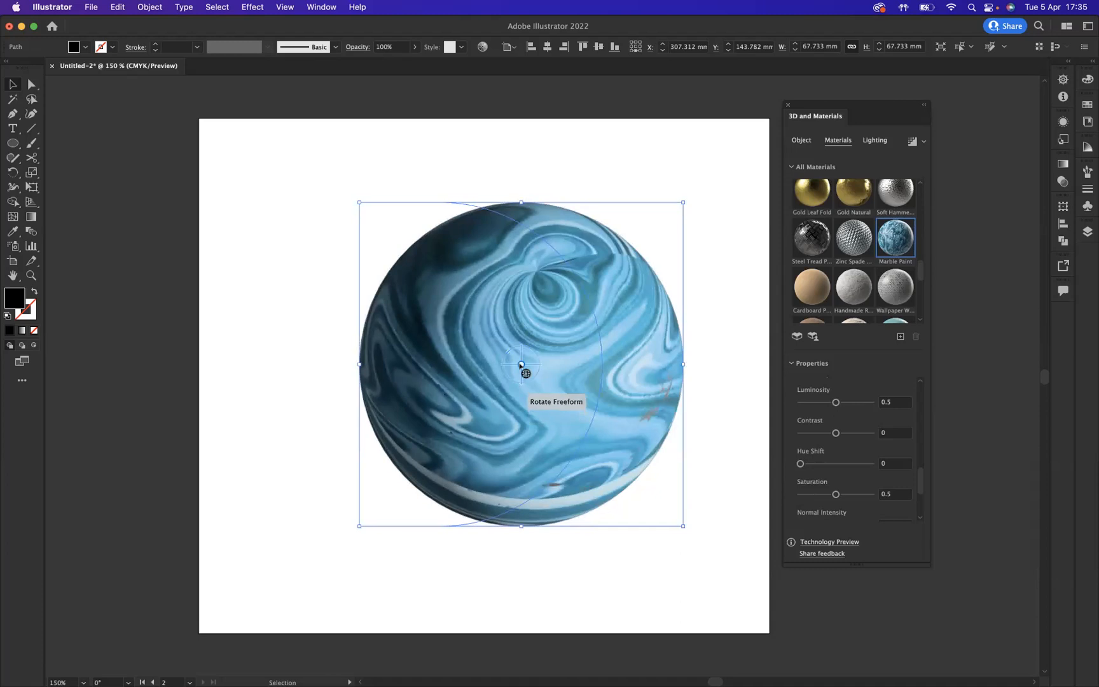
pyautogui.moveTo(521, 364); pyautogui.dragTo(521, 366)
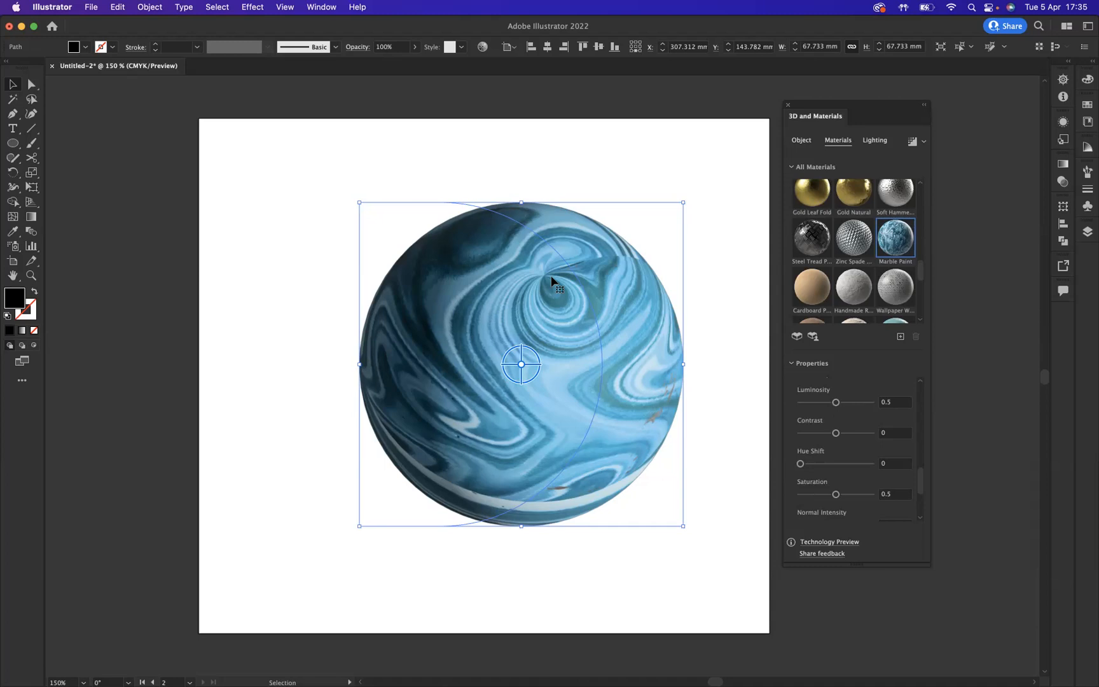
pyautogui.moveTo(875, 140)
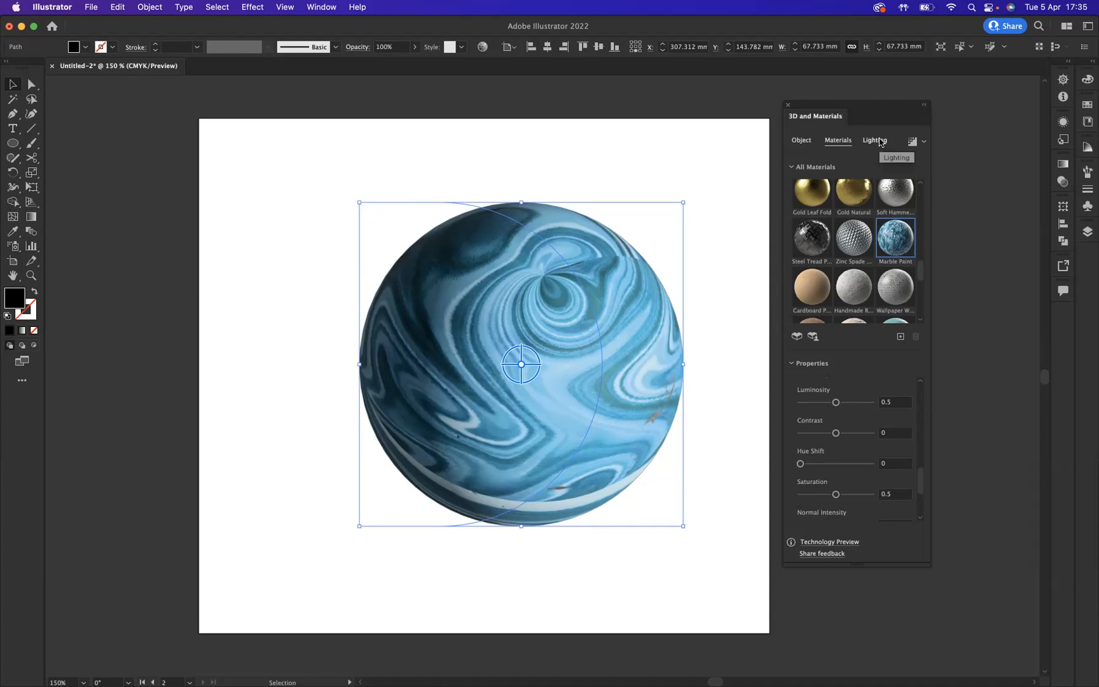
# Step: In the Lighting settings, raise the light intensity to 149%
pyautogui.click(874, 140)
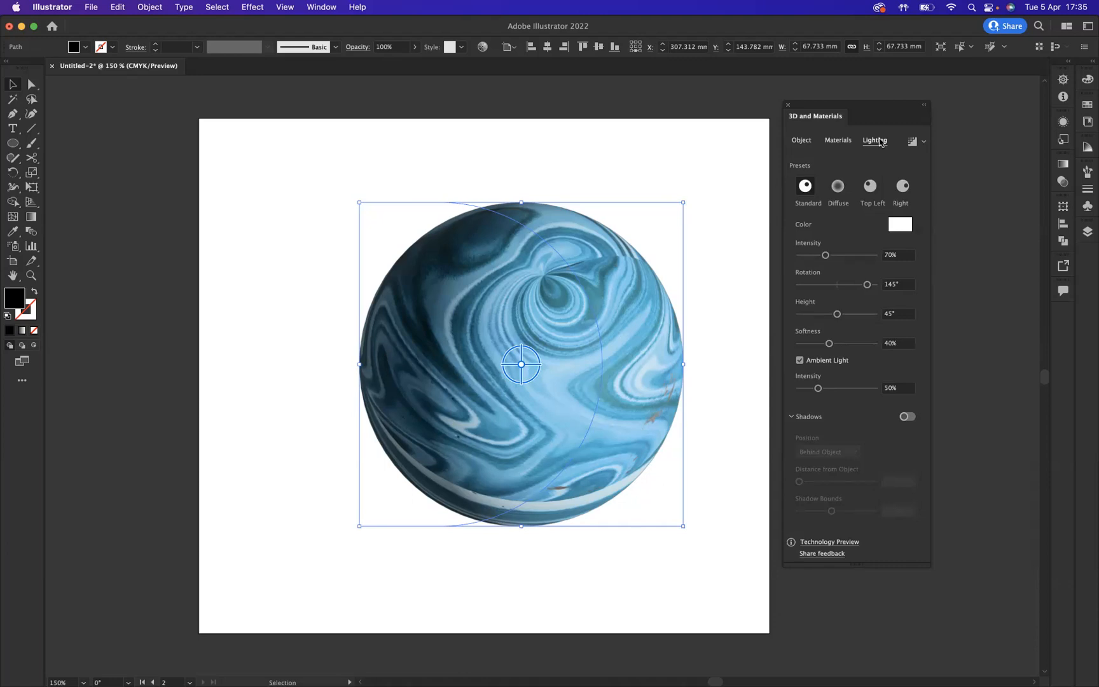
pyautogui.click(872, 186)
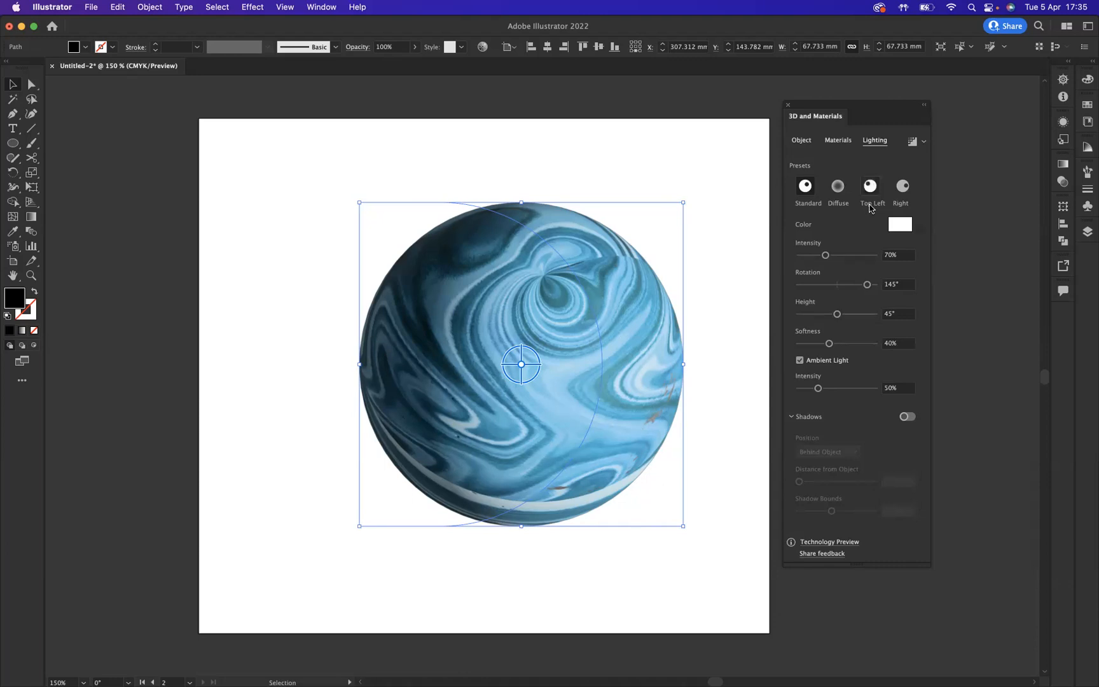
pyautogui.click(805, 186)
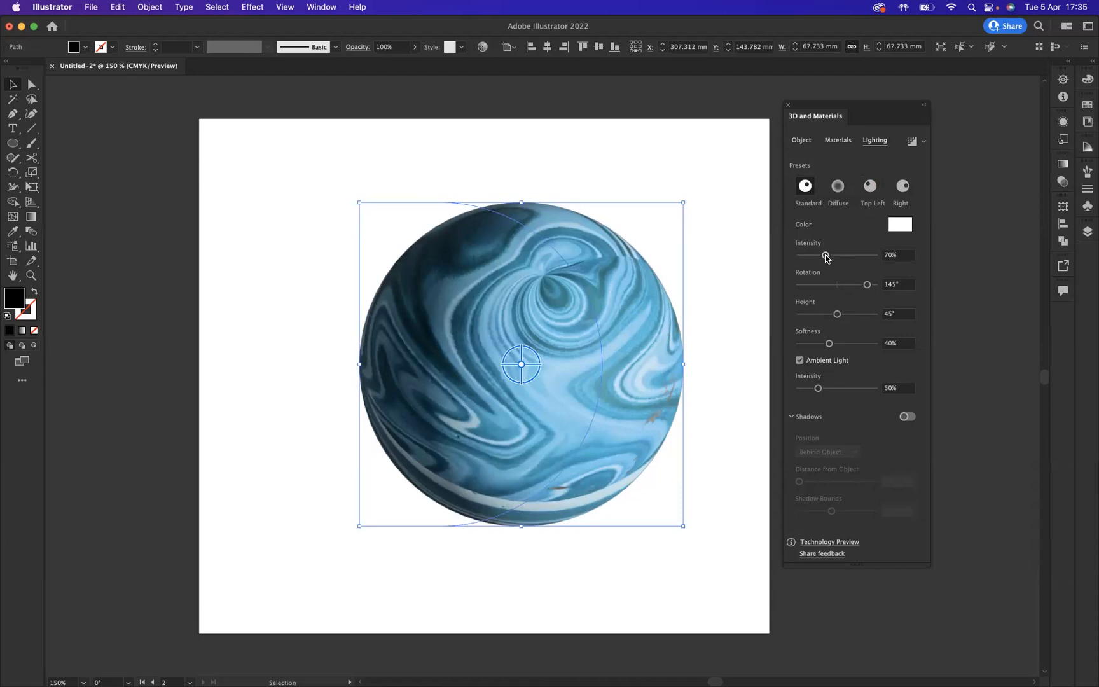
pyautogui.moveTo(826, 254); pyautogui.dragTo(848, 255)
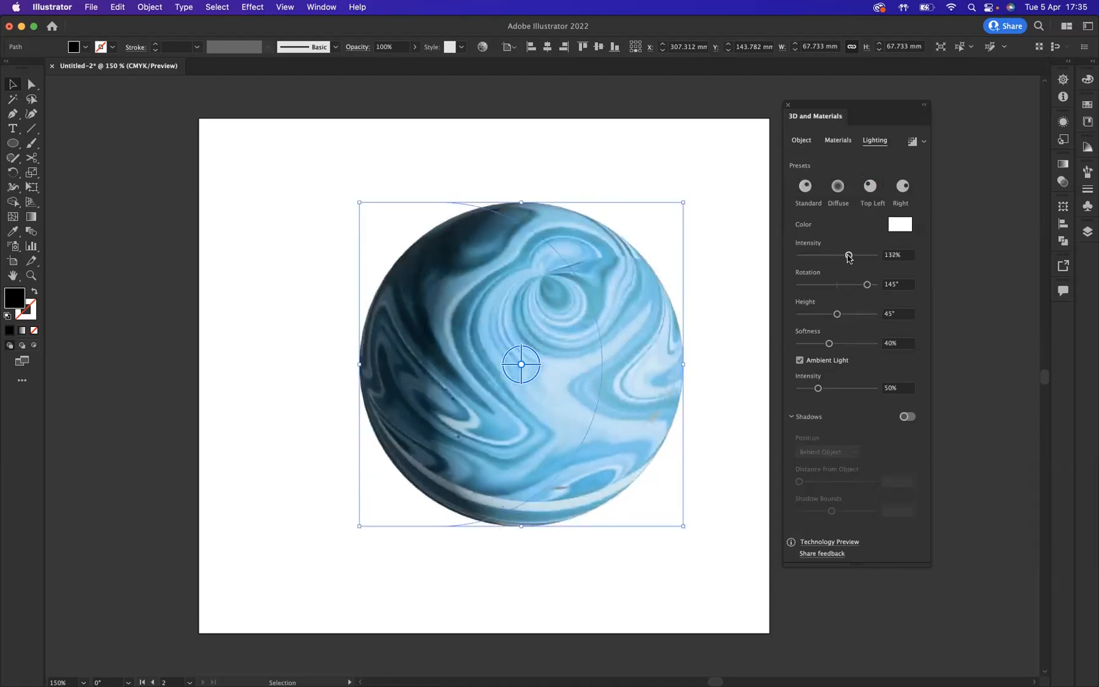
pyautogui.moveTo(848, 254); pyautogui.dragTo(855, 254)
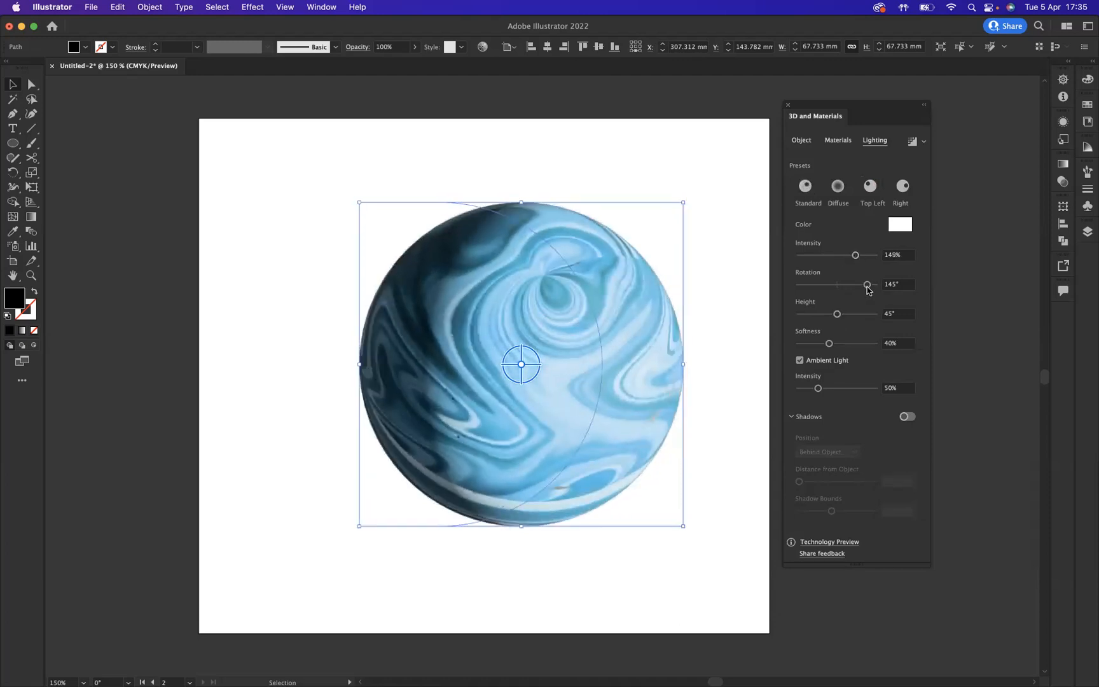
# Step: Set the light height to 63° and rotation to 180°
pyautogui.moveTo(867, 284); pyautogui.dragTo(863, 284)
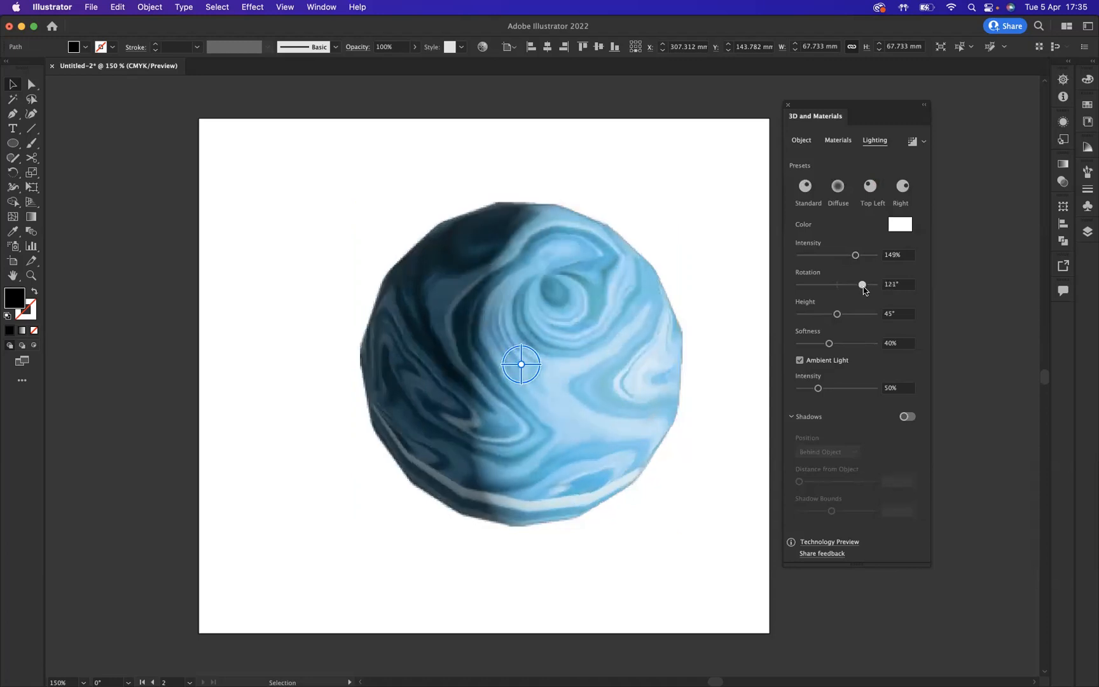
pyautogui.moveTo(862, 284); pyautogui.dragTo(864, 284)
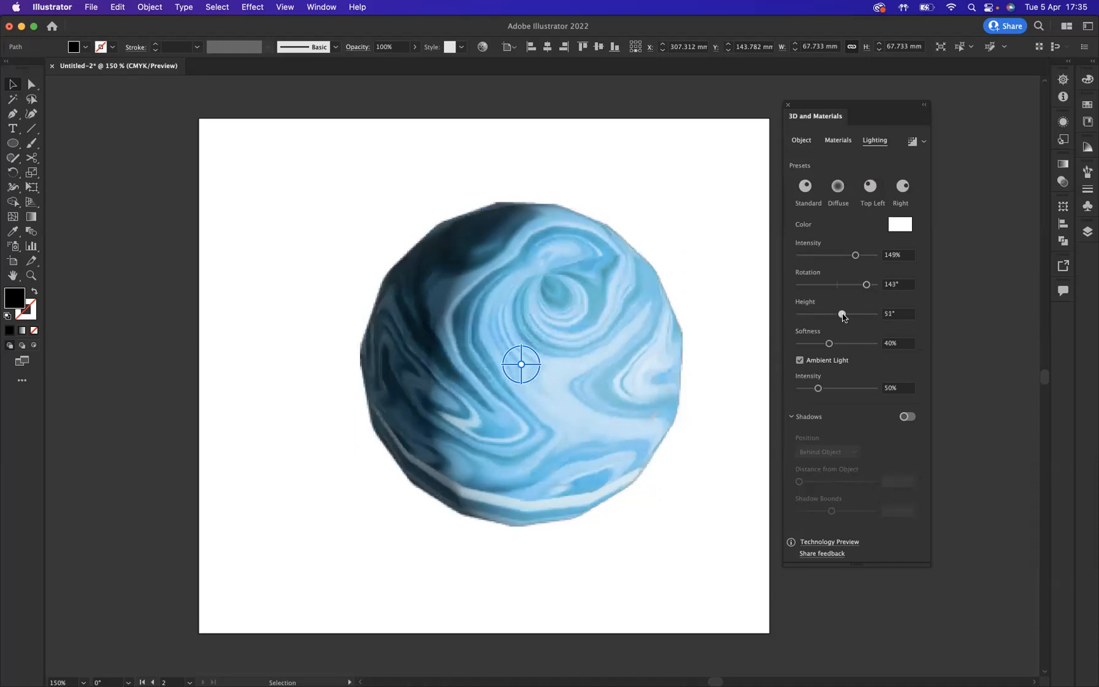
pyautogui.moveTo(843, 314); pyautogui.dragTo(844, 315)
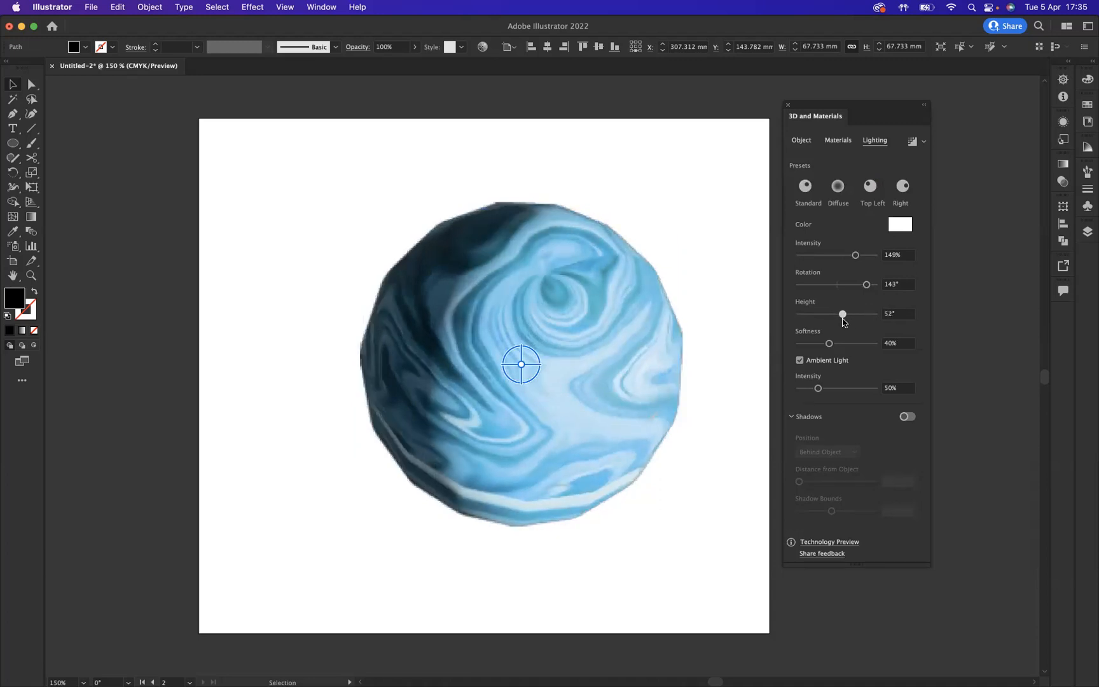
pyautogui.moveTo(843, 314); pyautogui.dragTo(822, 314)
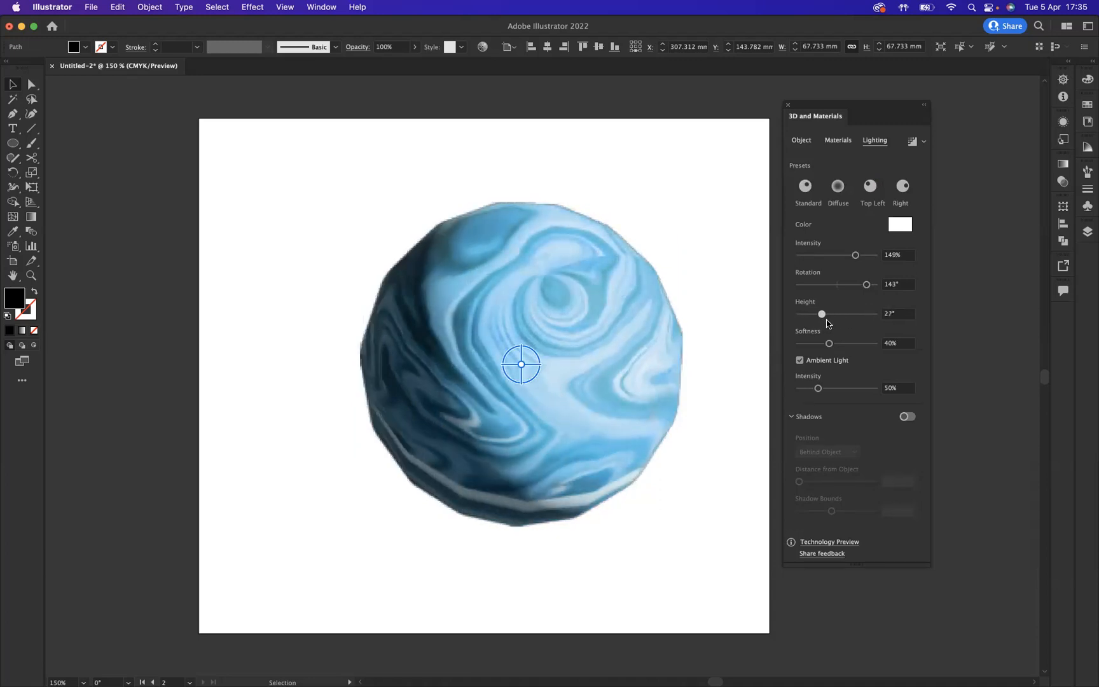
pyautogui.moveTo(822, 314); pyautogui.dragTo(851, 314)
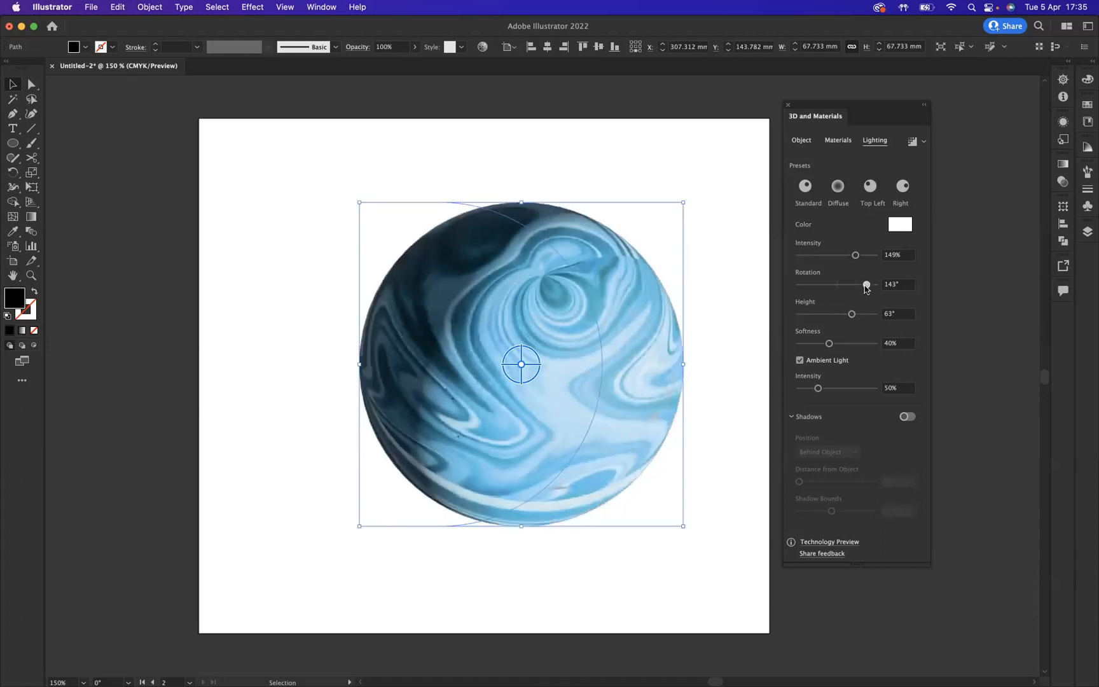
pyautogui.moveTo(865, 285); pyautogui.dragTo(870, 285)
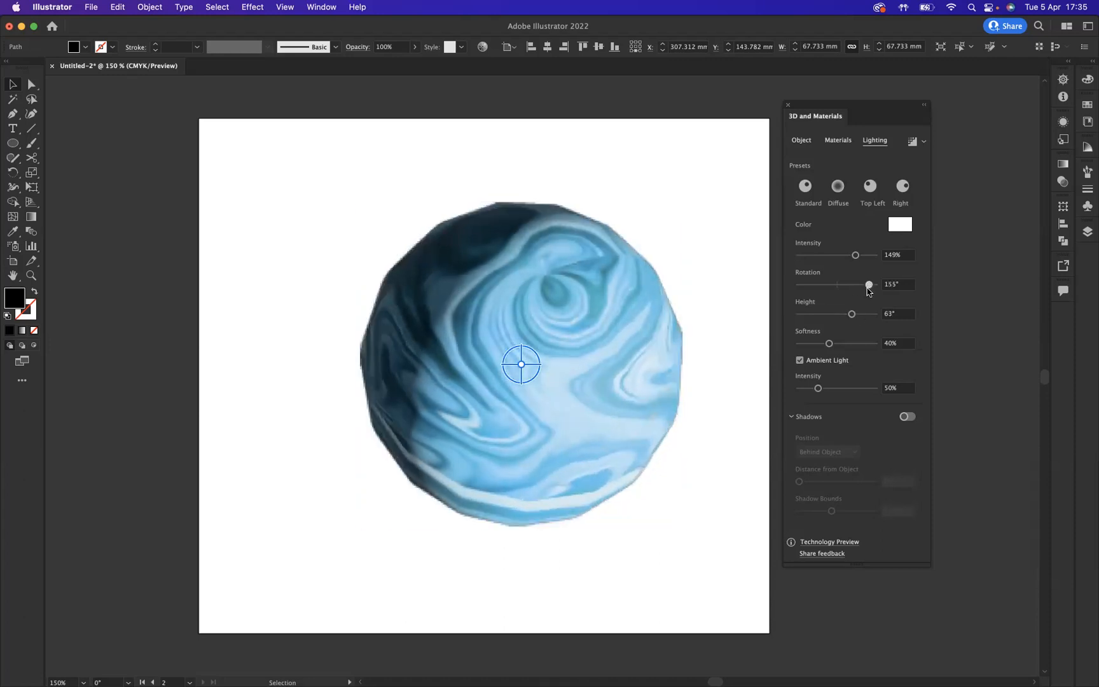
pyautogui.moveTo(869, 284); pyautogui.dragTo(873, 284)
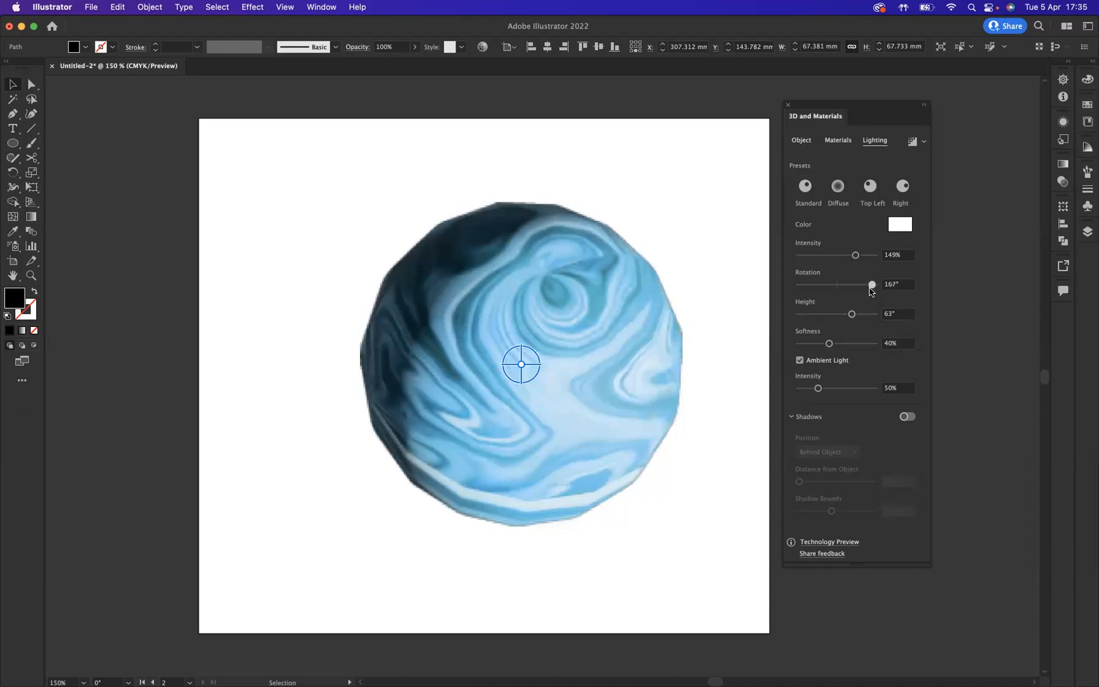
pyautogui.moveTo(872, 285); pyautogui.dragTo(874, 284)
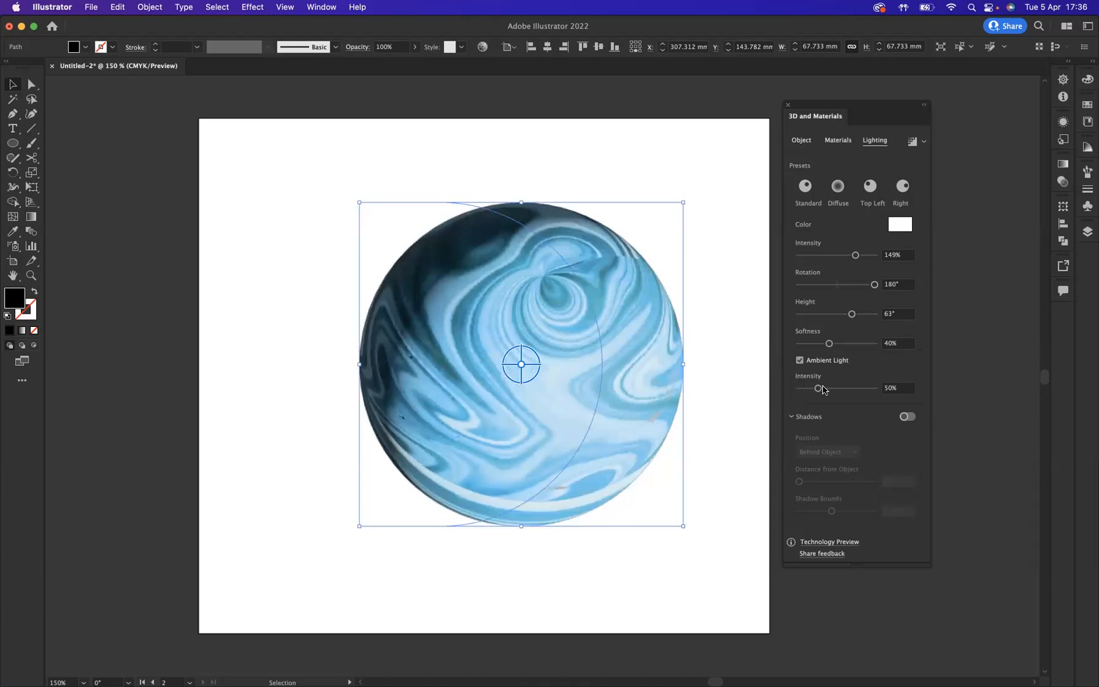
# Step: Set ambient light intensity to 80% and light softness to 59%
pyautogui.moveTo(815, 389); pyautogui.dragTo(839, 388)
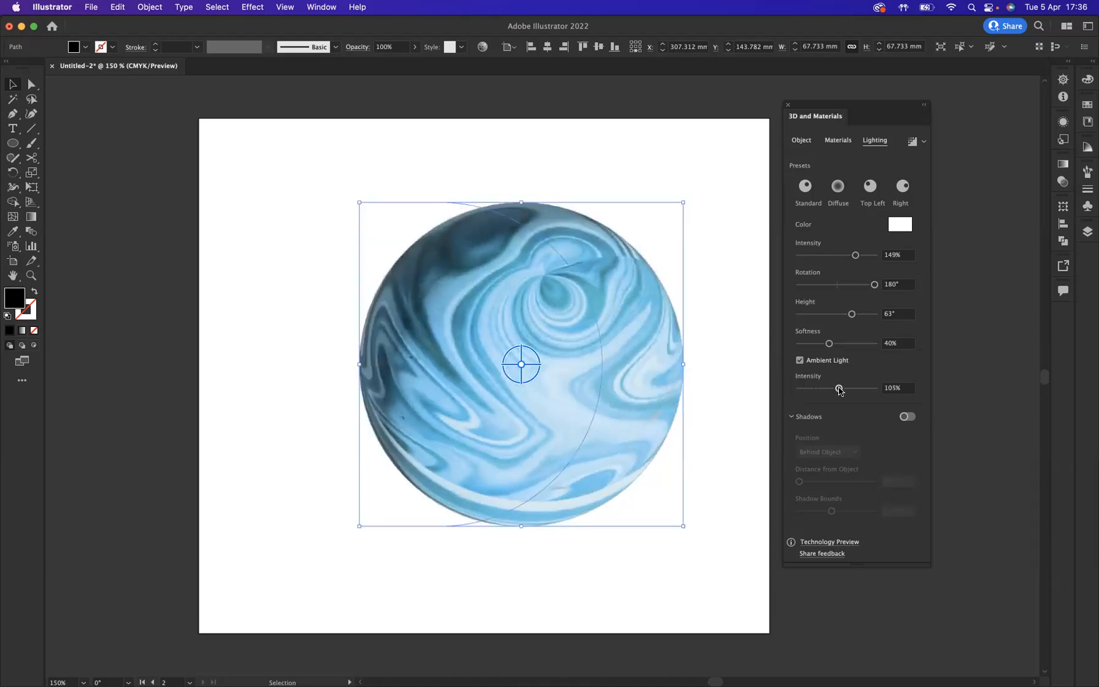
pyautogui.moveTo(855, 389); pyautogui.dragTo(822, 388)
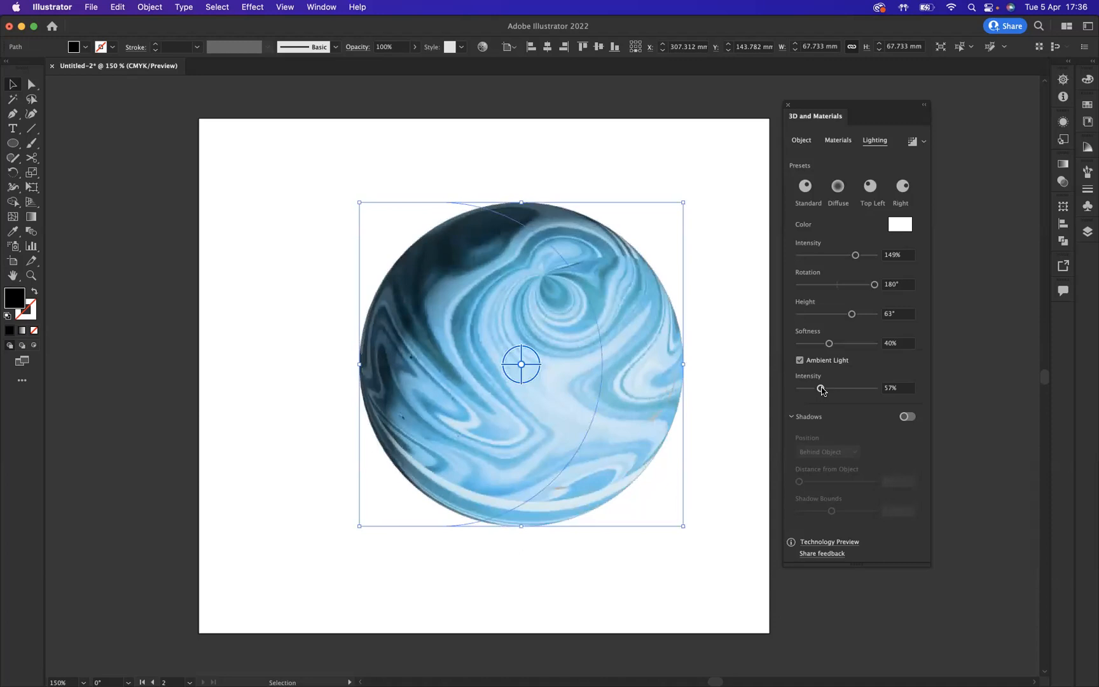
pyautogui.moveTo(823, 390); pyautogui.dragTo(829, 389)
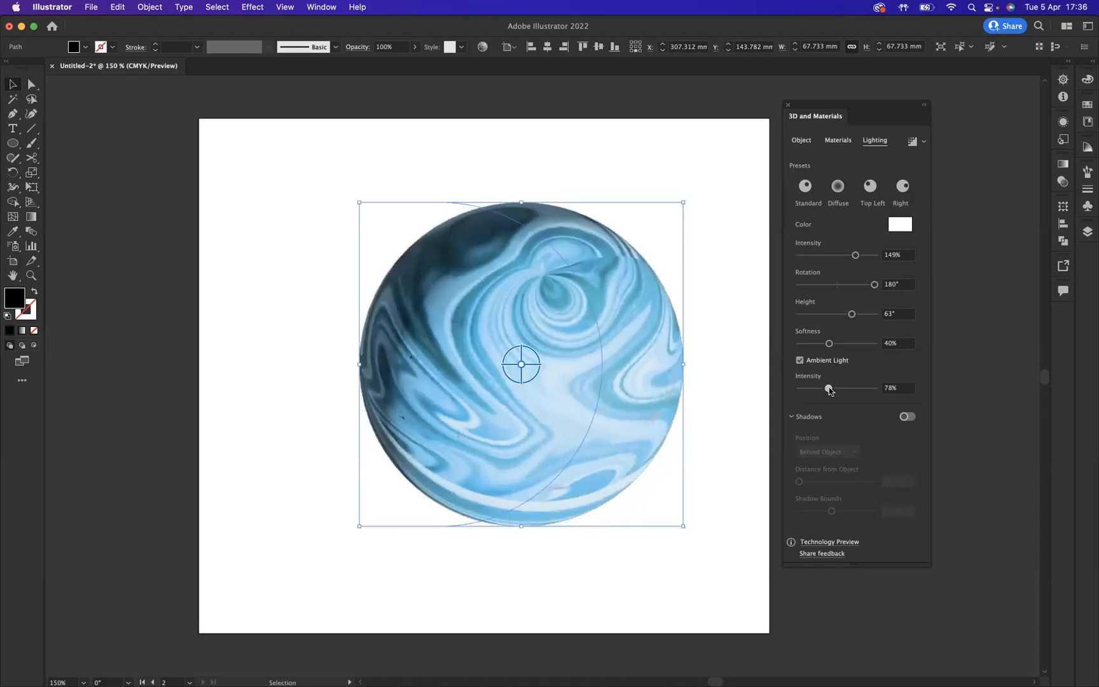
pyautogui.moveTo(828, 389); pyautogui.dragTo(831, 389)
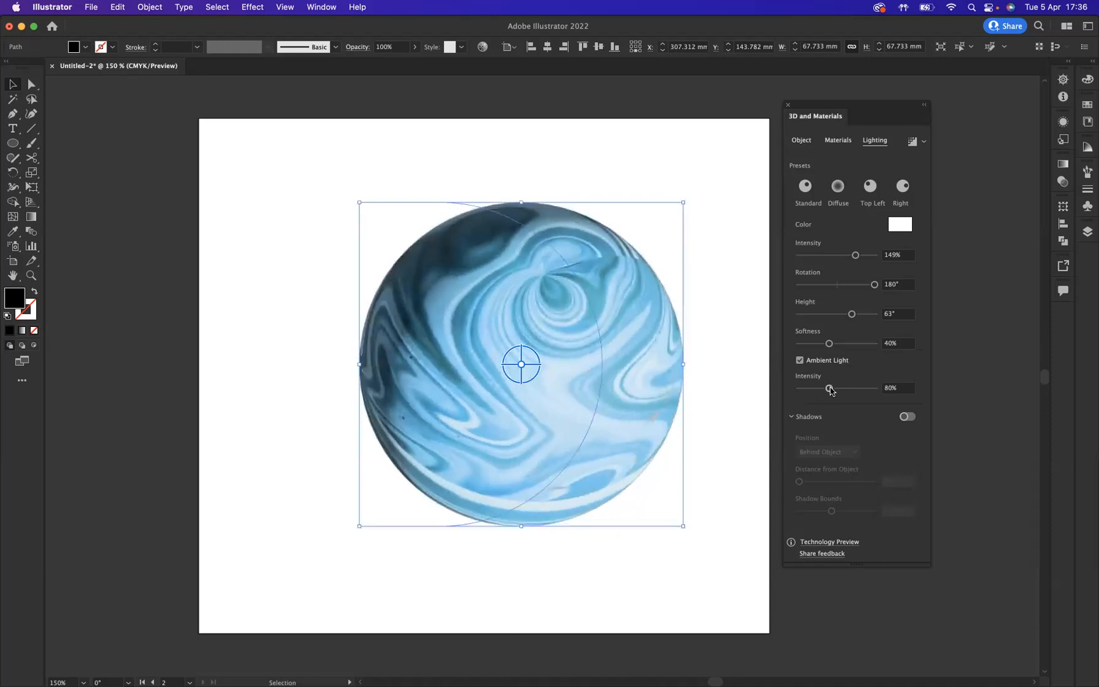
pyautogui.moveTo(829, 343); pyautogui.dragTo(841, 343)
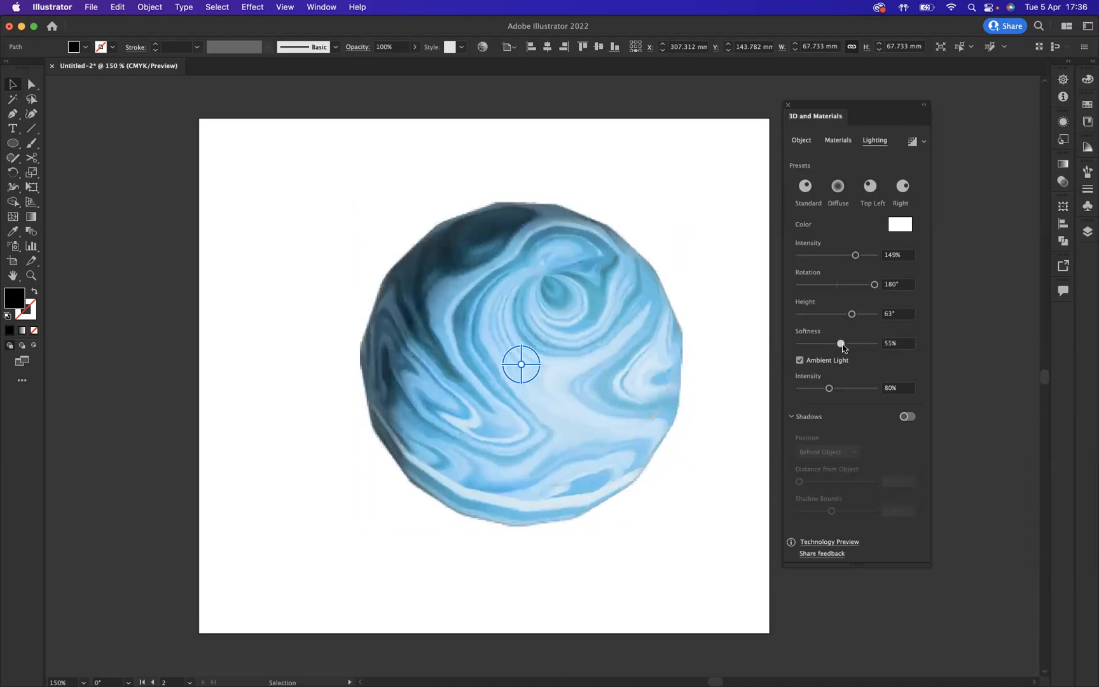
pyautogui.moveTo(841, 344); pyautogui.dragTo(844, 343)
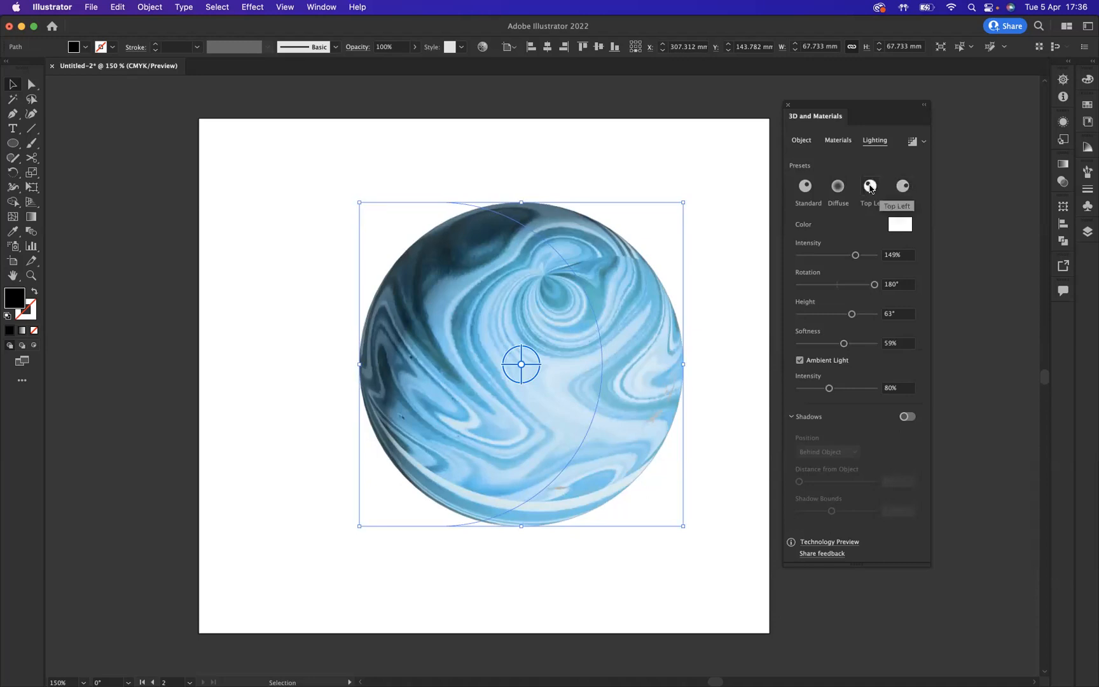
# Step: Try several lighting presets on the marble sphere and settle on Standard
pyautogui.click(870, 187)
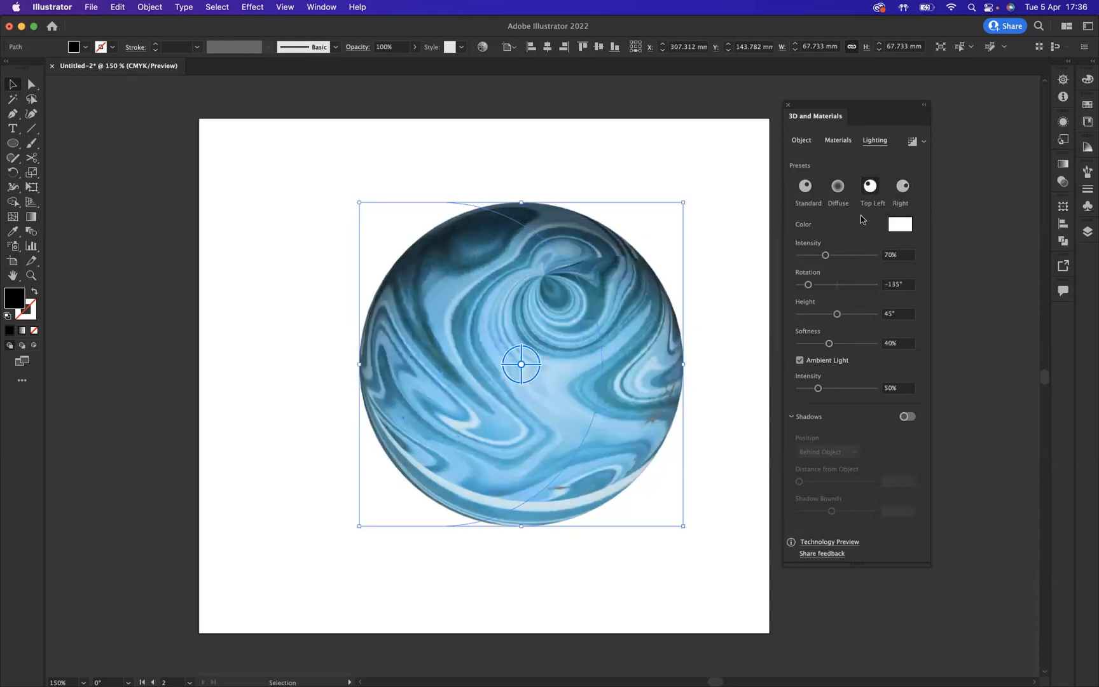
pyautogui.moveTo(825, 254); pyautogui.dragTo(832, 255)
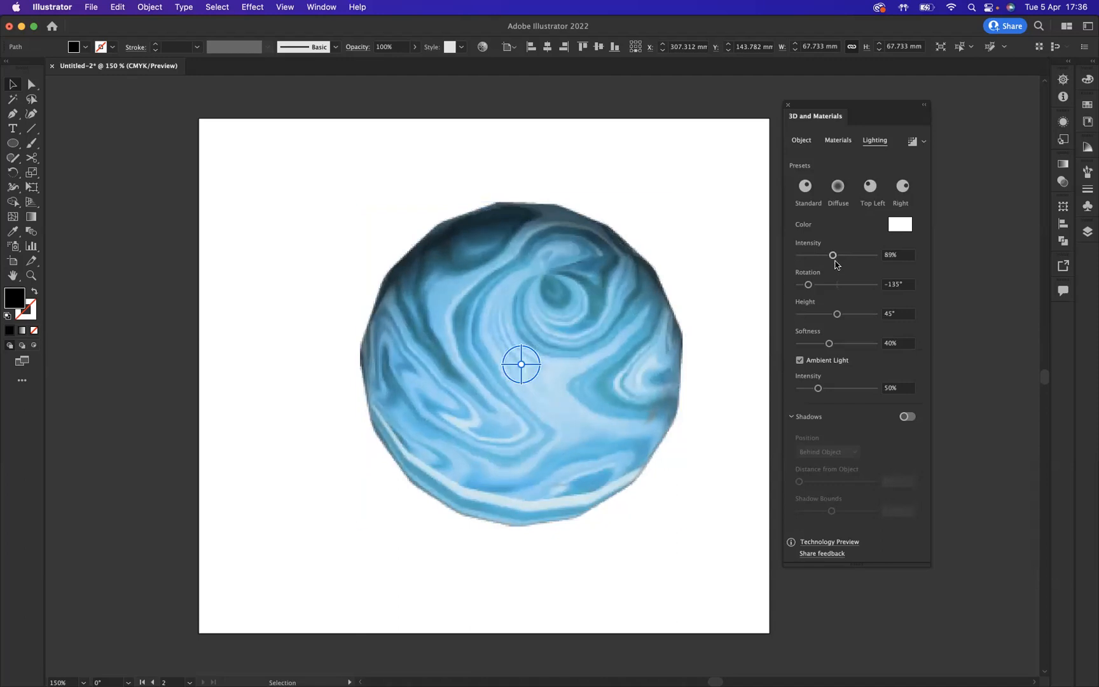
pyautogui.click(838, 187)
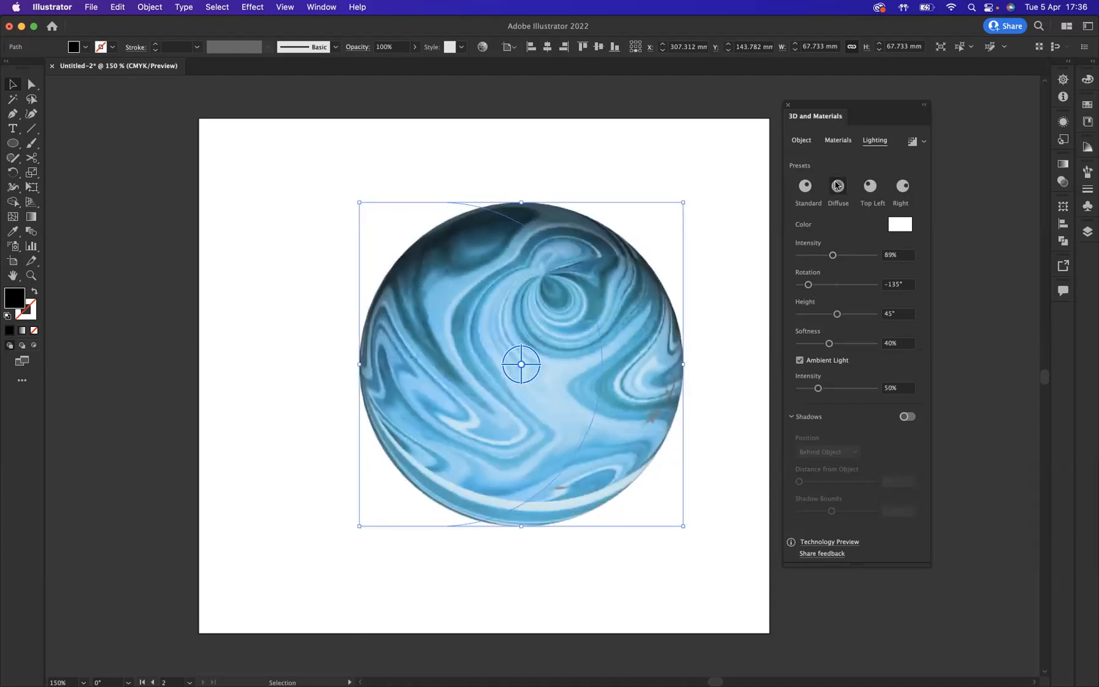
pyautogui.click(808, 187)
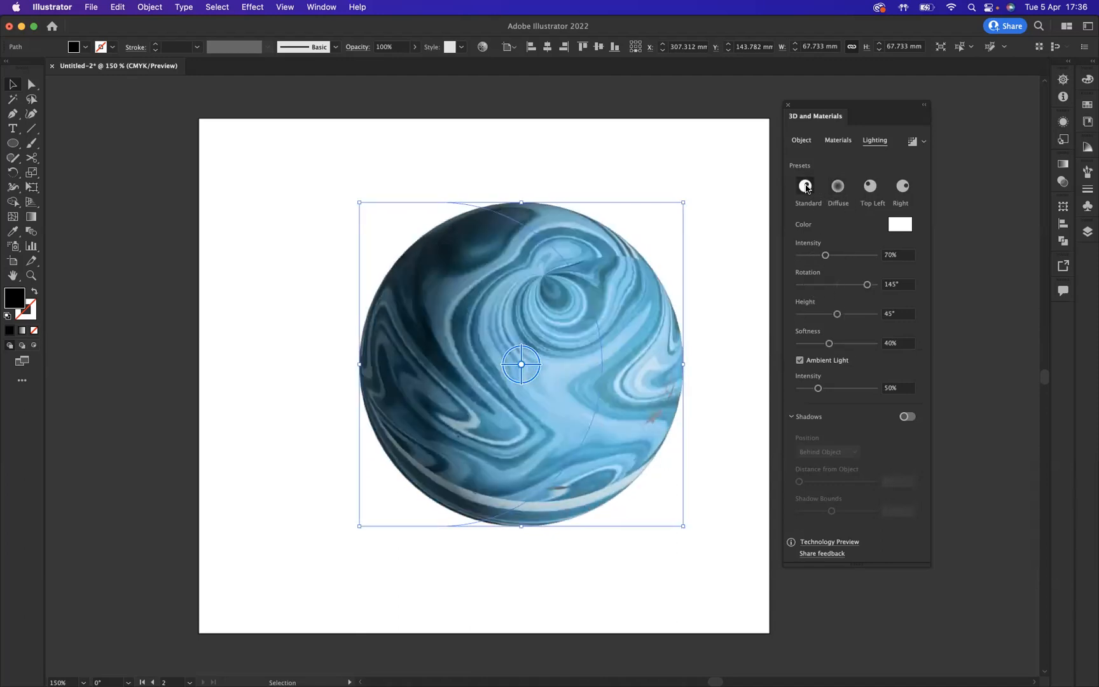
pyautogui.click(808, 187)
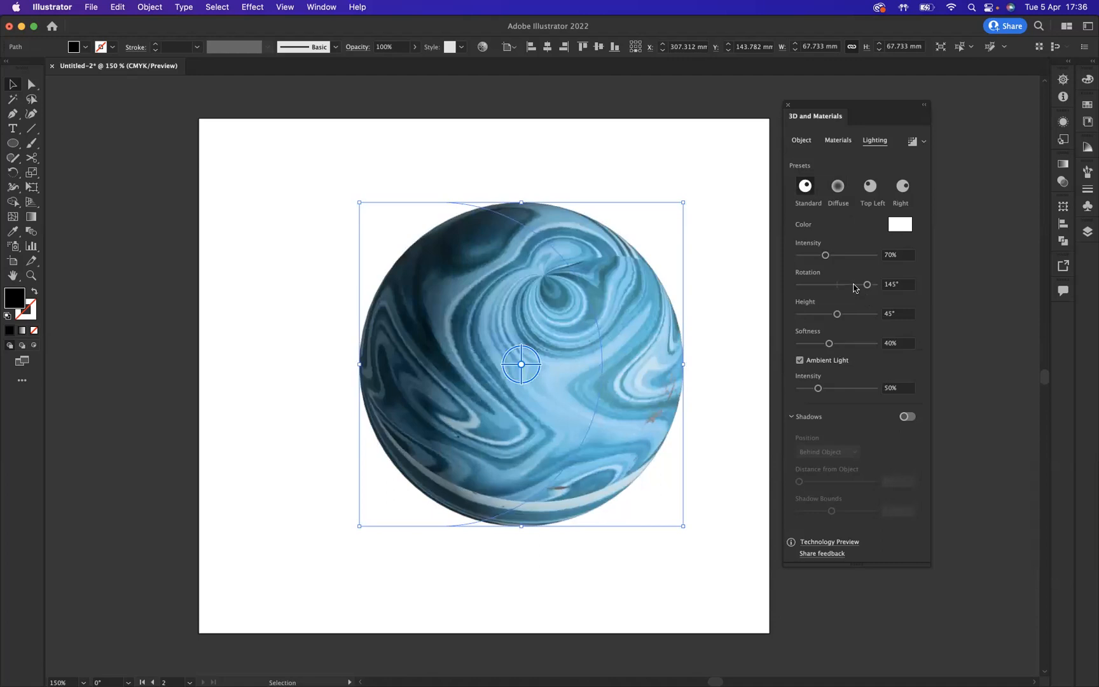
# Step: Raise the light height to 67° and rotate the light to 162°
pyautogui.moveTo(868, 284); pyautogui.dragTo(864, 284)
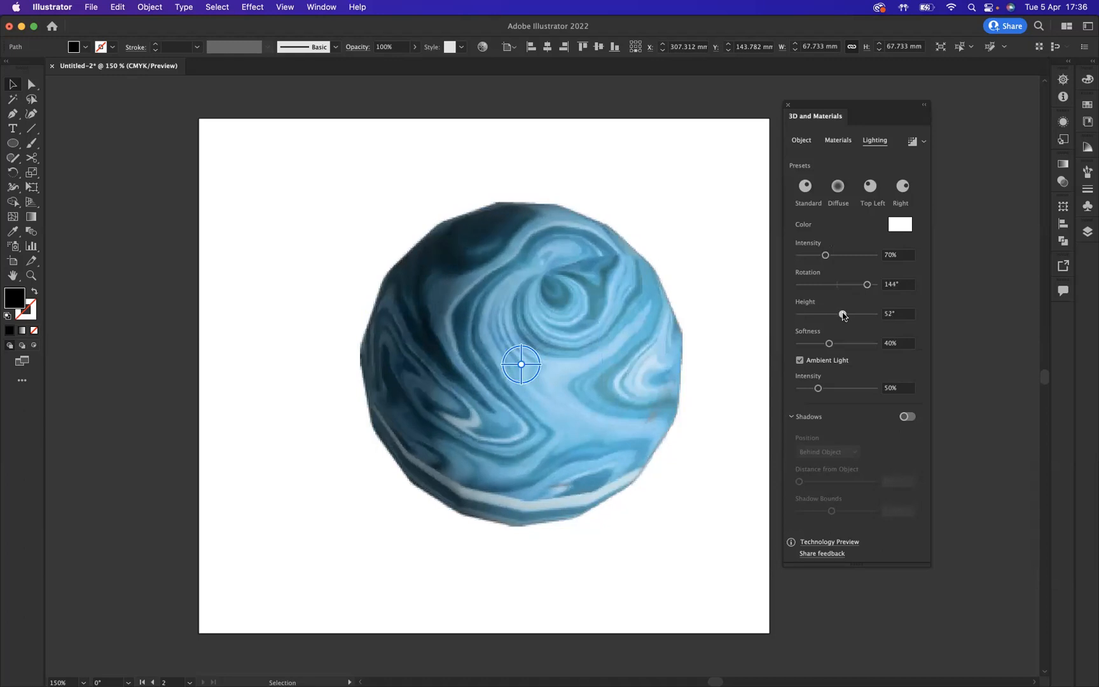
pyautogui.moveTo(843, 314); pyautogui.dragTo(854, 314)
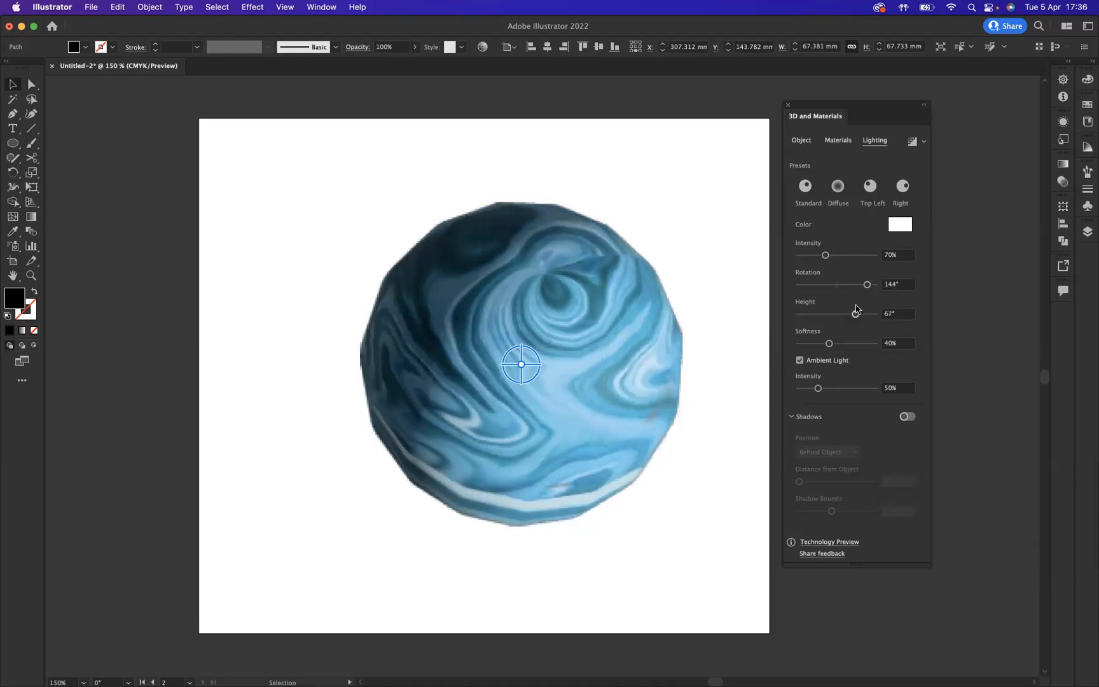
pyautogui.moveTo(866, 285); pyautogui.dragTo(871, 285)
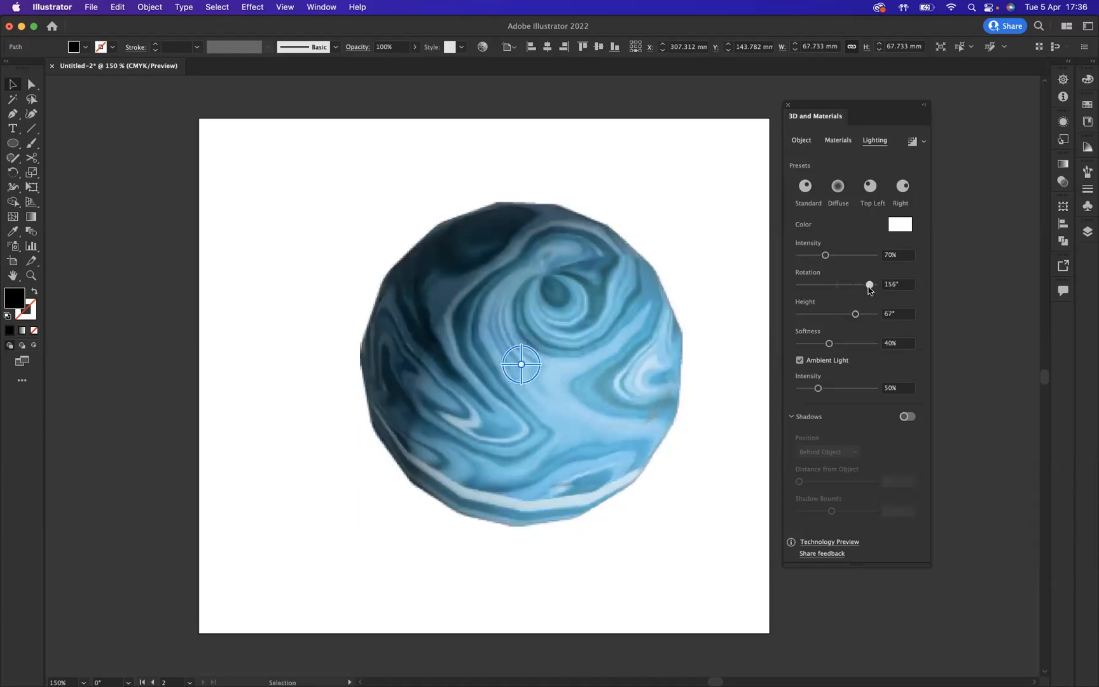
pyautogui.moveTo(870, 284); pyautogui.dragTo(872, 284)
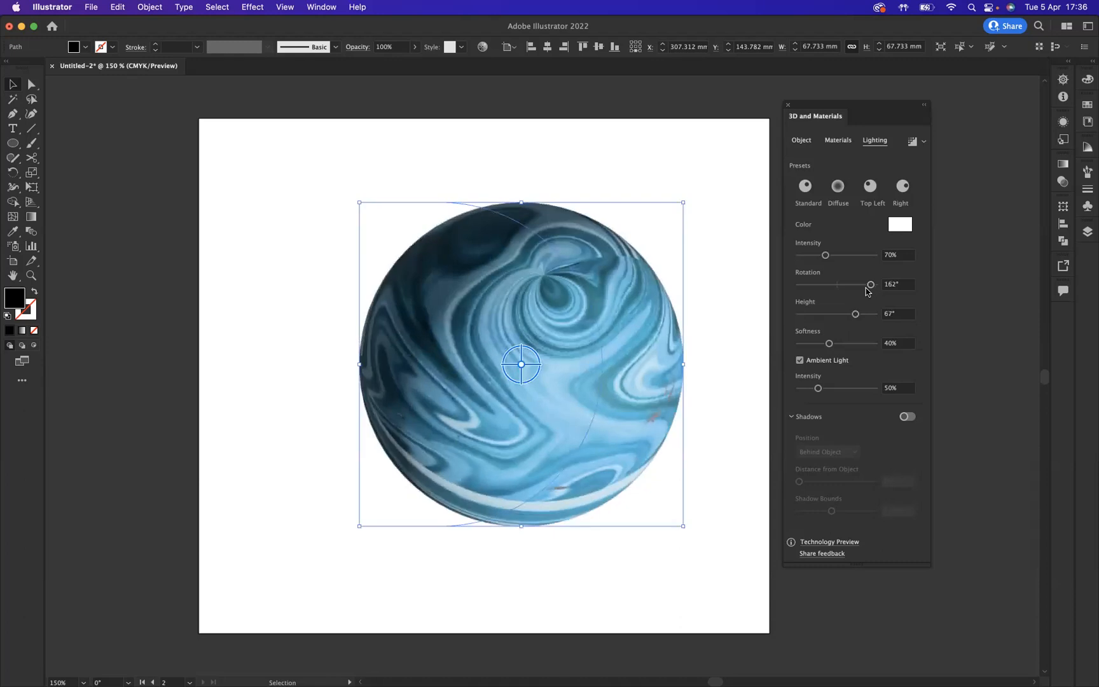
pyautogui.moveTo(867, 296)
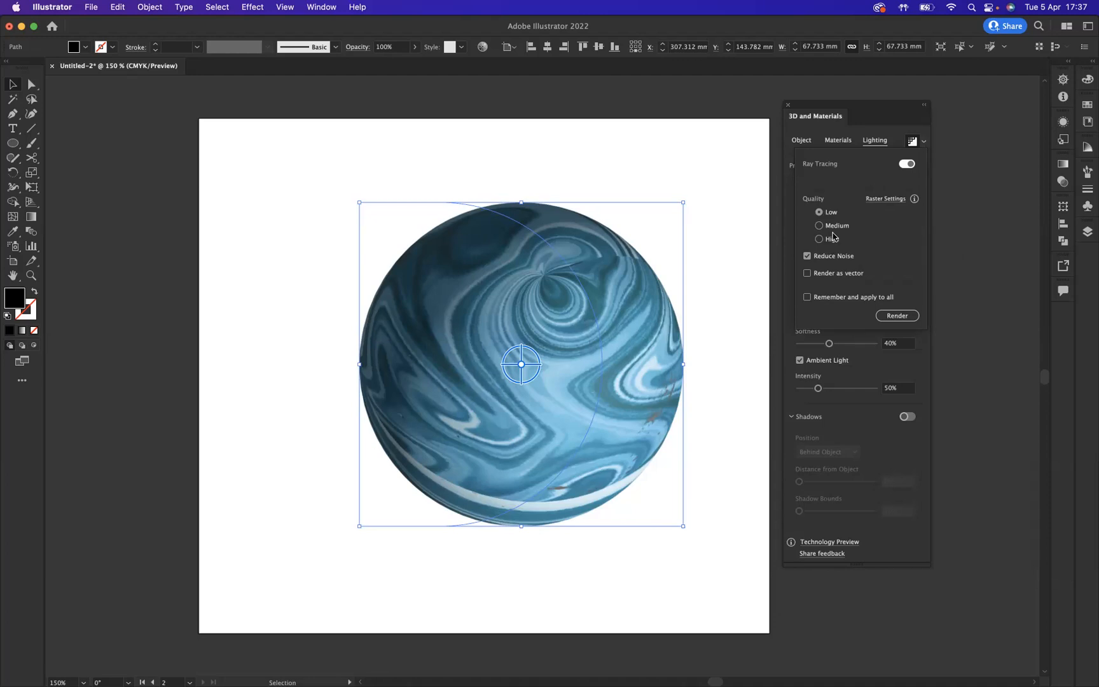
# Step: Choose a higher ray tracing render quality for the marble sphere
pyautogui.click(819, 239)
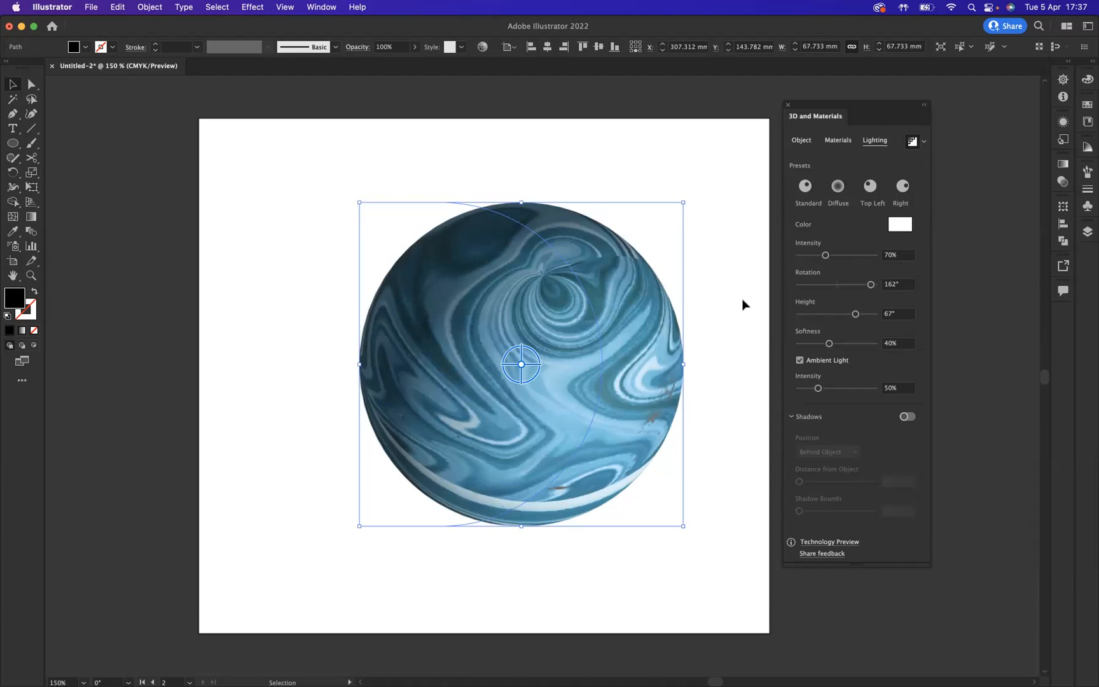
pyautogui.moveTo(744, 335)
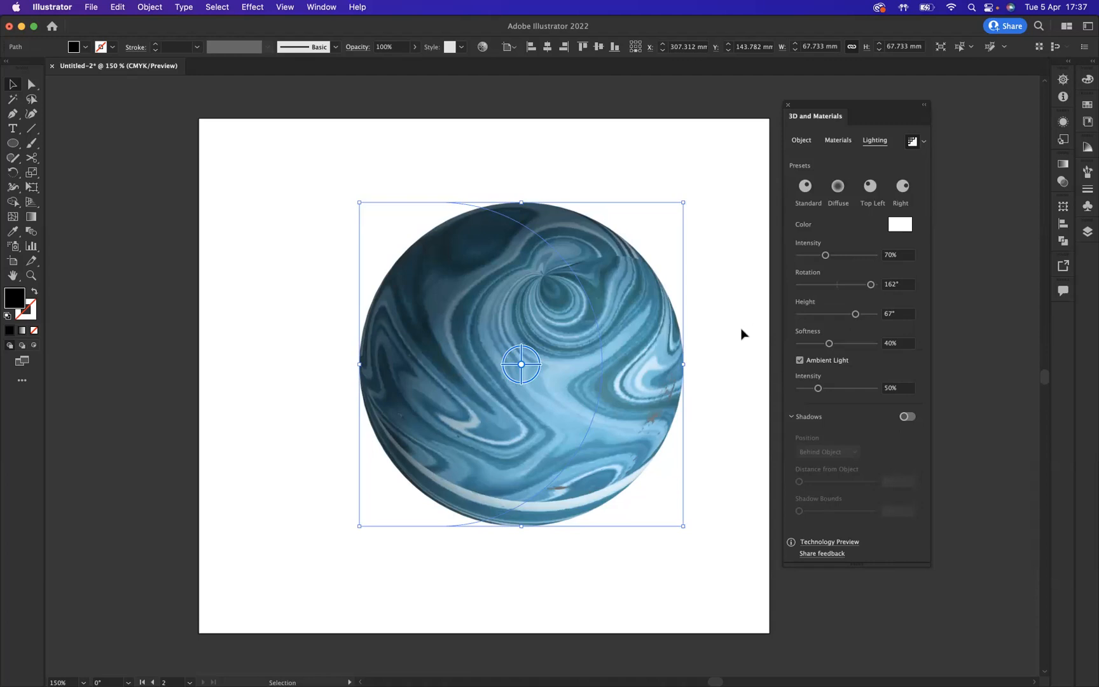
pyautogui.moveTo(727, 288)
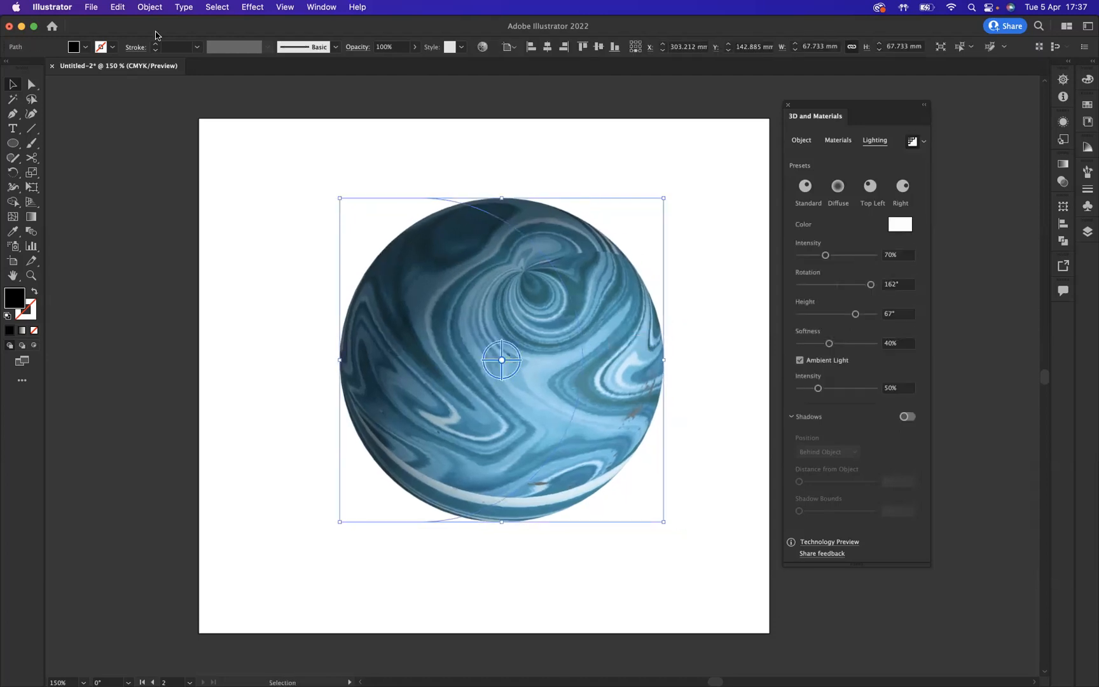
# Step: Apply Object > Expand Appearance to the 3D sphere and select the resulting image
pyautogui.click(149, 7)
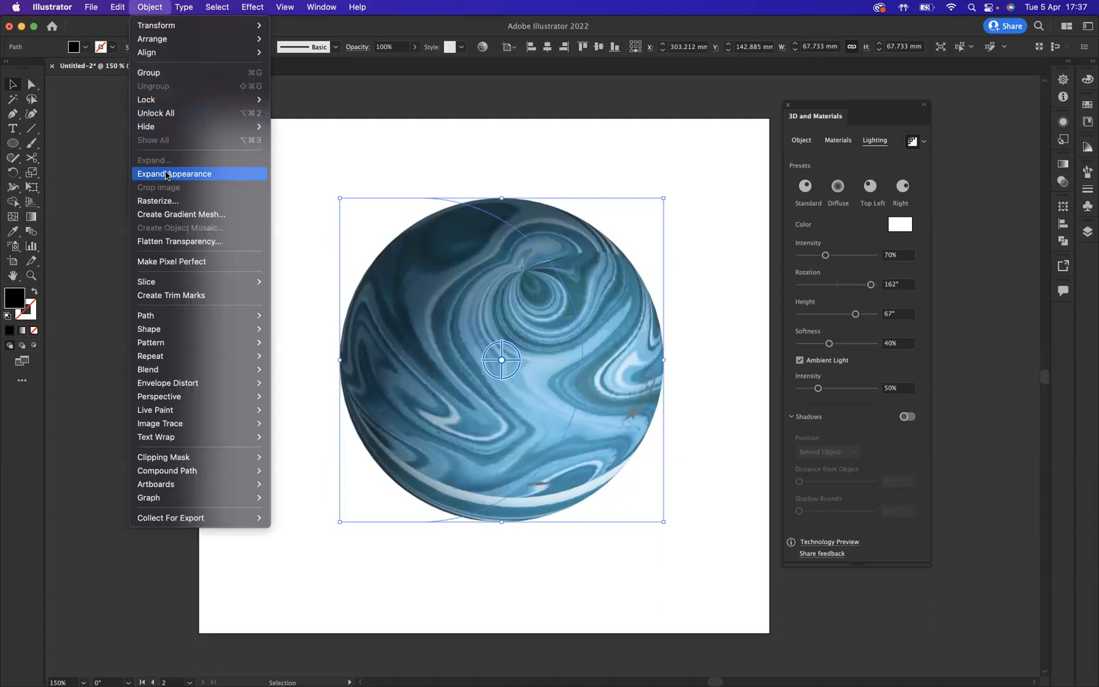
pyautogui.click(175, 173)
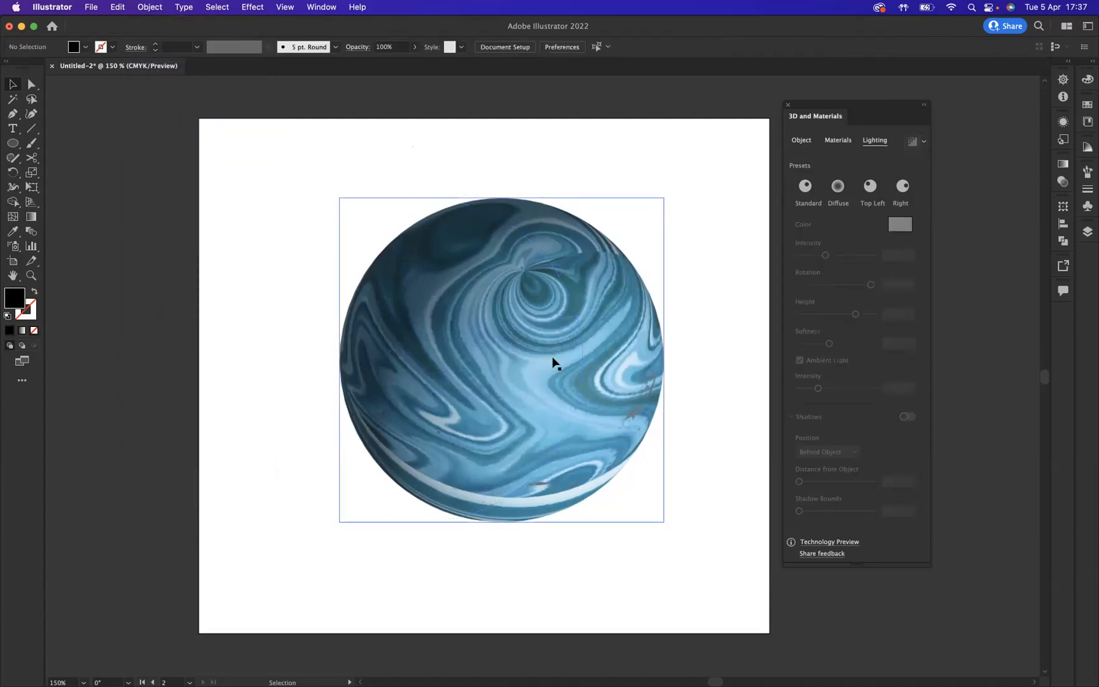
pyautogui.click(554, 363)
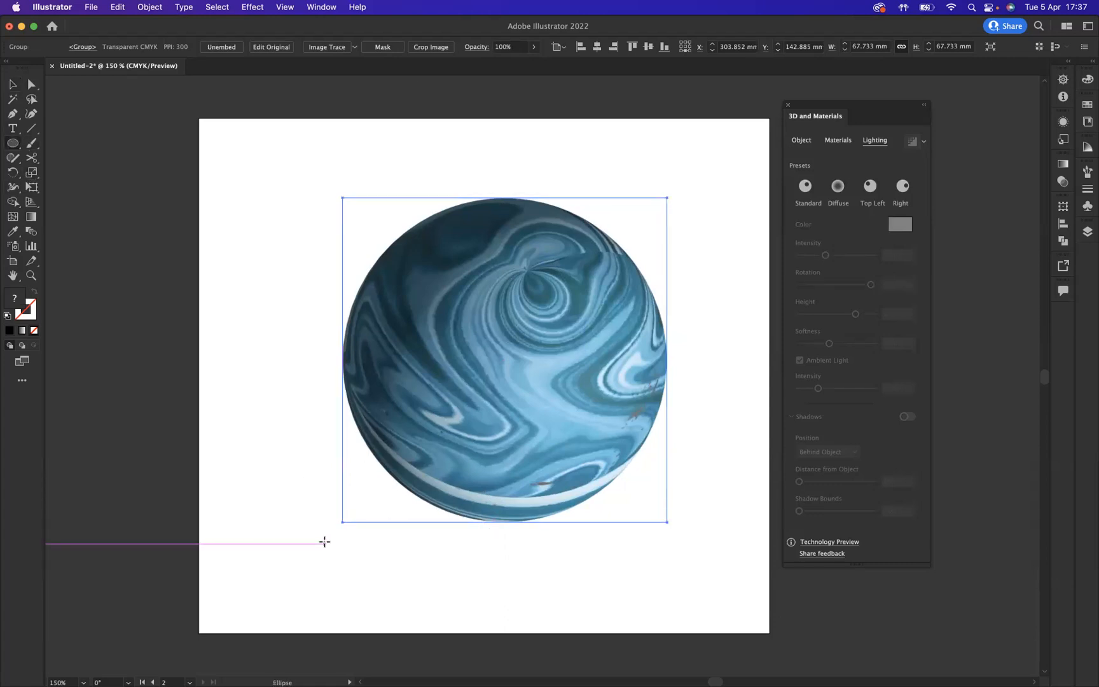
# Step: Draw a wide flat ellipse below the sphere and give it a radial gradient fill
pyautogui.moveTo(322, 541); pyautogui.dragTo(693, 587)
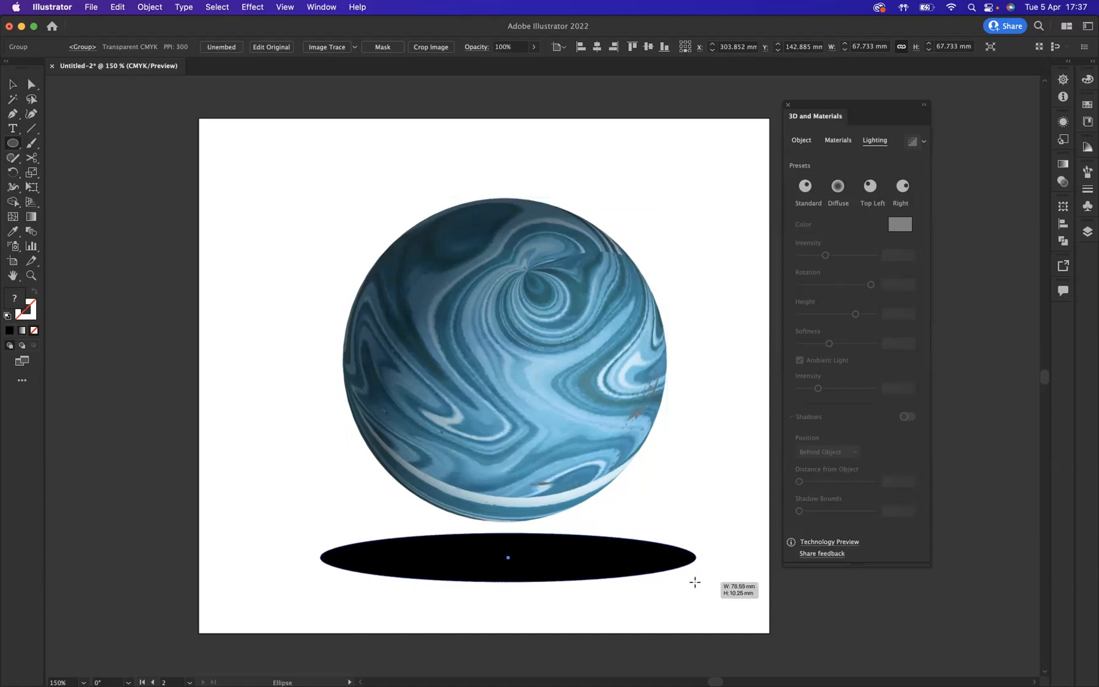
pyautogui.click(507, 558)
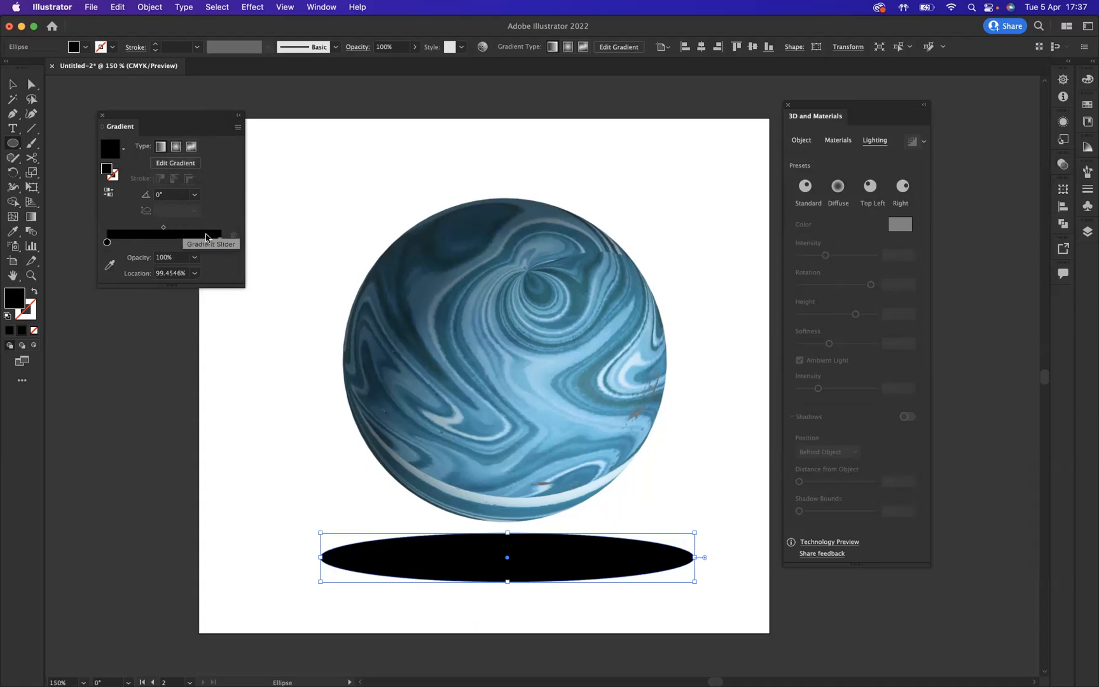
pyautogui.click(220, 241)
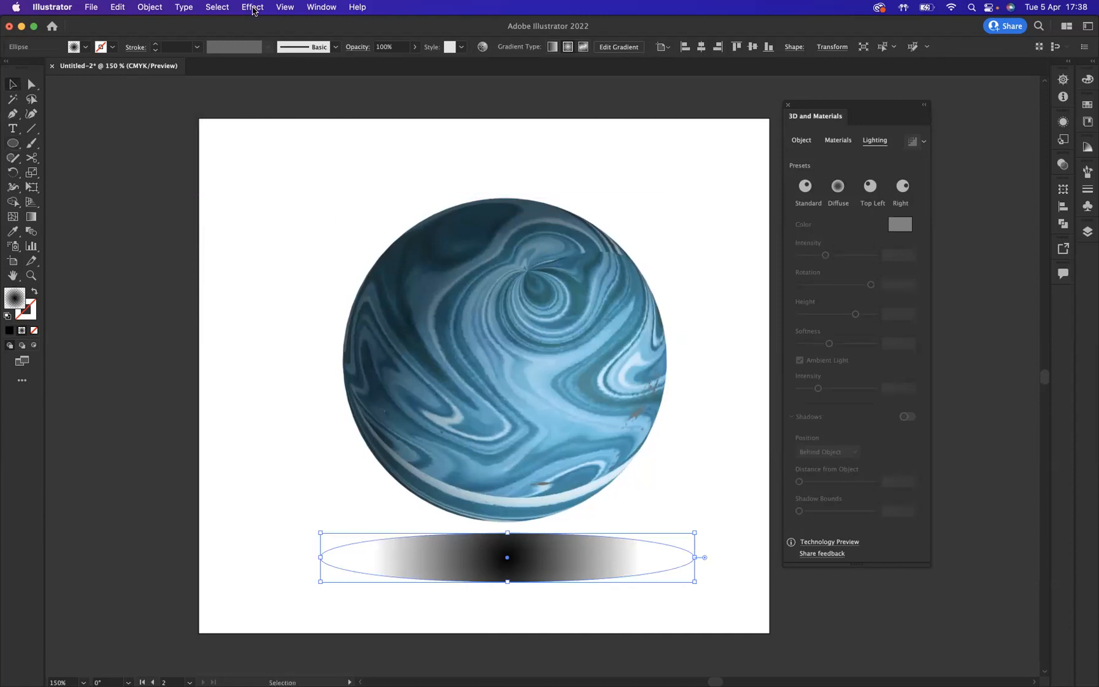
# Step: Apply a Gaussian Blur of about 57 pixels to the gradient ellipse
pyautogui.click(252, 7)
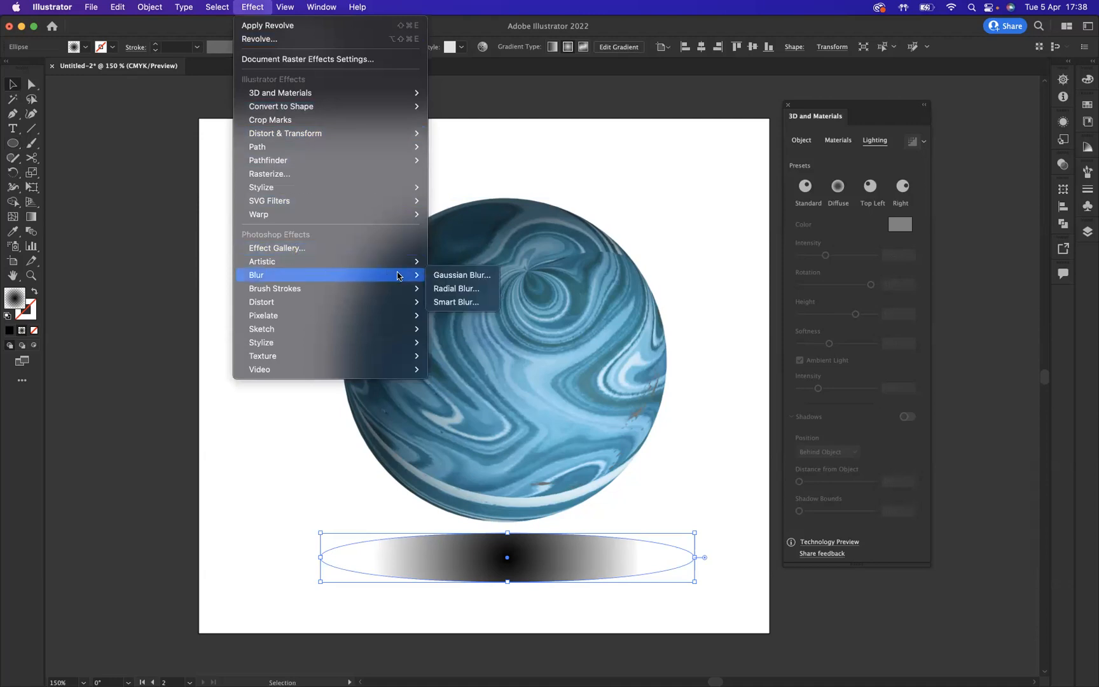
pyautogui.click(462, 275)
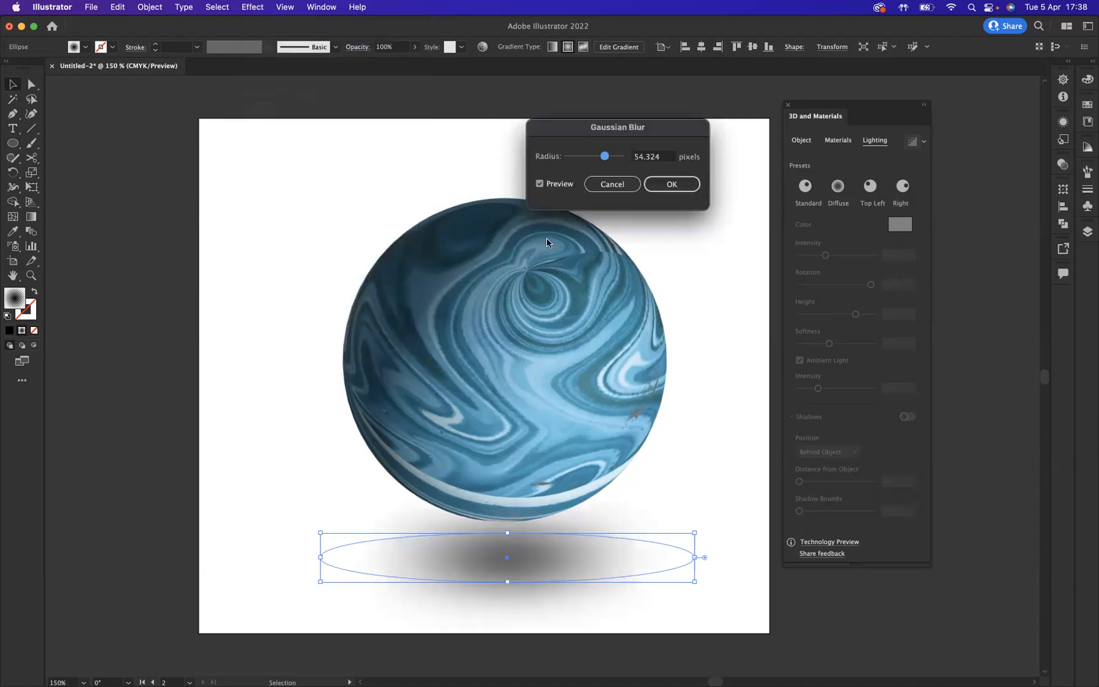
pyautogui.moveTo(604, 156); pyautogui.dragTo(606, 156)
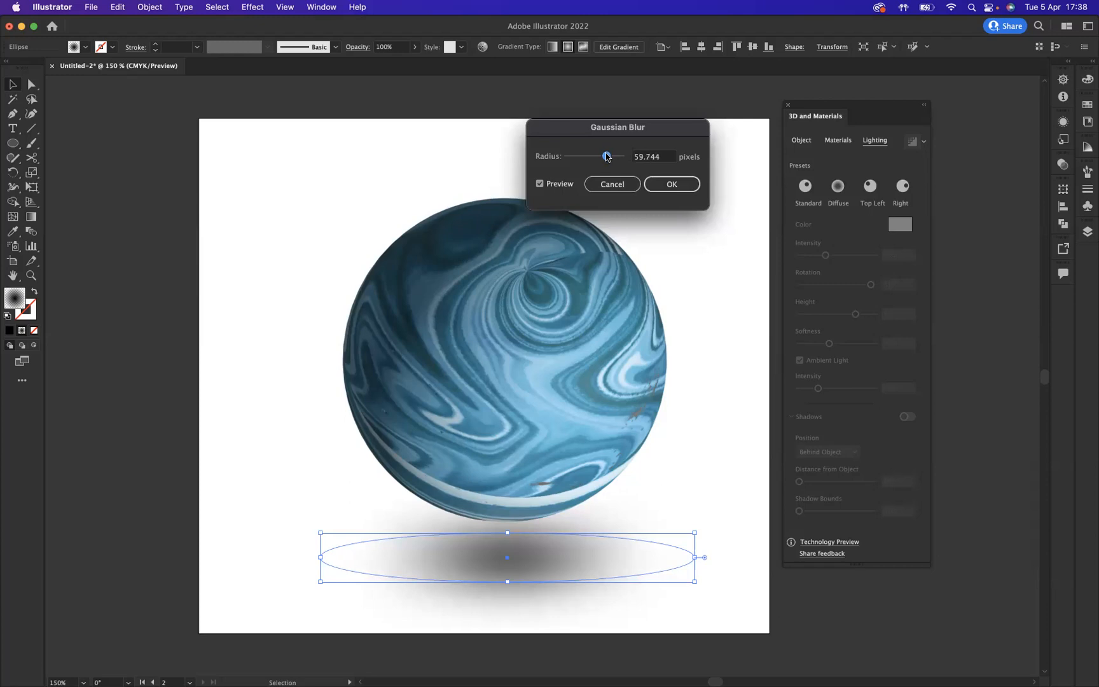
pyautogui.moveTo(607, 156); pyautogui.dragTo(609, 155)
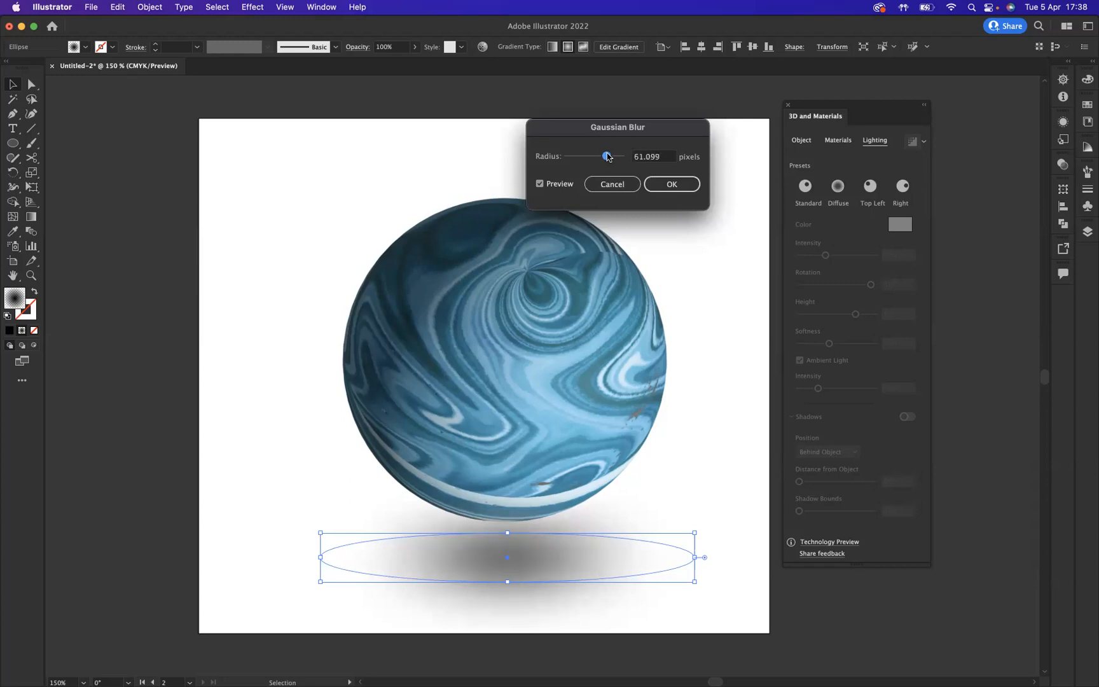
pyautogui.moveTo(607, 156); pyautogui.dragTo(604, 156)
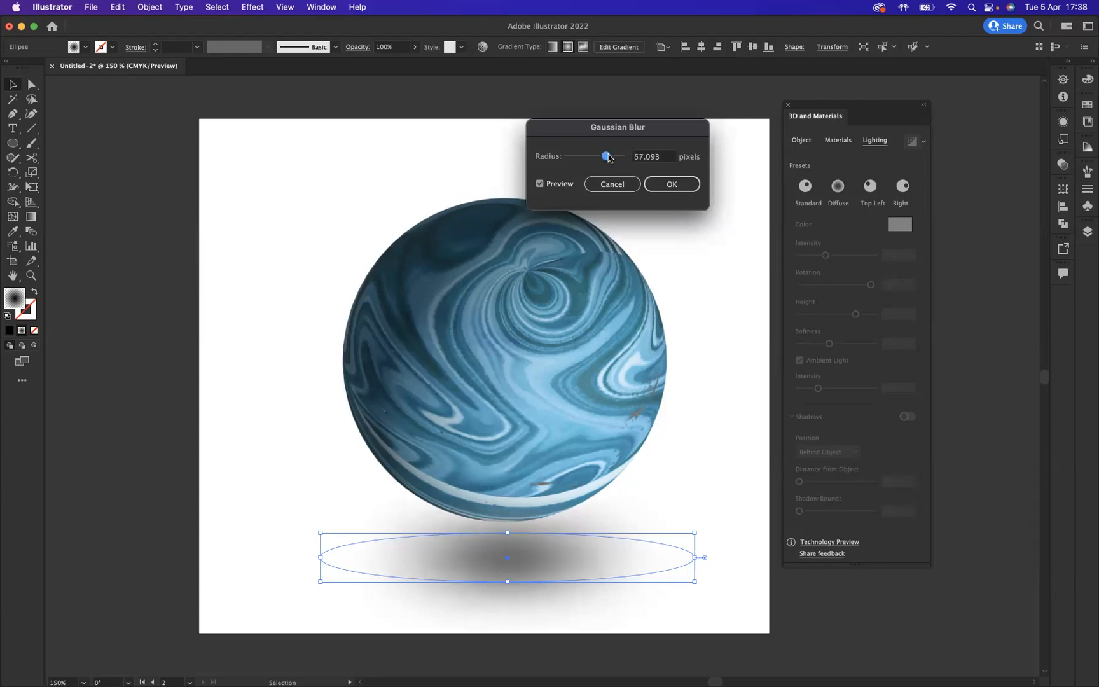
pyautogui.click(671, 184)
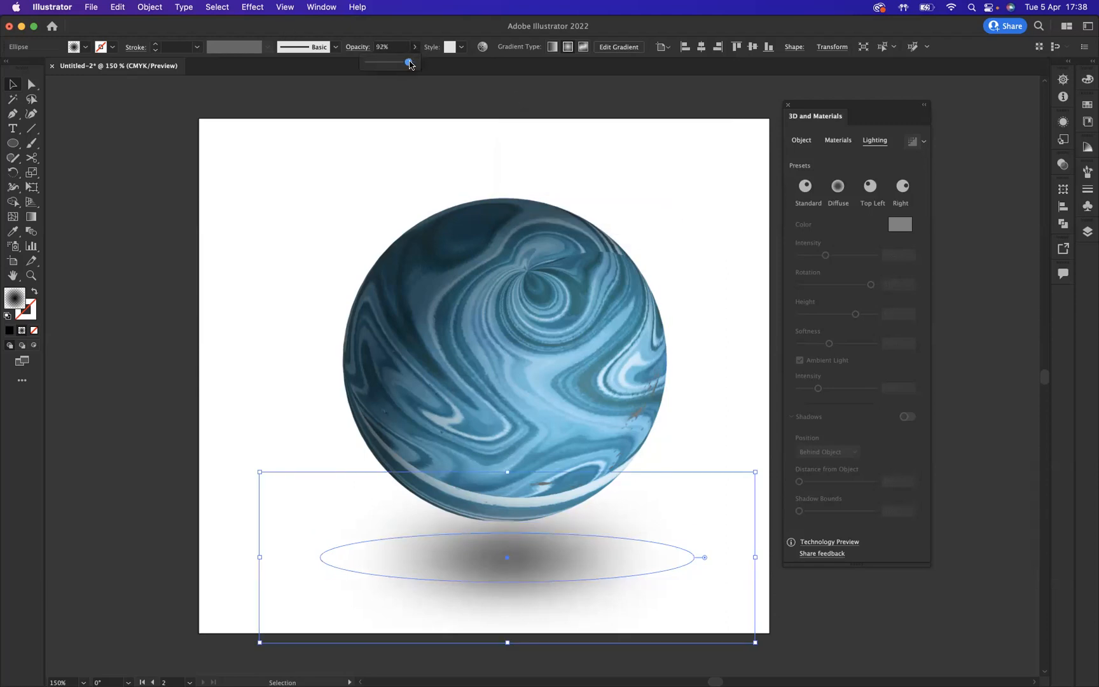
# Step: Set the shadow to 87% opacity, move it up, and send it behind the sphere
pyautogui.moveTo(408, 63); pyautogui.dragTo(405, 63)
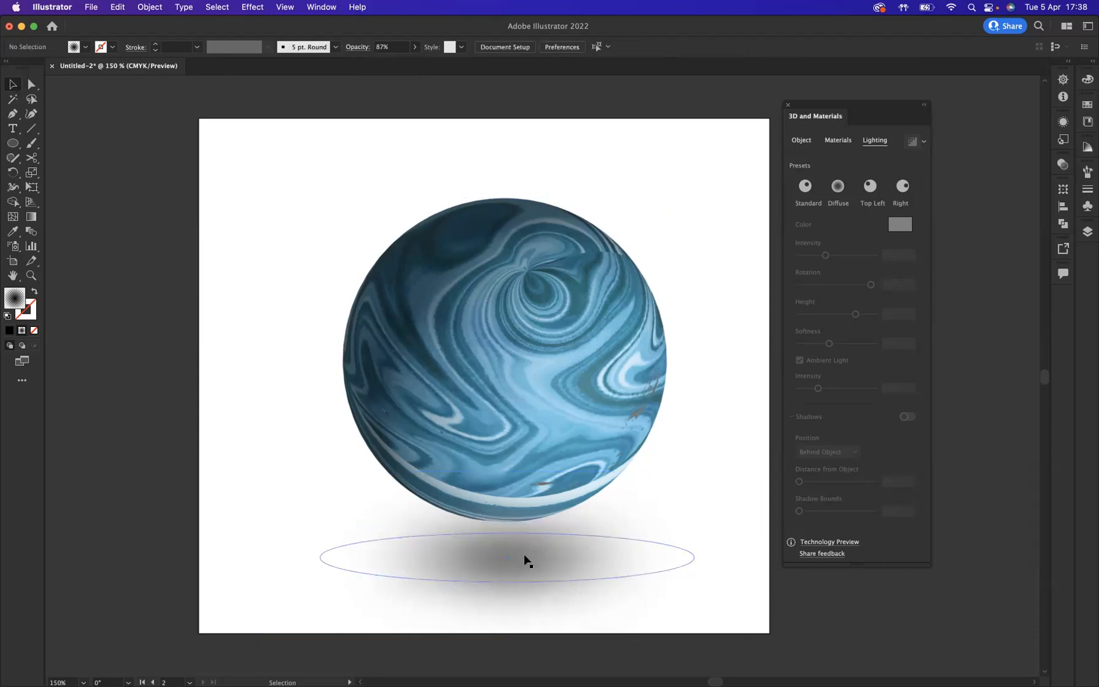
pyautogui.moveTo(527, 560); pyautogui.dragTo(501, 545)
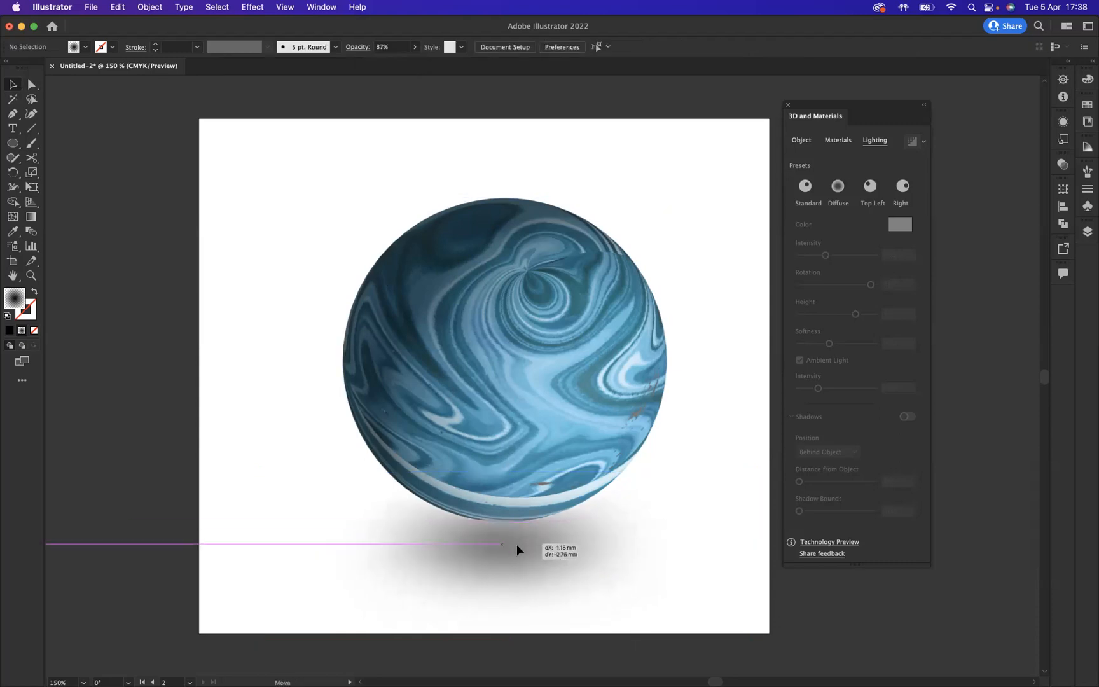
pyautogui.rightClick(504, 547)
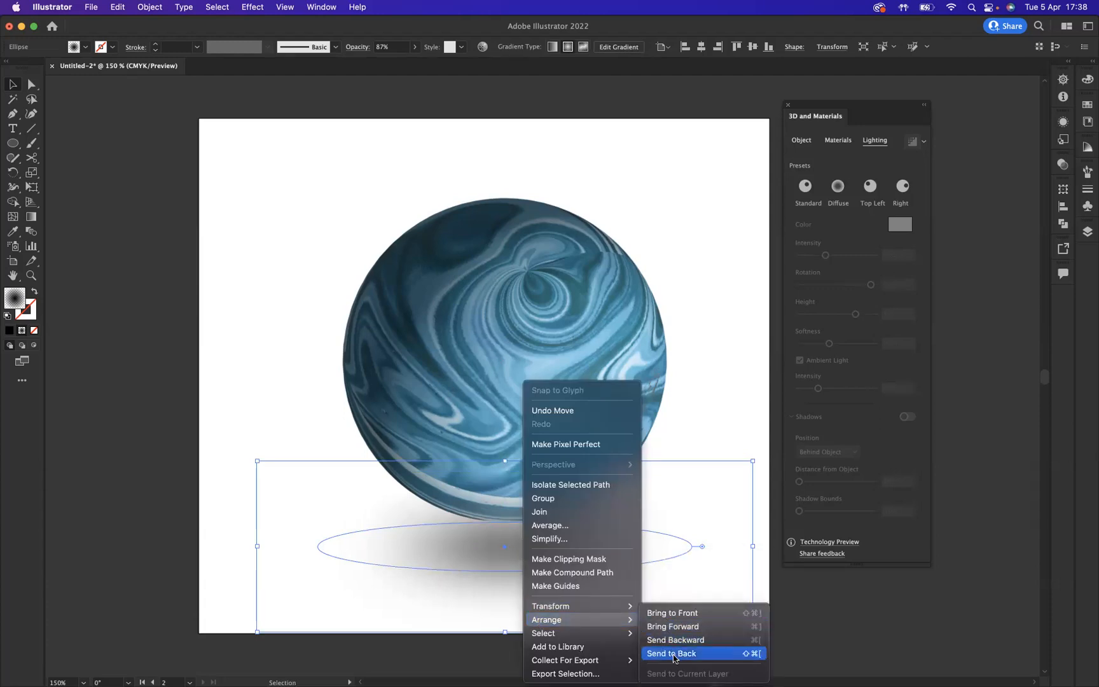
pyautogui.click(672, 654)
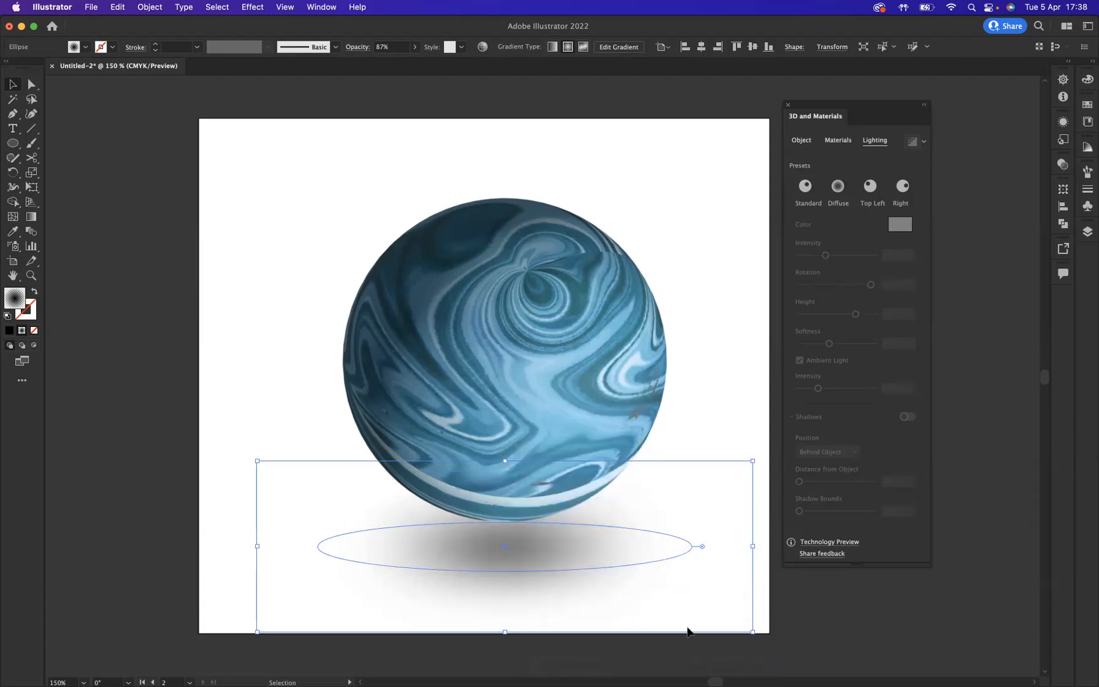